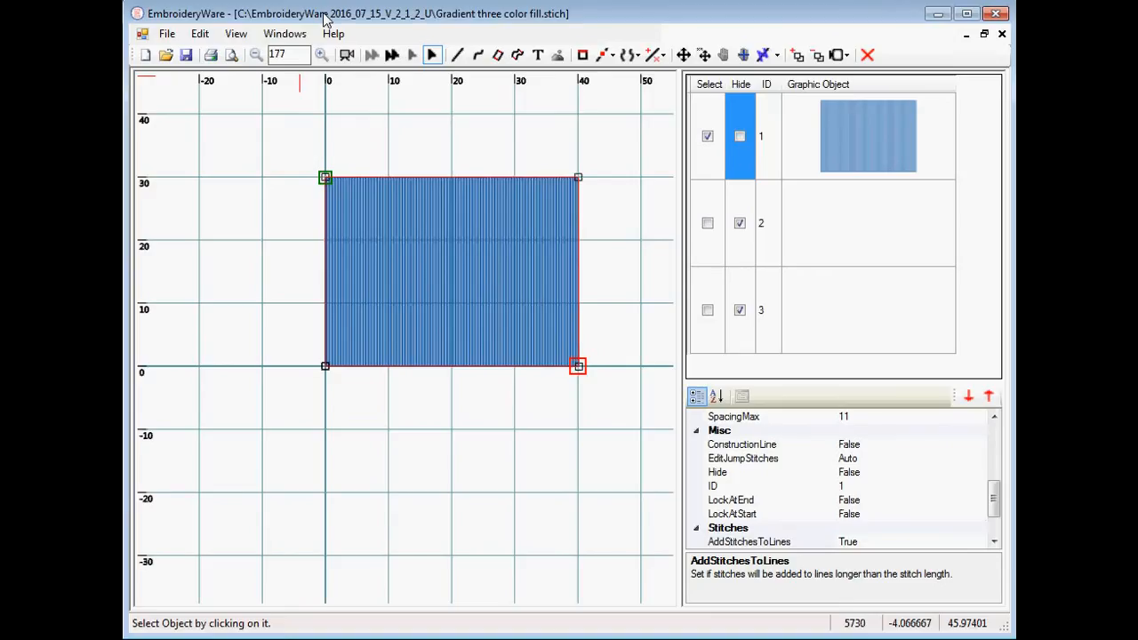
{"action": "mouse_move", "coordinate": [677, 115]}
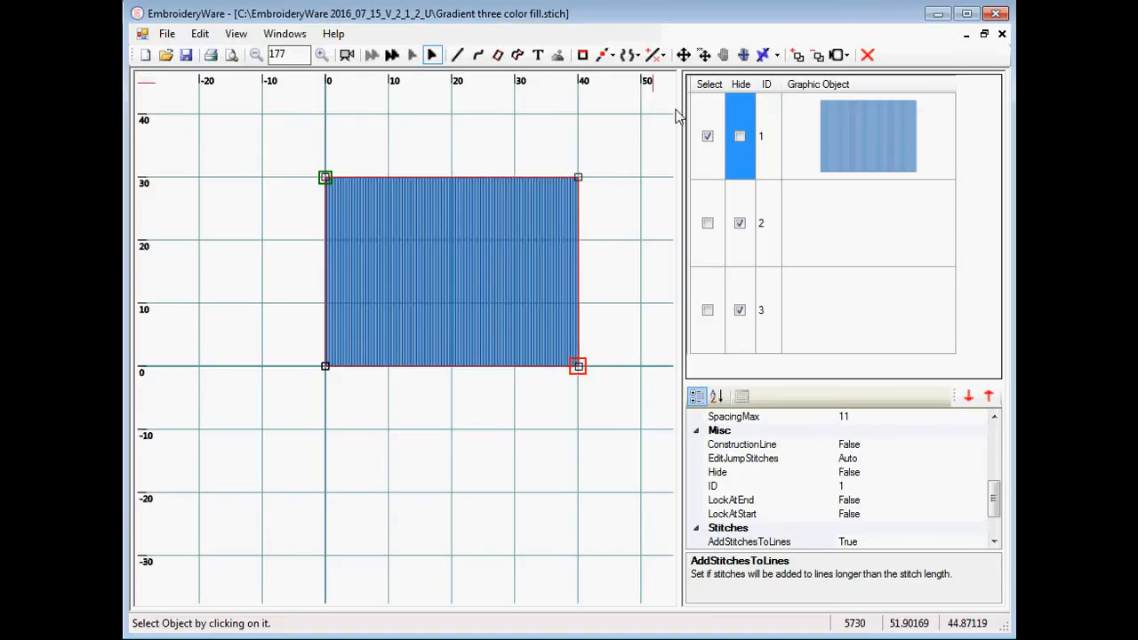
{"action": "mouse_move", "coordinate": [454, 302]}
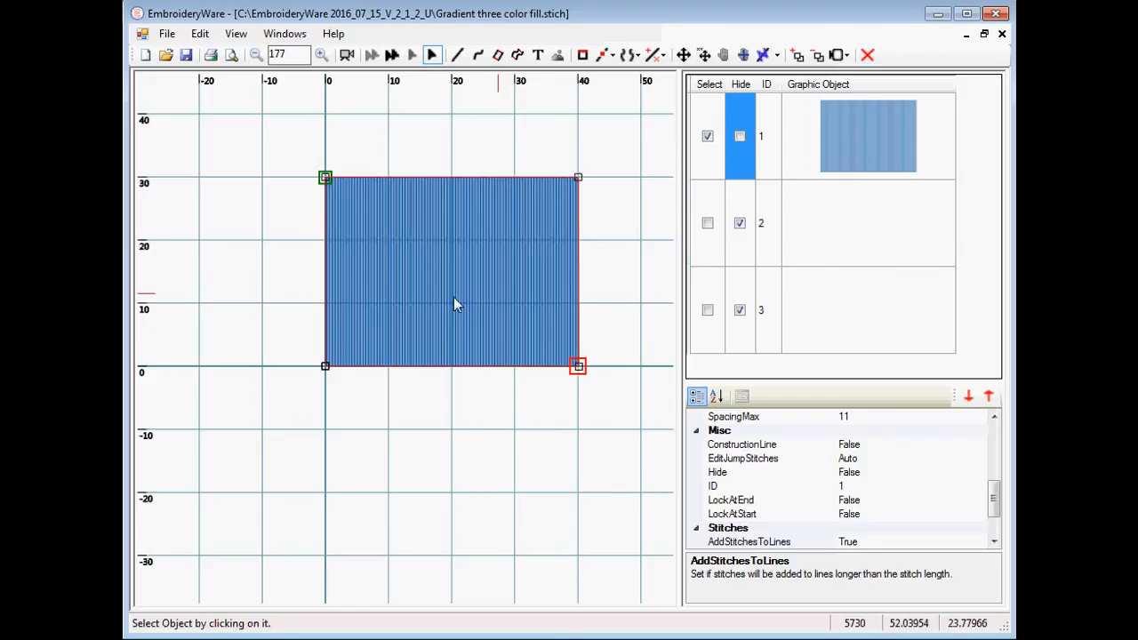
{"action": "mouse_move", "coordinate": [484, 290]}
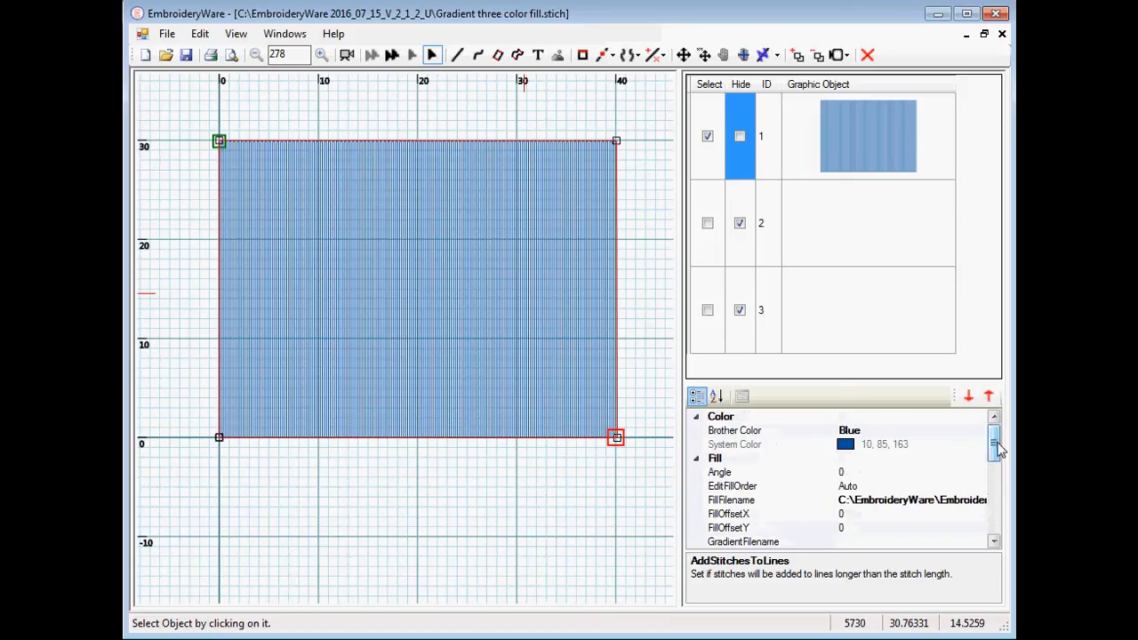
Step: Bring up the gradient curve file picker for the blue rectangle's GradientFilename
{"action": "scroll", "scroll_direction": "down", "scroll_amount": 3}
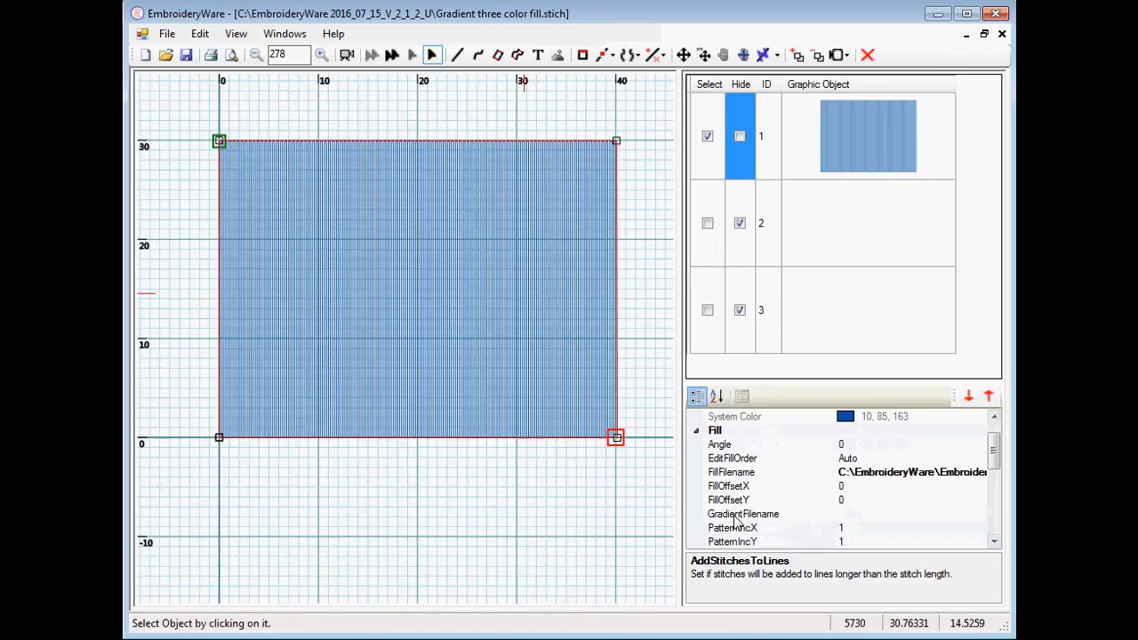
{"action": "left_click", "coordinate": [744, 514]}
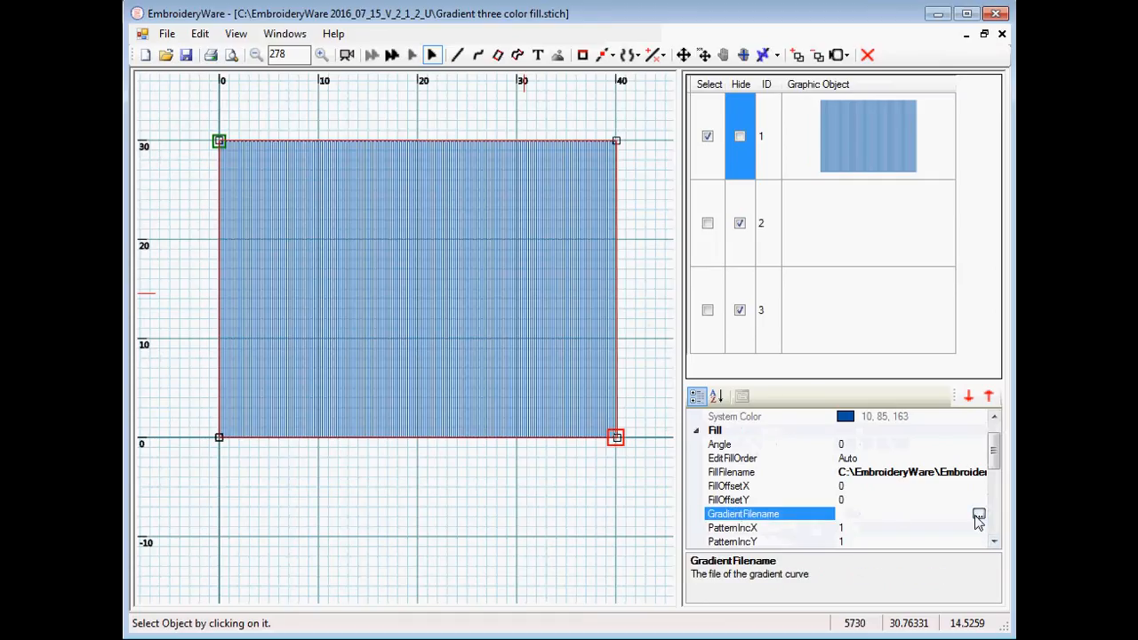
{"action": "left_click", "coordinate": [978, 514]}
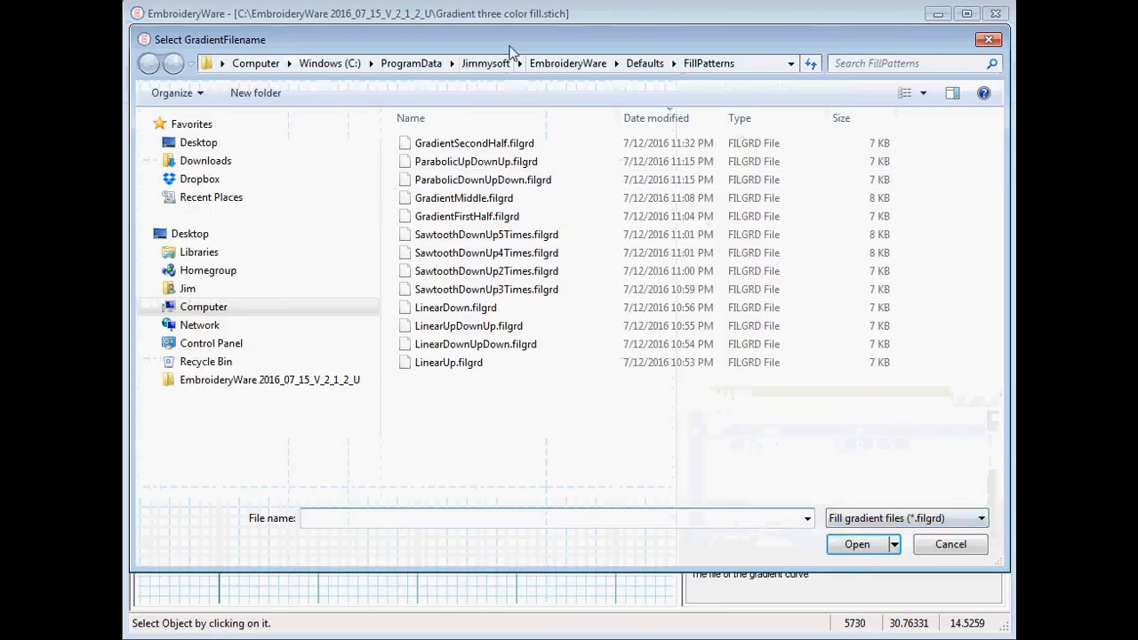
{"action": "mouse_move", "coordinate": [512, 471]}
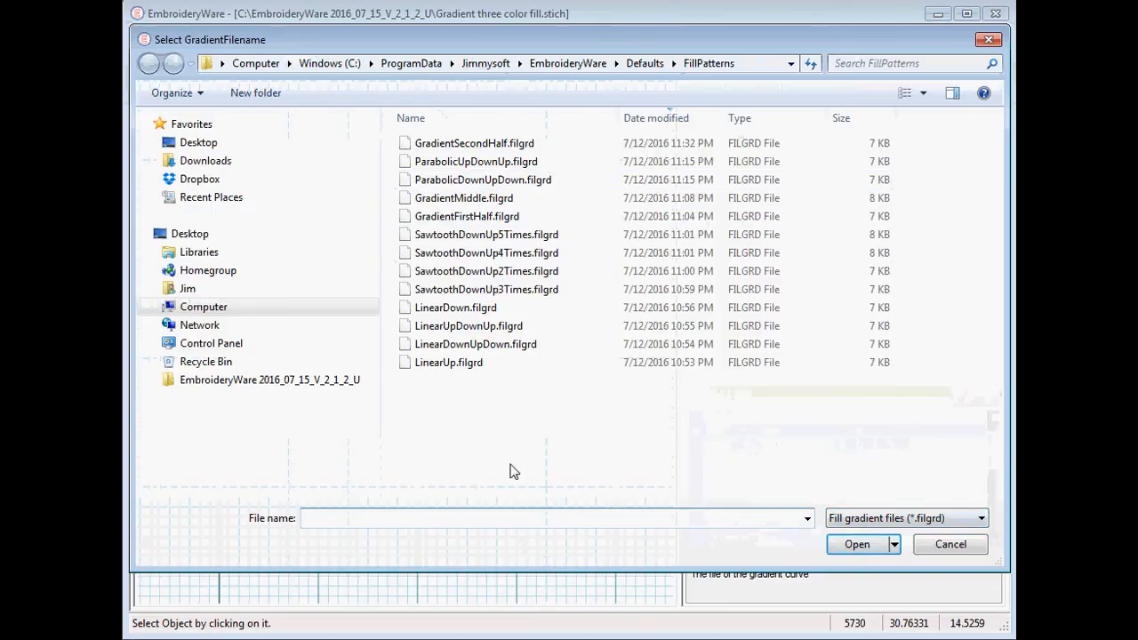
{"action": "mouse_move", "coordinate": [462, 167]}
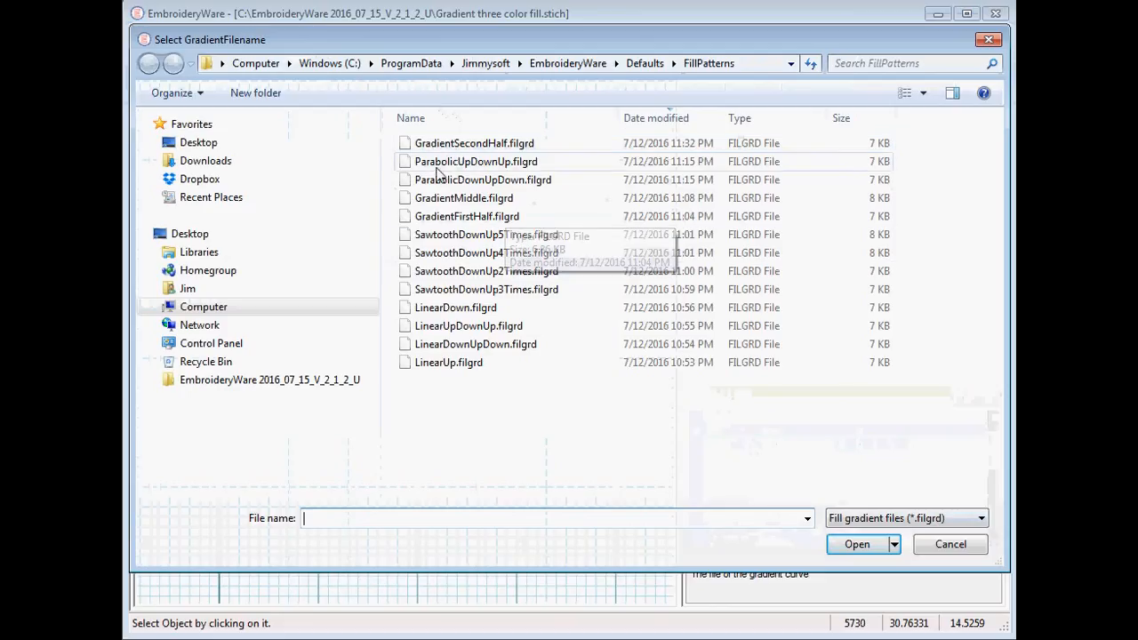
{"action": "mouse_move", "coordinate": [424, 313]}
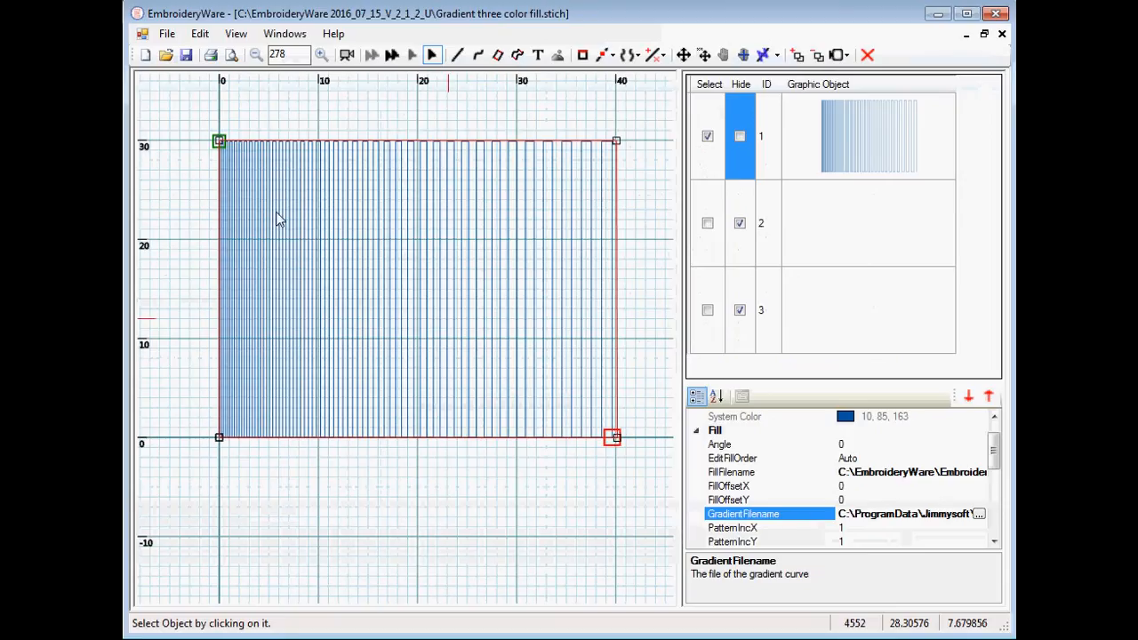
{"action": "mouse_move", "coordinate": [259, 217]}
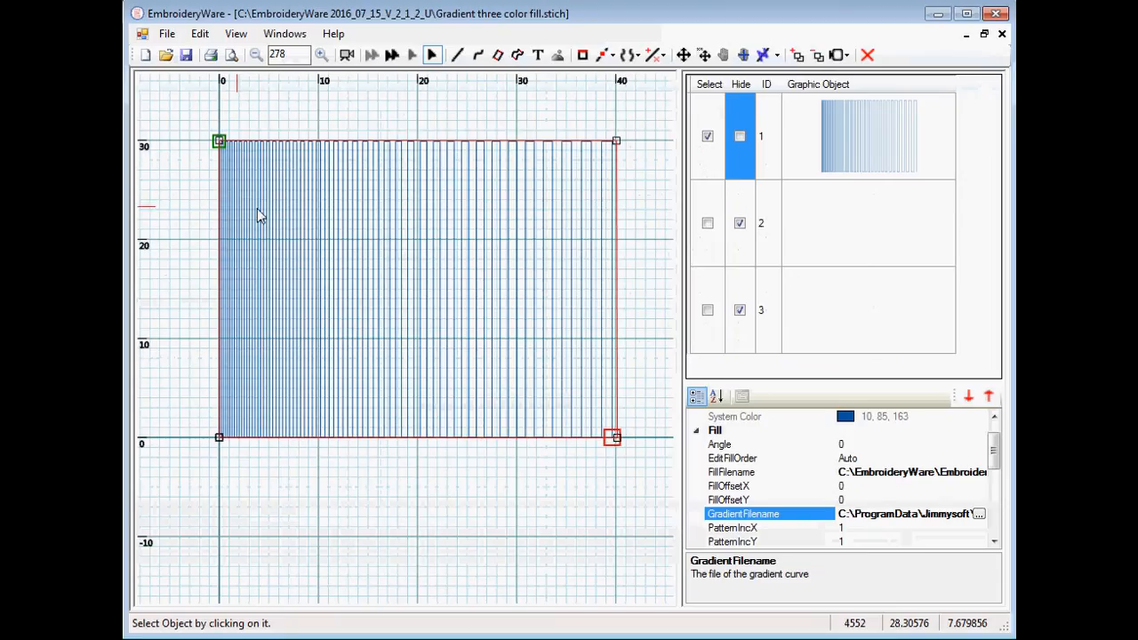
{"action": "mouse_move", "coordinate": [448, 242]}
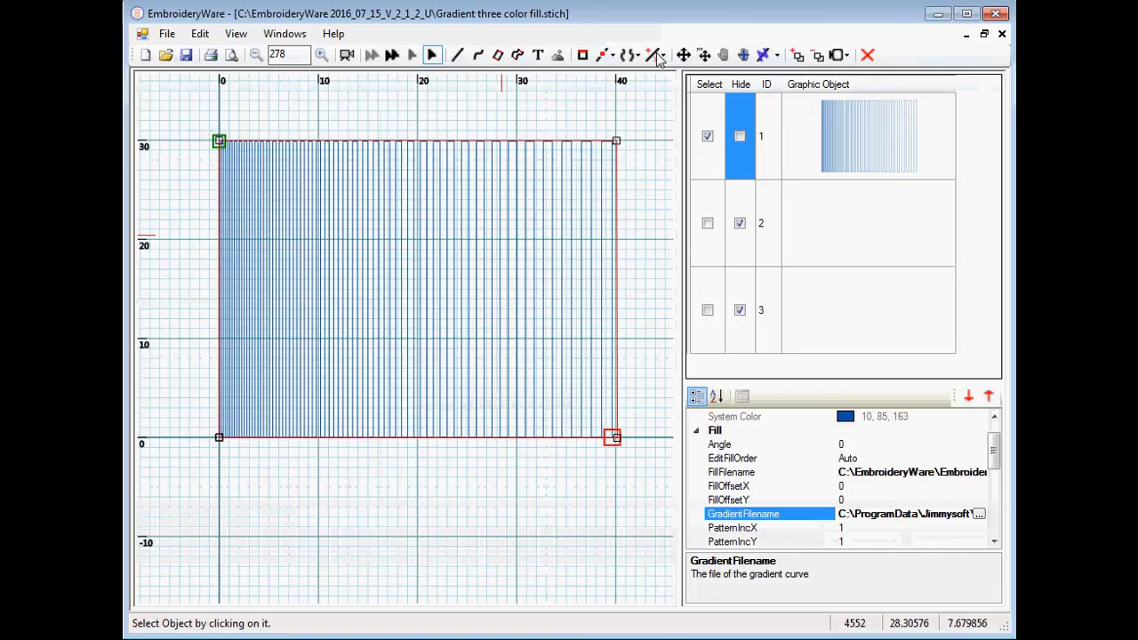
Step: Unhide the red rectangle (object 2) and select it for editing
{"action": "left_click", "coordinate": [765, 53]}
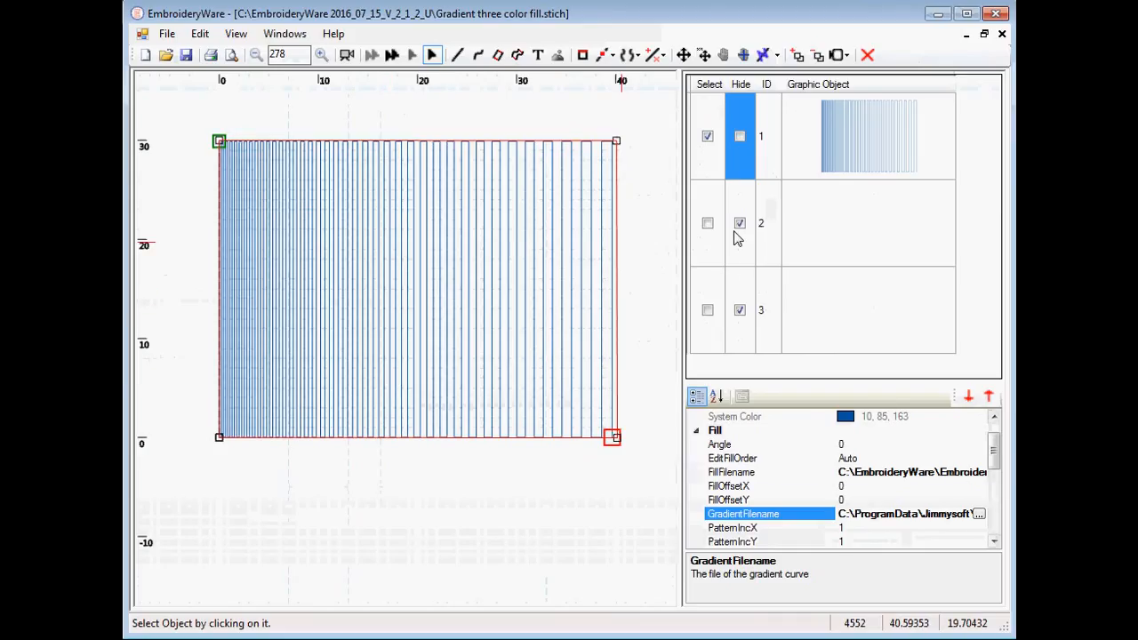
{"action": "left_click", "coordinate": [708, 224]}
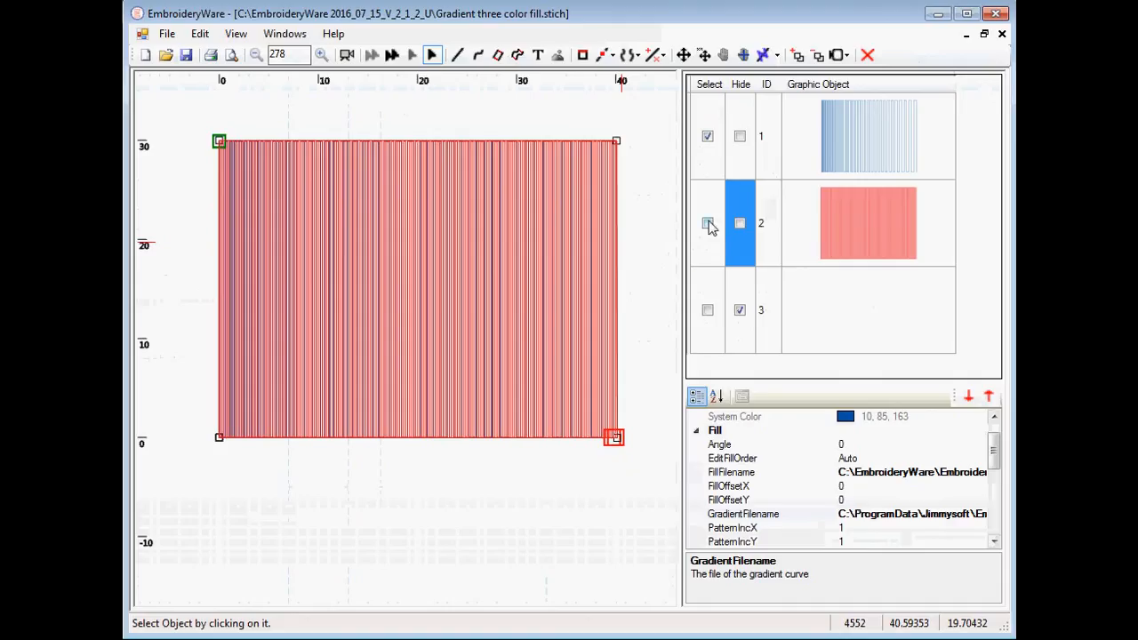
{"action": "left_click", "coordinate": [708, 224]}
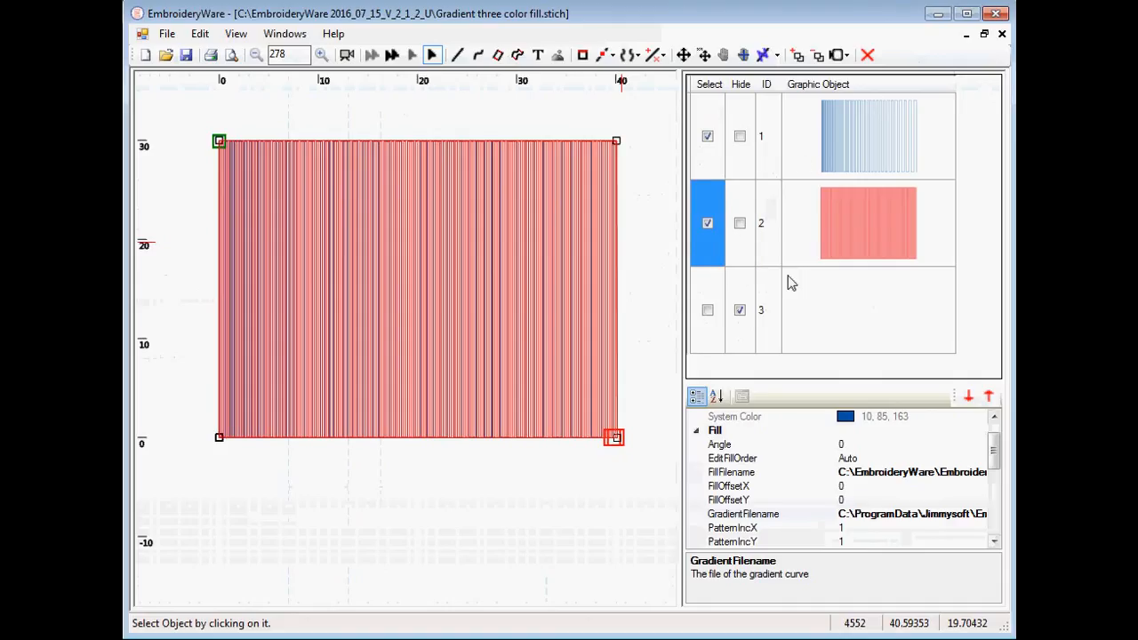
{"action": "mouse_move", "coordinate": [502, 268]}
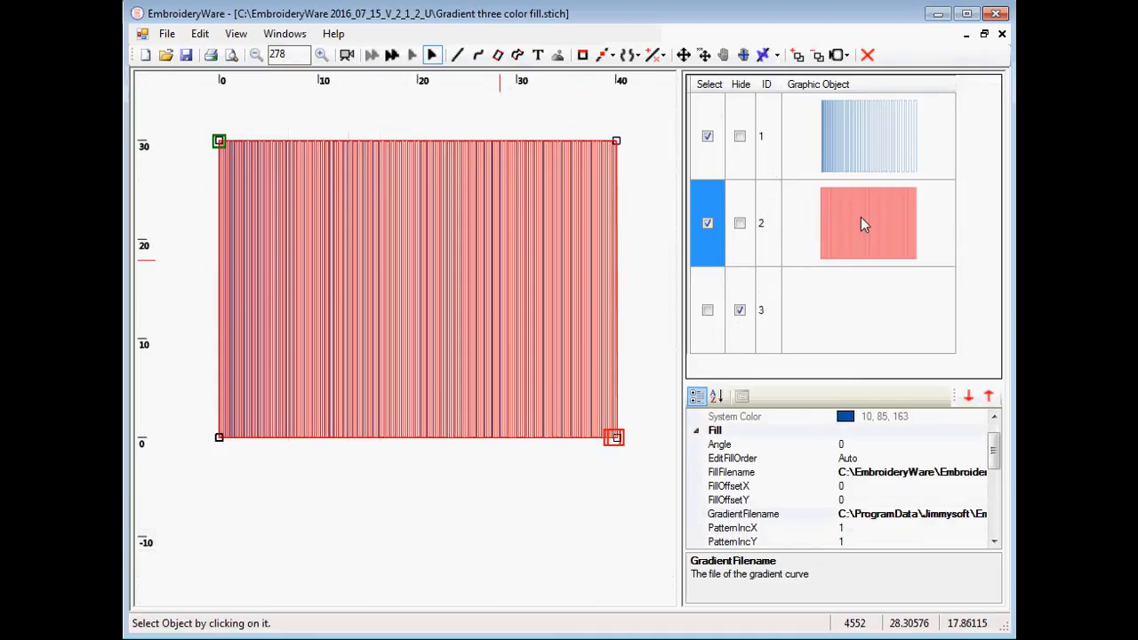
{"action": "mouse_move", "coordinate": [968, 490]}
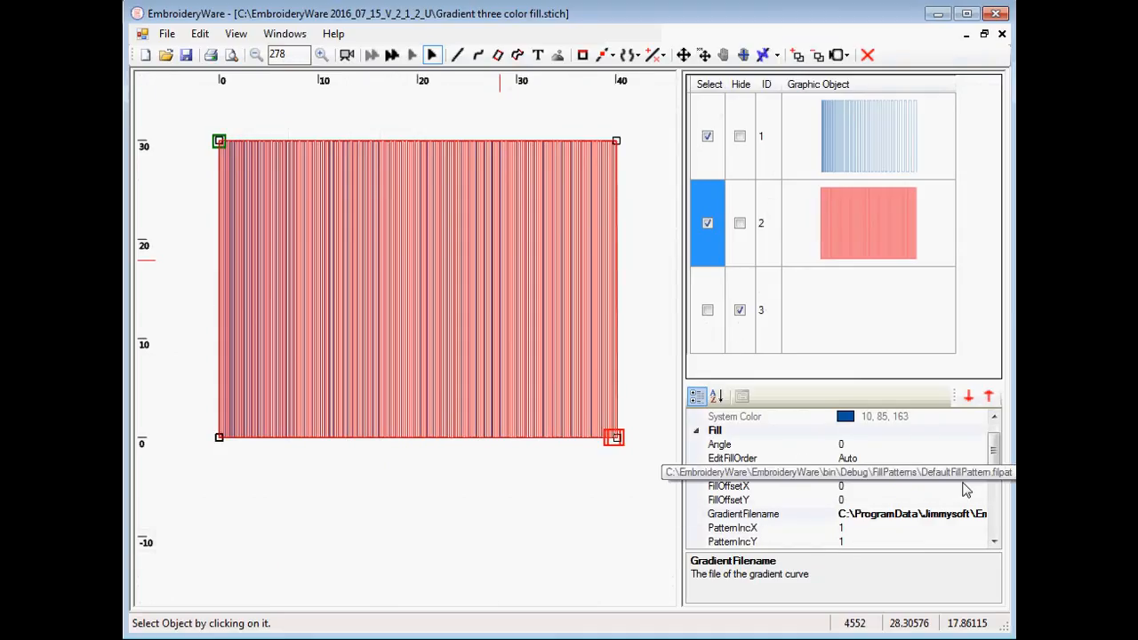
Step: Assign the LinearDown.filgrd gradient to the red rectangle's fill
{"action": "left_click", "coordinate": [743, 514]}
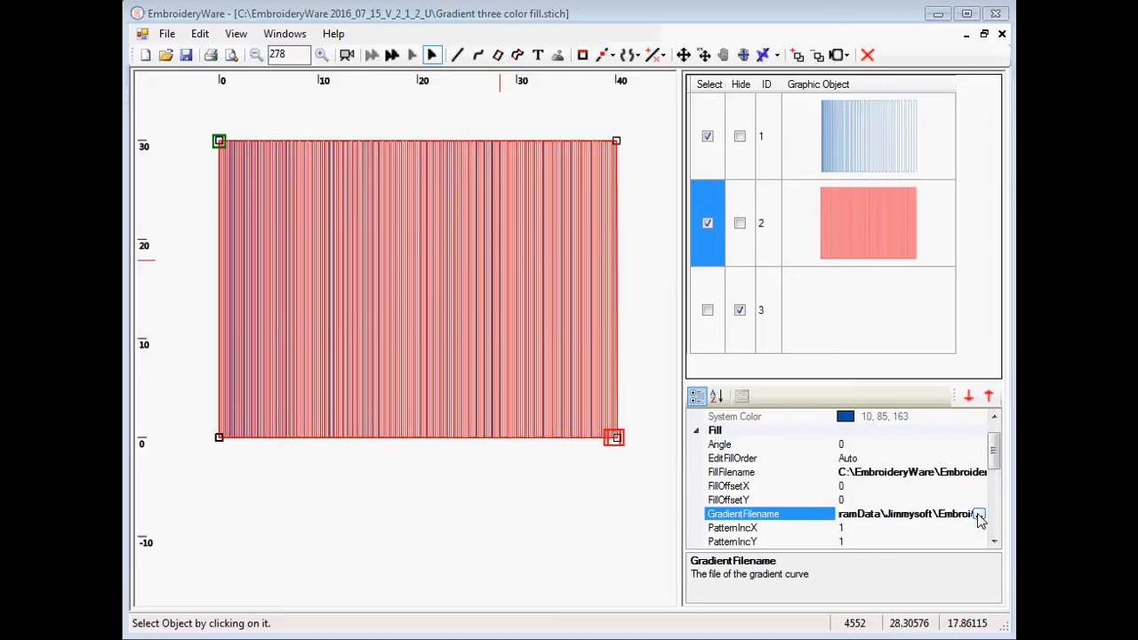
{"action": "left_click", "coordinate": [978, 514]}
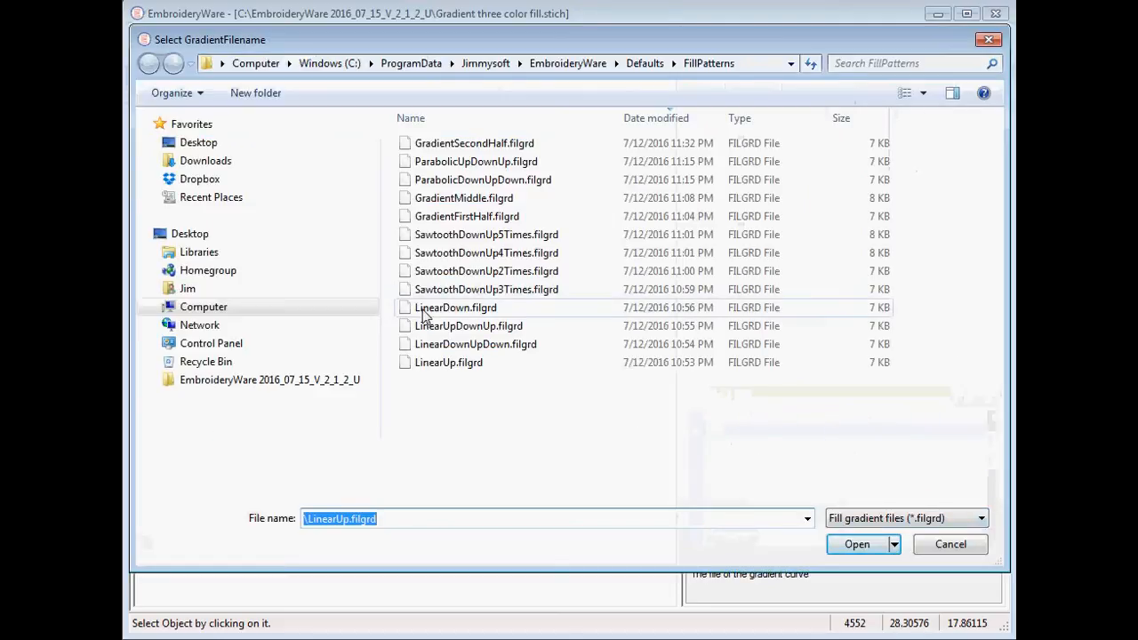
{"action": "left_click", "coordinate": [857, 544]}
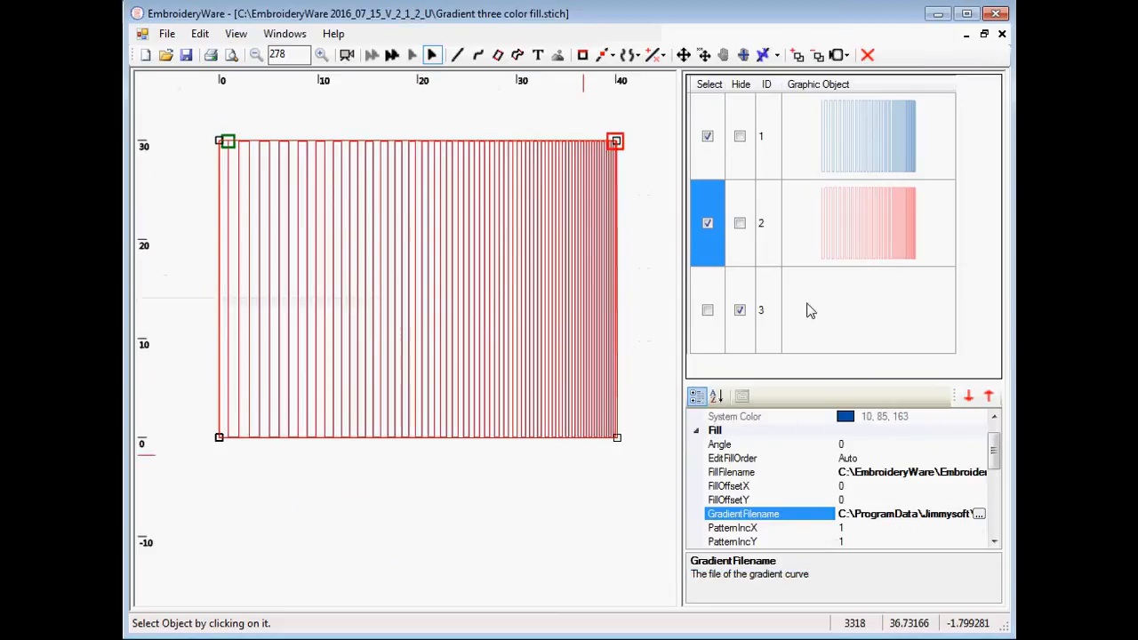
{"action": "left_click", "coordinate": [708, 135]}
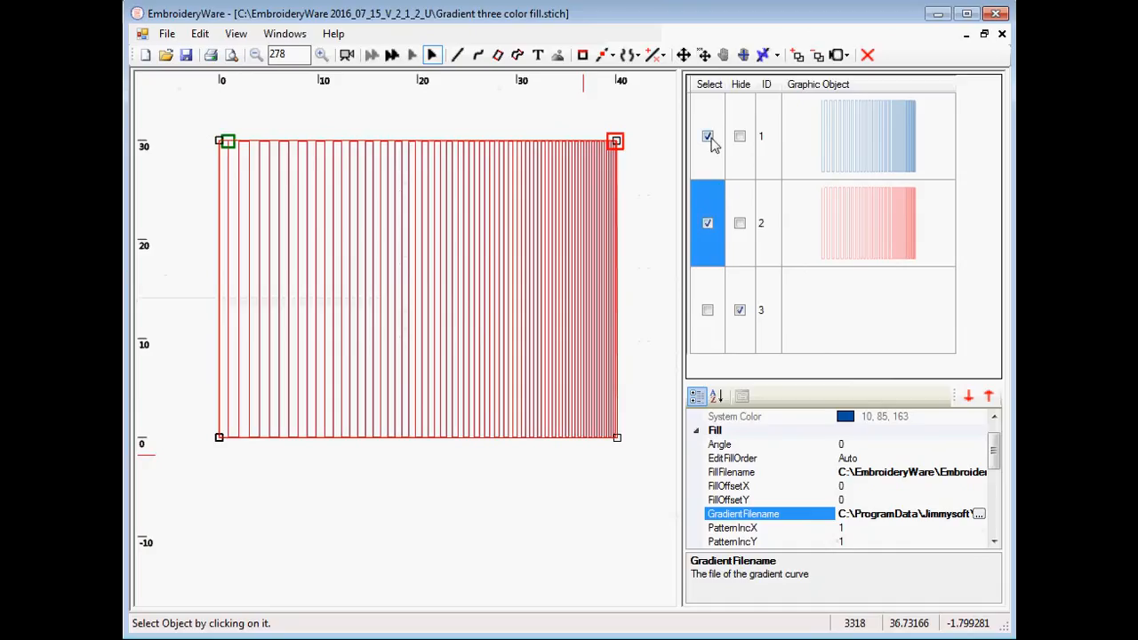
Step: Deselect the red rectangle and select the blue rectangle (object 1) instead
{"action": "left_click", "coordinate": [708, 135]}
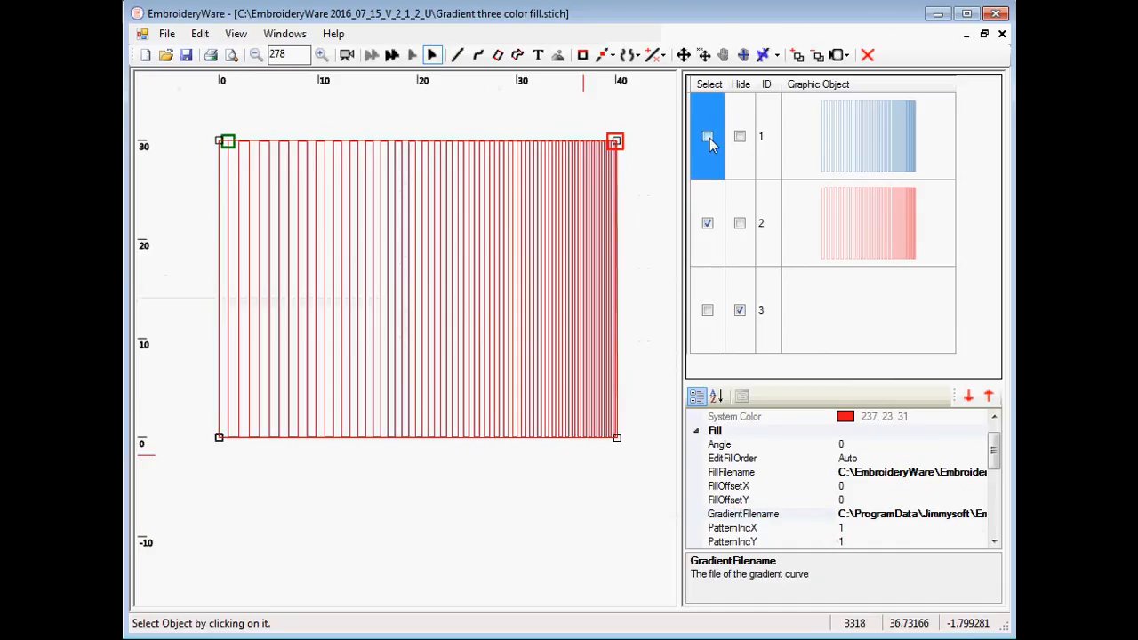
{"action": "left_click", "coordinate": [707, 135]}
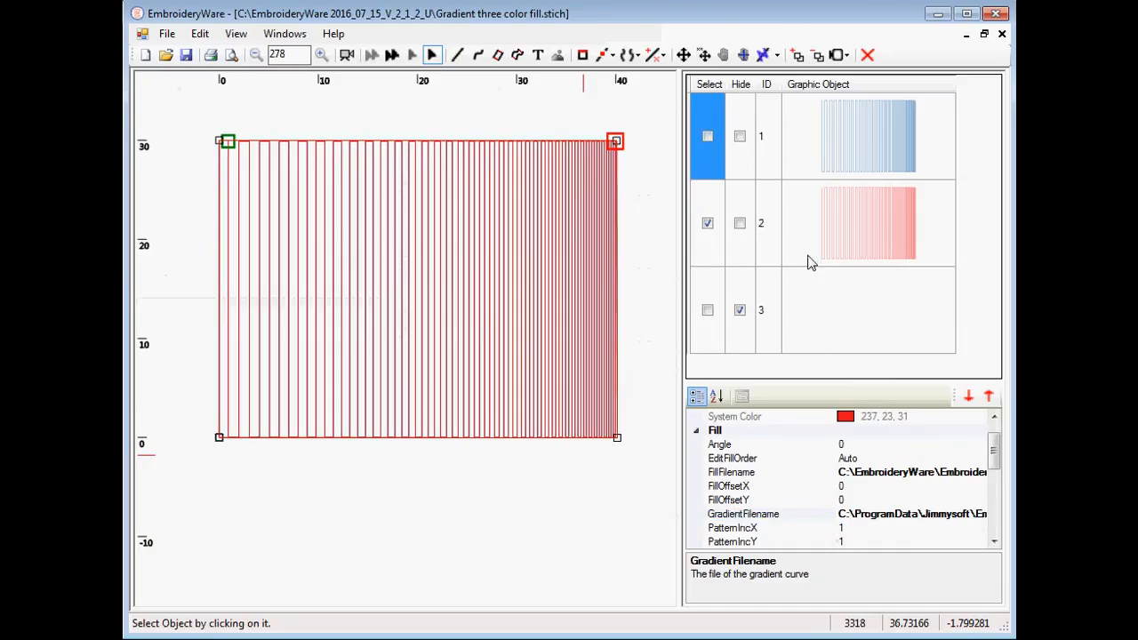
{"action": "left_click", "coordinate": [708, 135]}
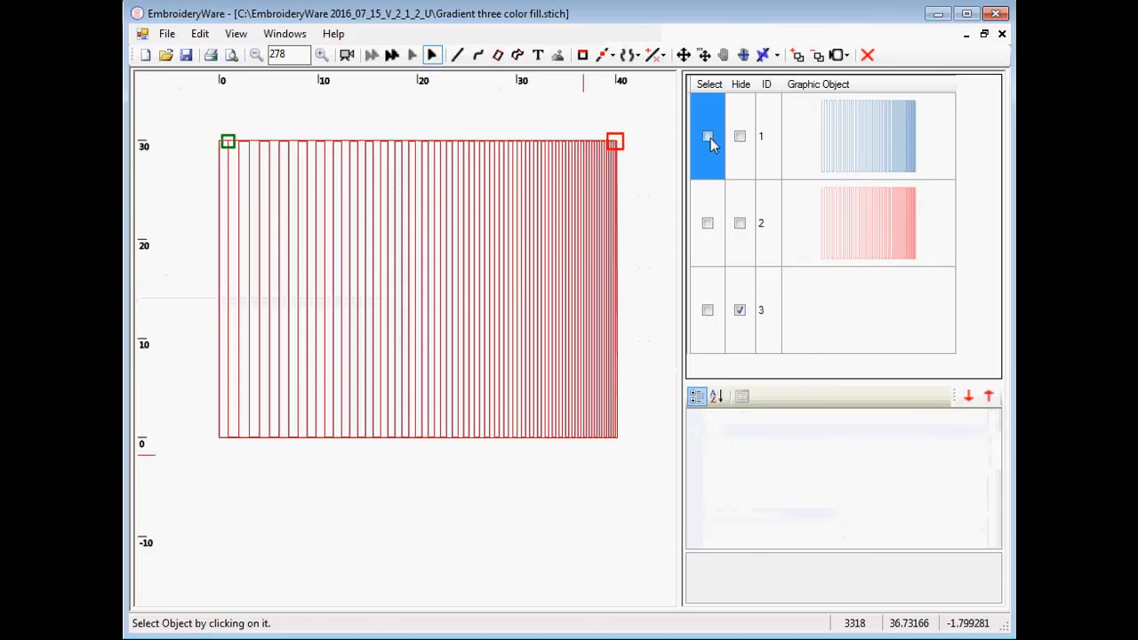
{"action": "left_click", "coordinate": [708, 135]}
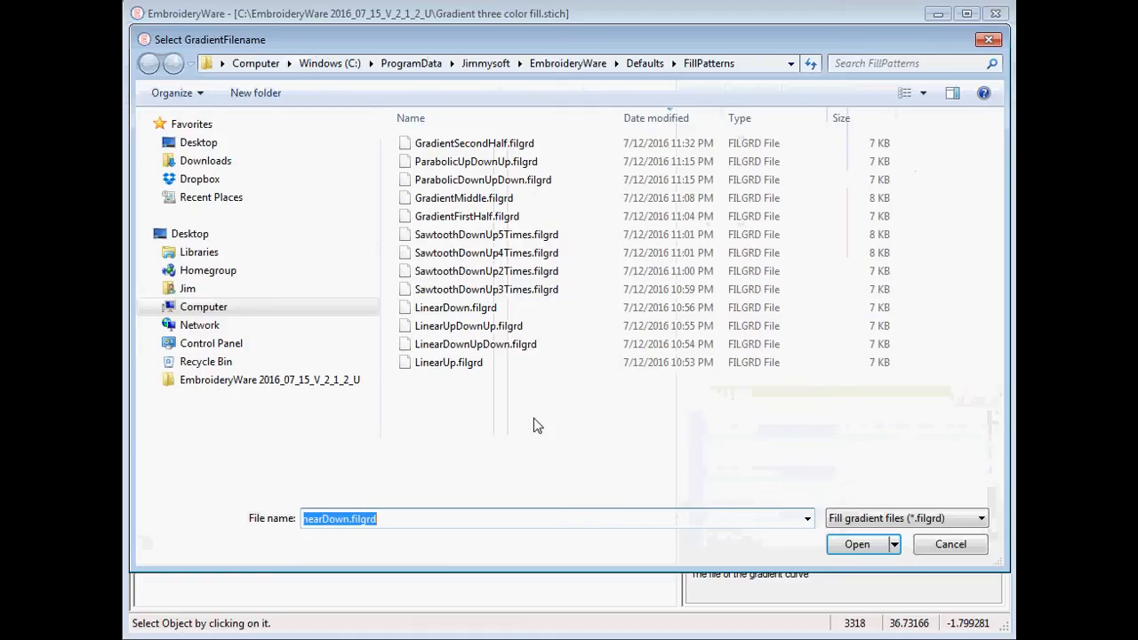
Step: Assign the LinearUp gradient file to the blue rectangle so the fills oppose
{"action": "left_click", "coordinate": [449, 363]}
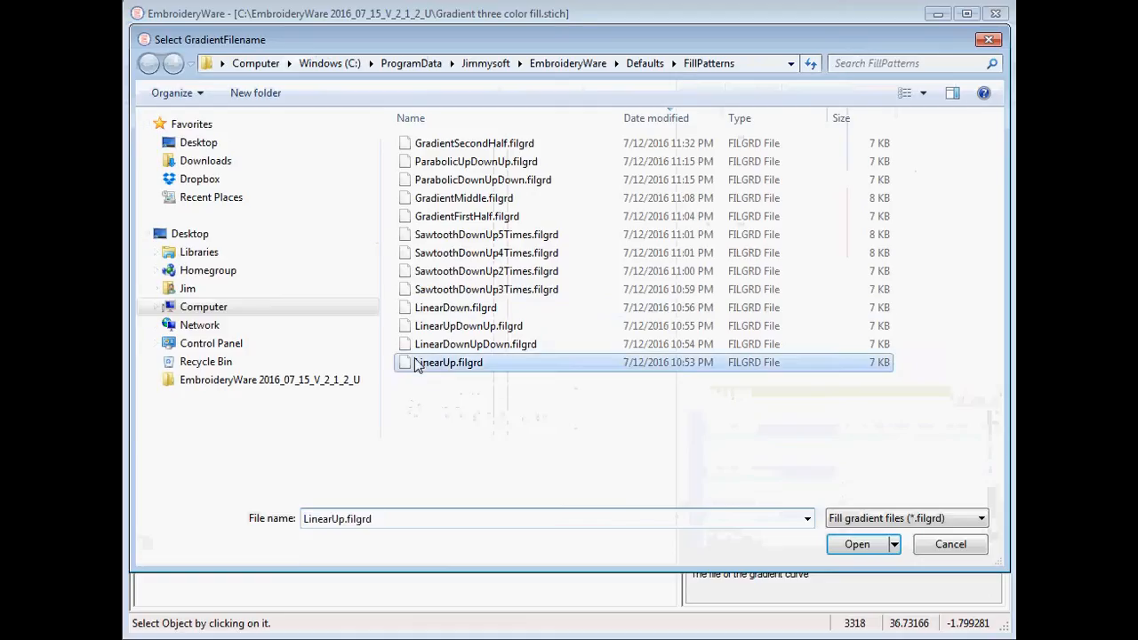
{"action": "left_click", "coordinate": [857, 544]}
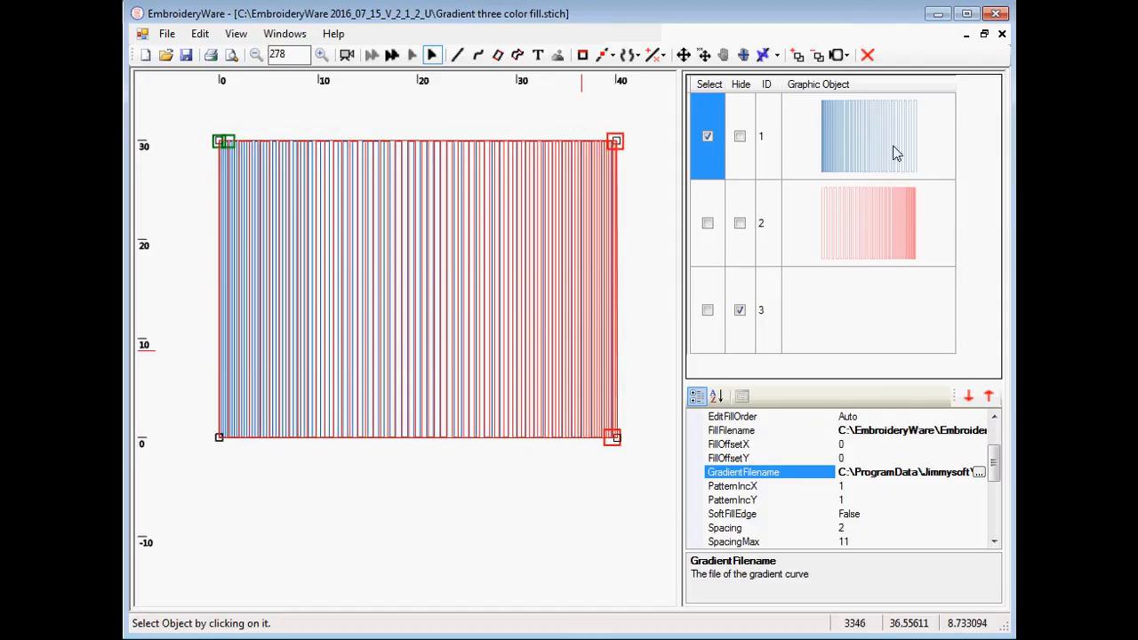
{"action": "mouse_move", "coordinate": [423, 341]}
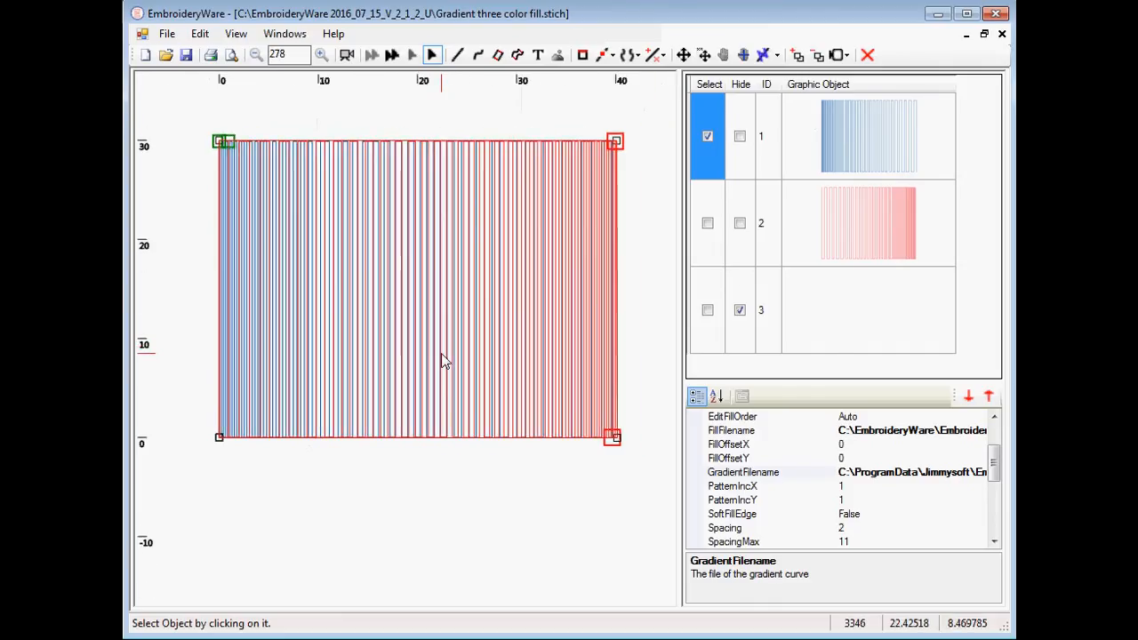
Step: Hide the red fill and give the blue fill the SawtoothDownUp5Times gradient
{"action": "left_click", "coordinate": [761, 224]}
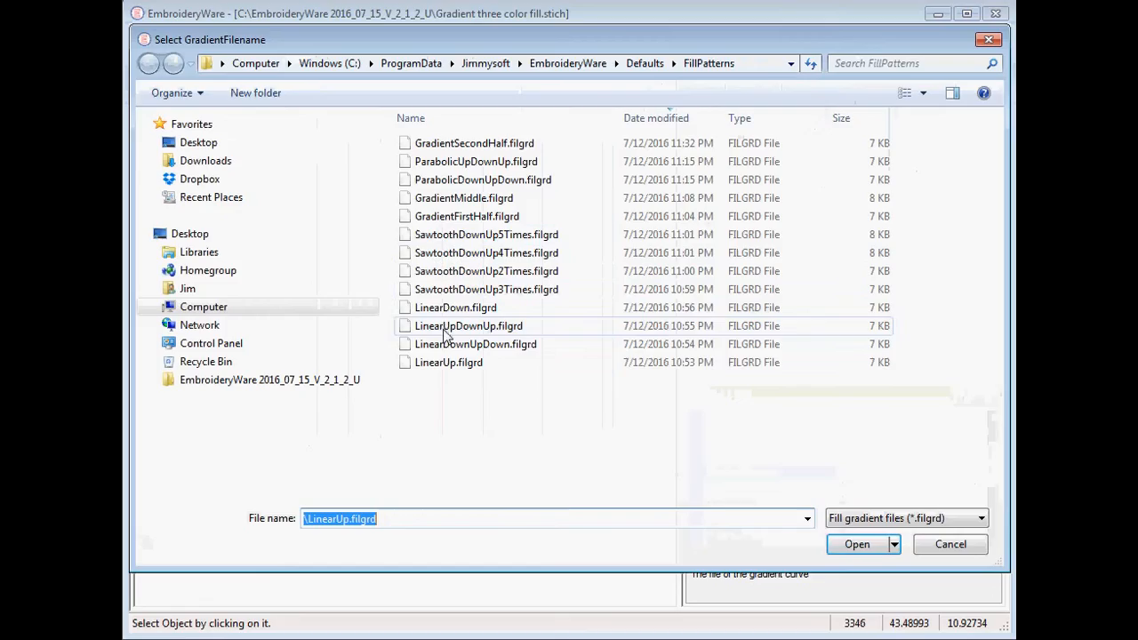
{"action": "left_click", "coordinate": [487, 235]}
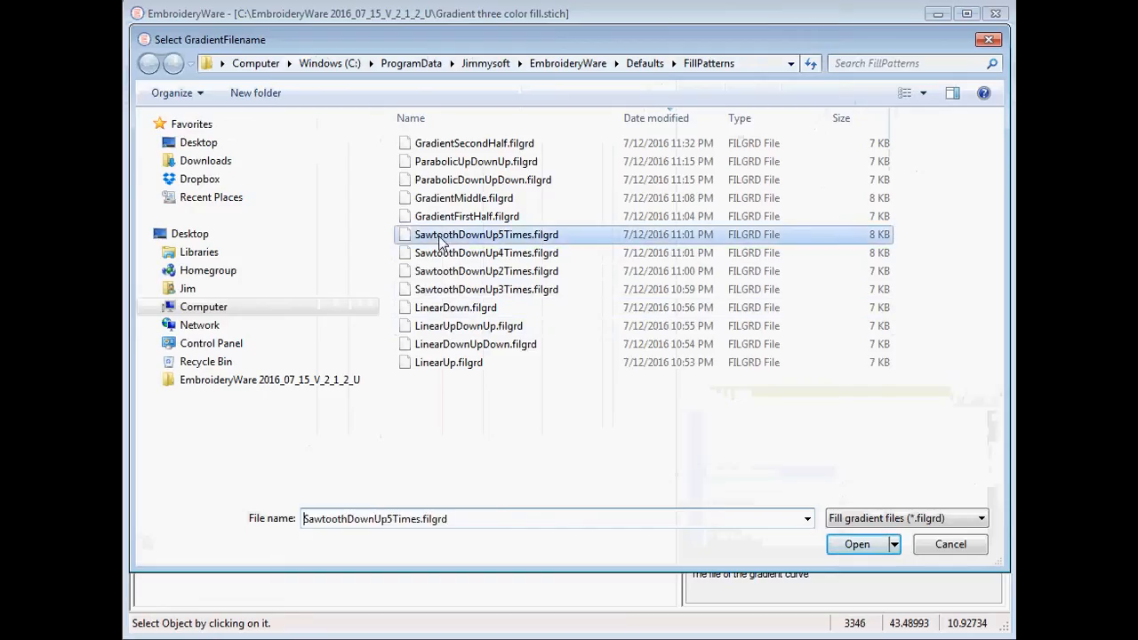
{"action": "left_click", "coordinate": [857, 544]}
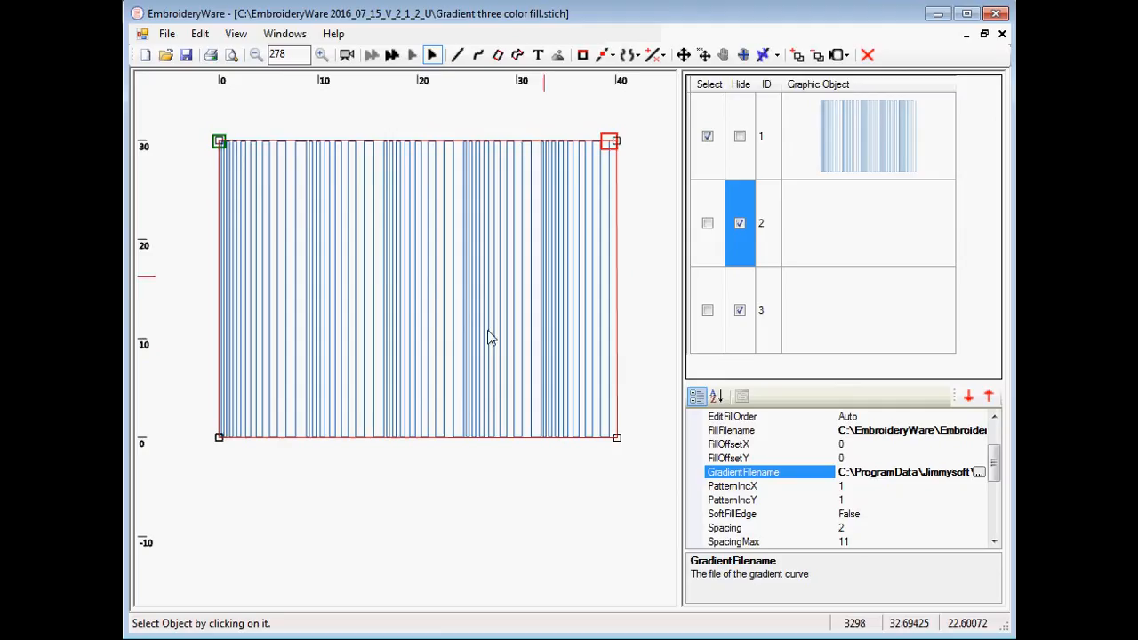
{"action": "mouse_move", "coordinate": [985, 484]}
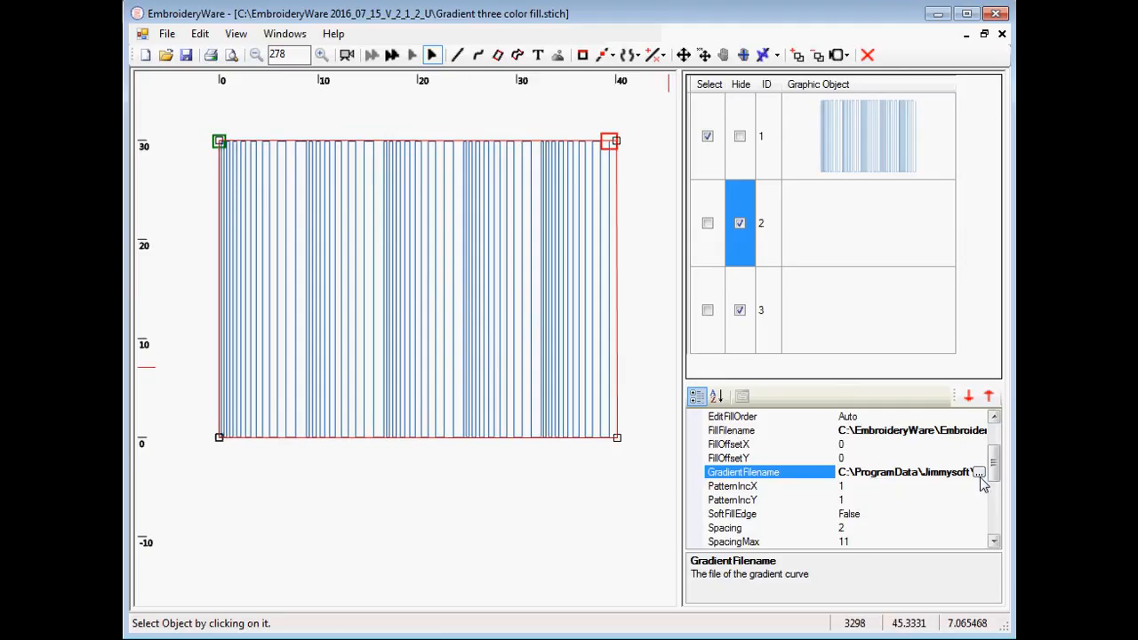
Step: Try the four-times sawtooth and then the ParabolicUpDownUp gradient on the blue fill
{"action": "left_click", "coordinate": [978, 473]}
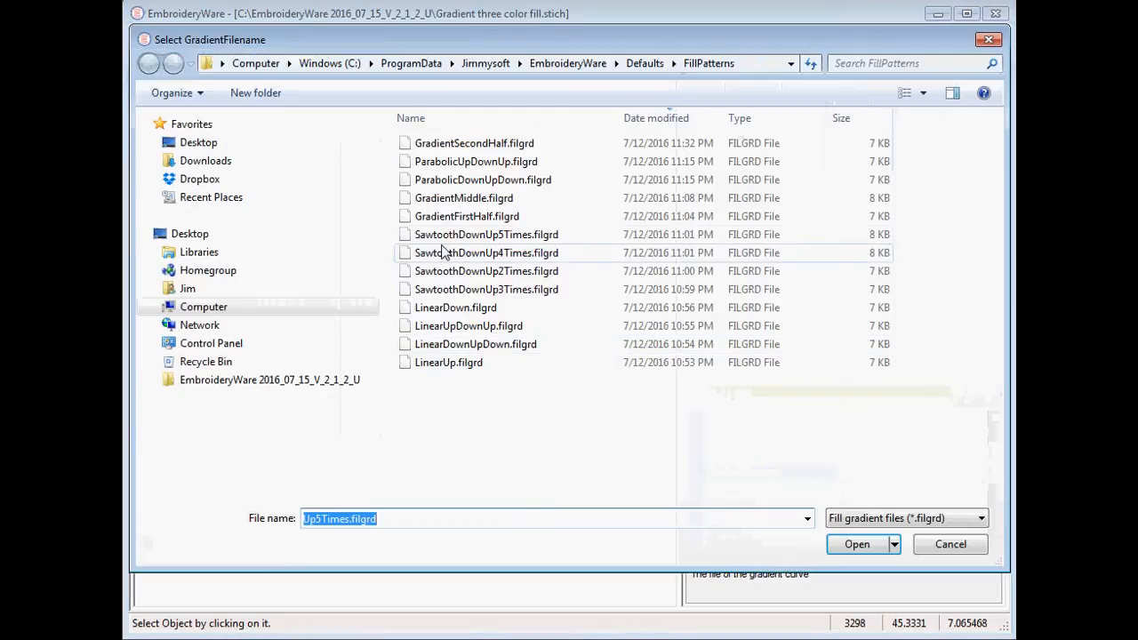
{"action": "left_click", "coordinate": [858, 544]}
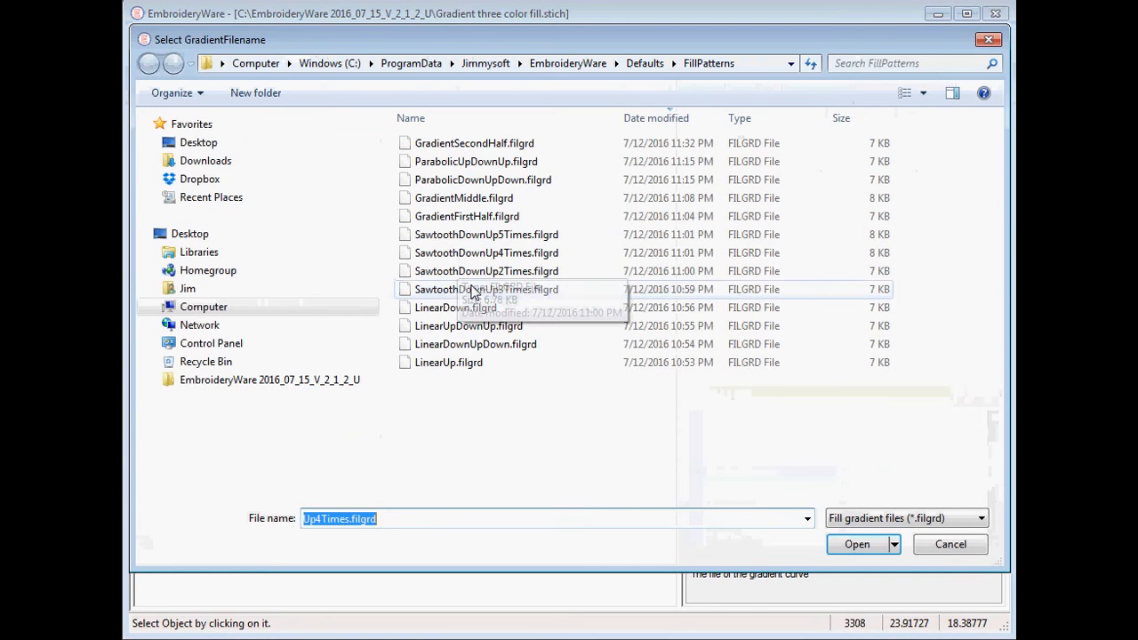
{"action": "left_click", "coordinate": [858, 545]}
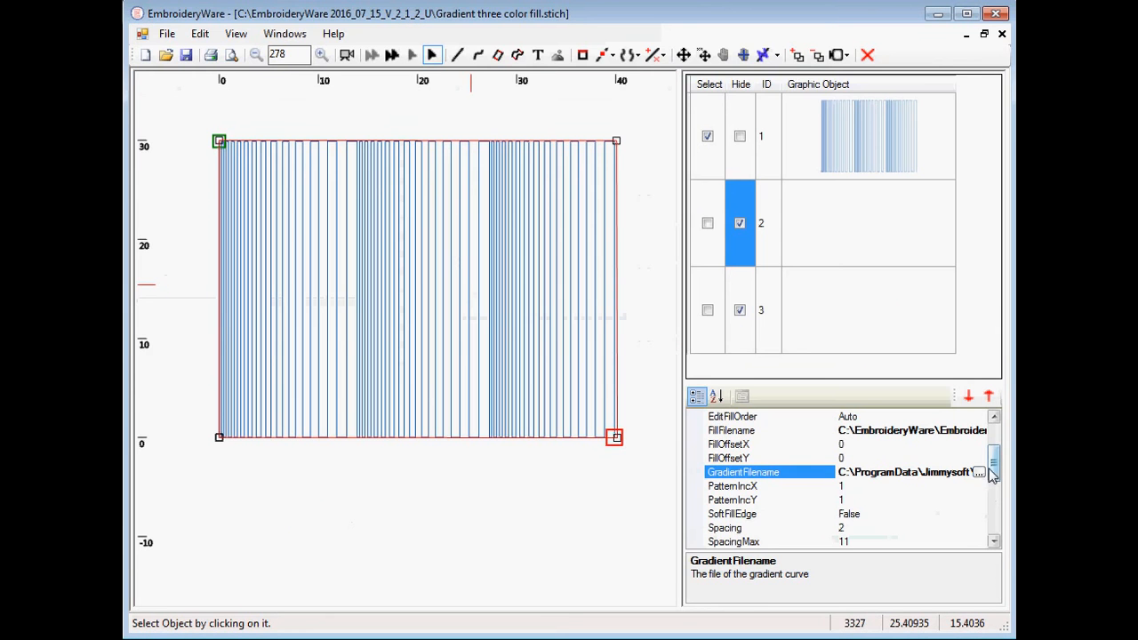
{"action": "left_click", "coordinate": [978, 473]}
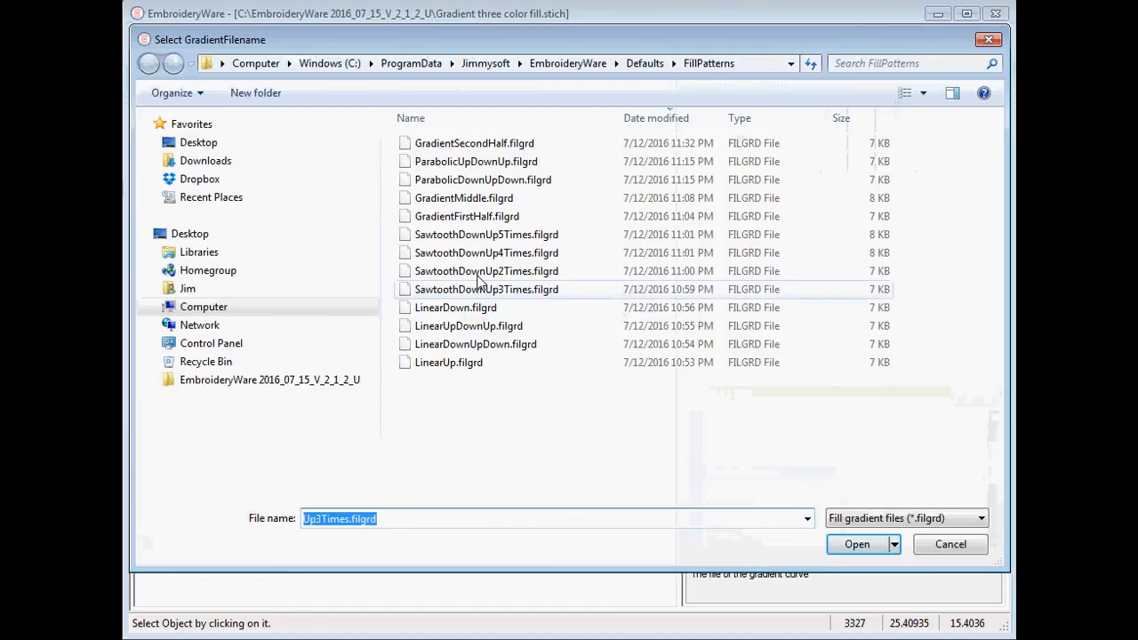
{"action": "left_click", "coordinate": [476, 160]}
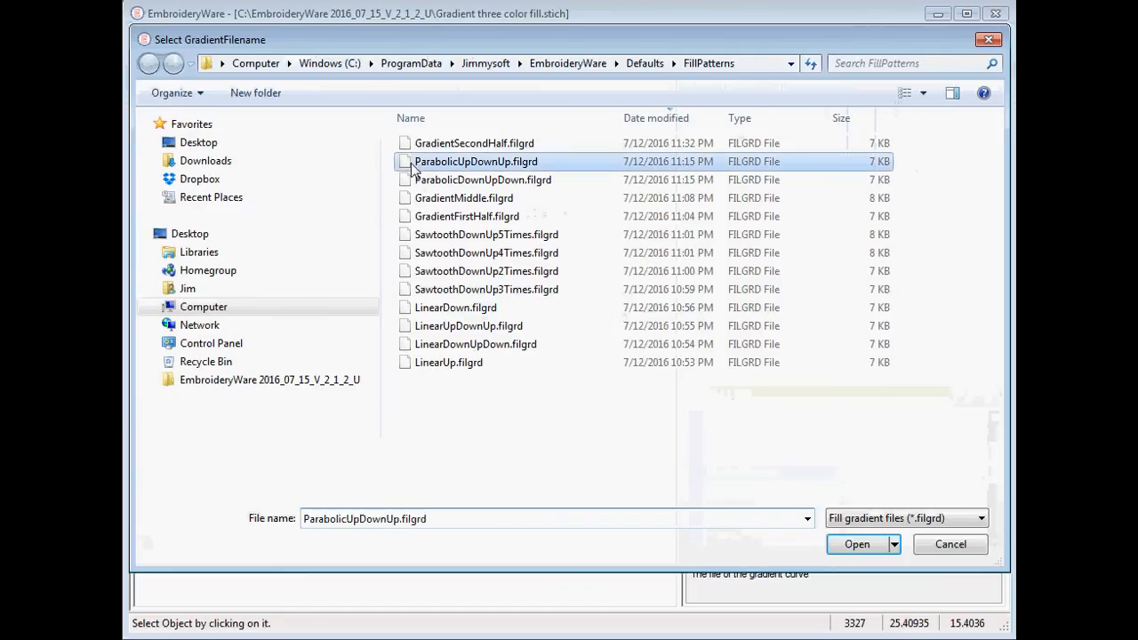
{"action": "left_click", "coordinate": [857, 544]}
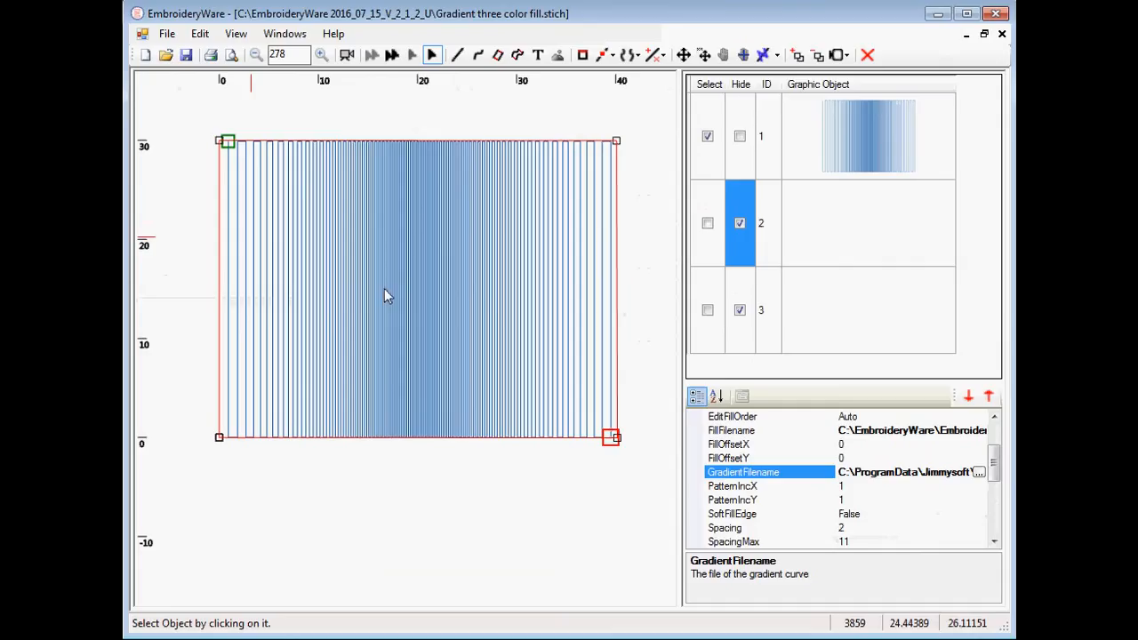
{"action": "mouse_move", "coordinate": [387, 357]}
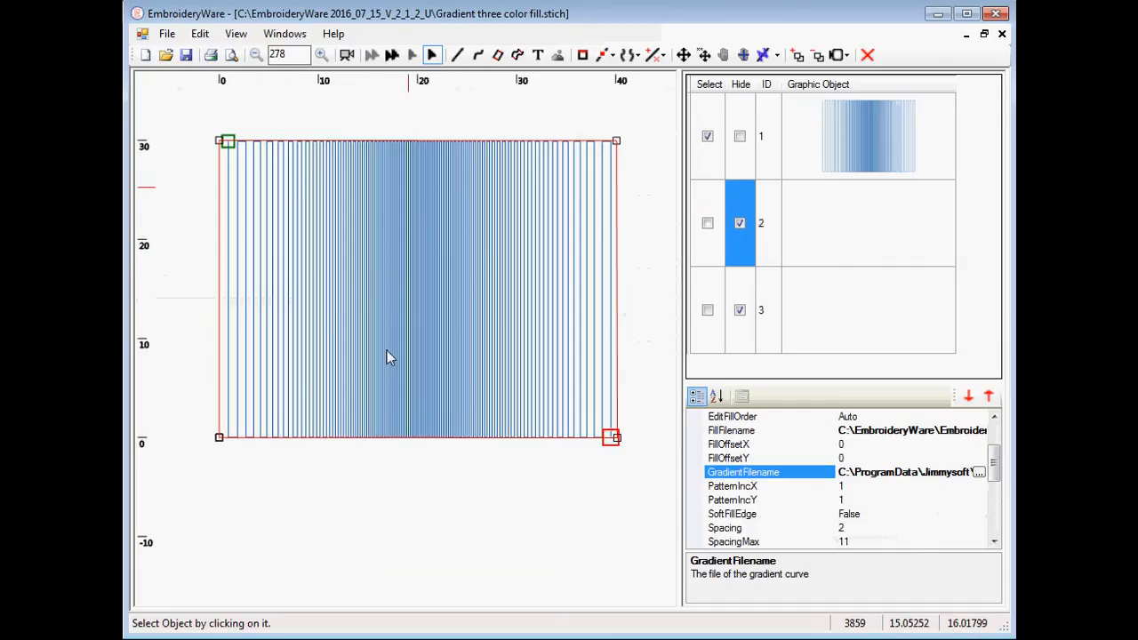
{"action": "mouse_move", "coordinate": [412, 258]}
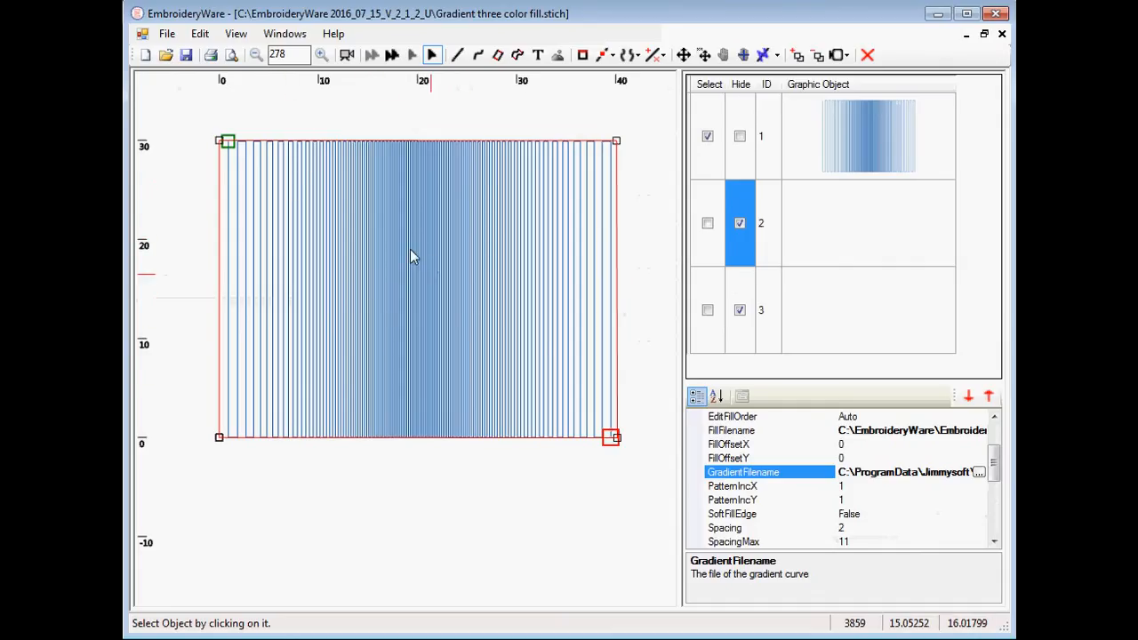
Step: Try one more gradient pattern, then leave the file chooser with Cancel
{"action": "left_click", "coordinate": [978, 473]}
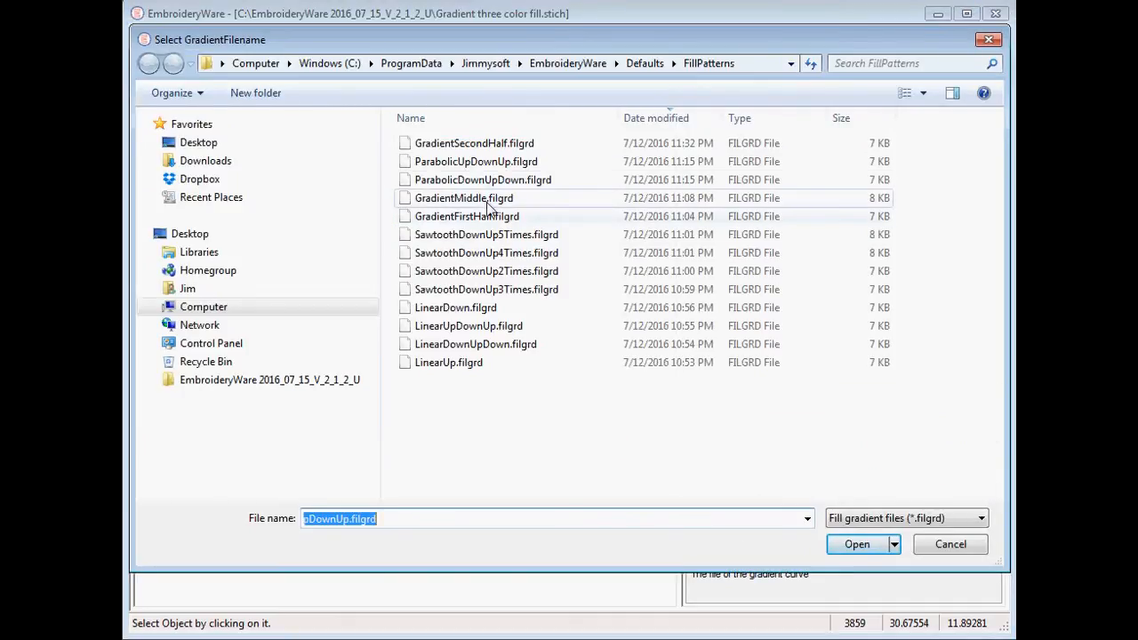
{"action": "left_click", "coordinate": [857, 544]}
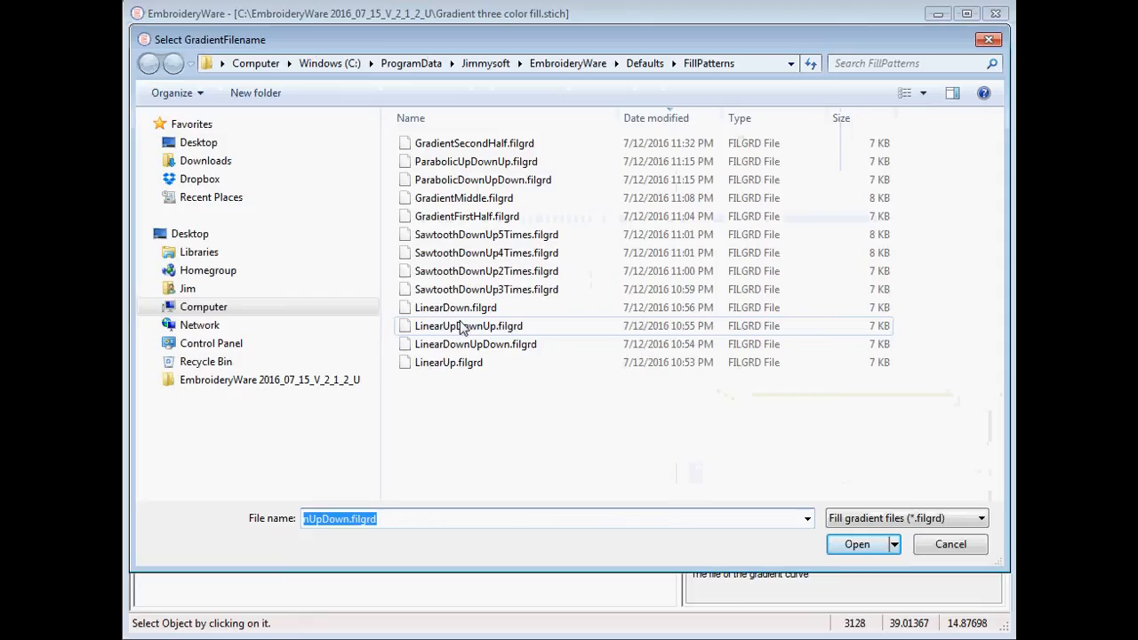
{"action": "mouse_move", "coordinate": [477, 160]}
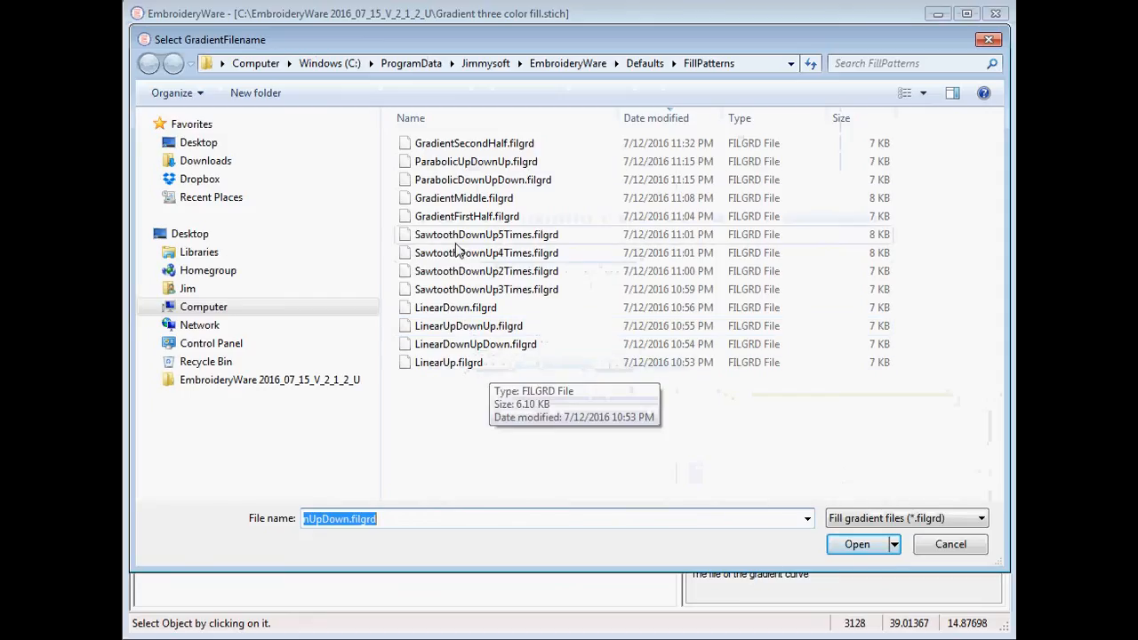
{"action": "mouse_move", "coordinate": [453, 235]}
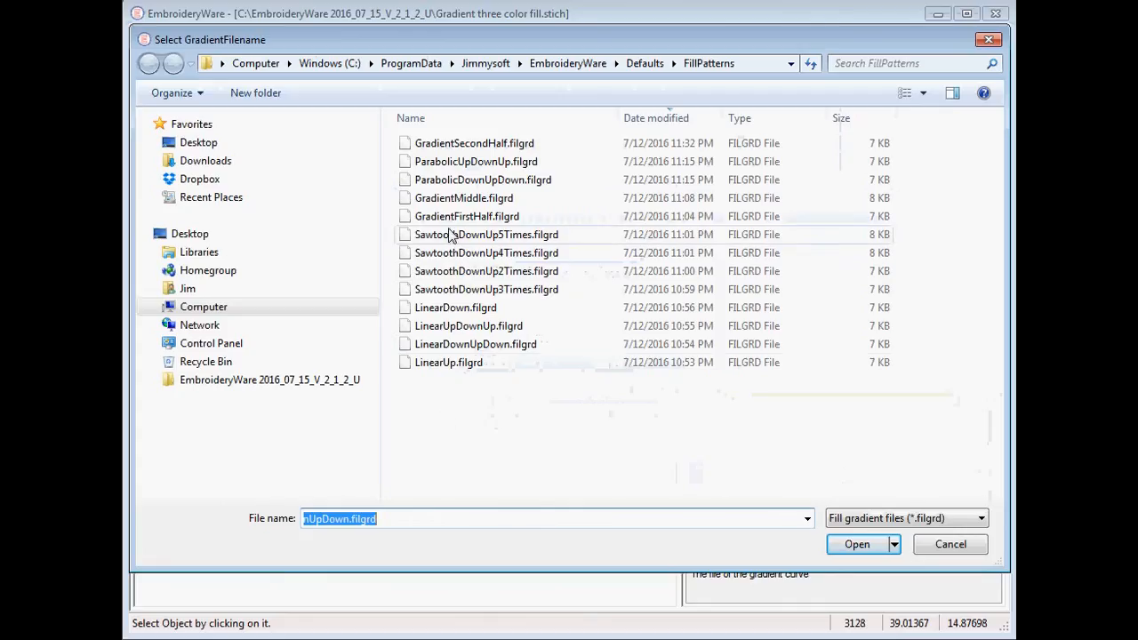
{"action": "mouse_move", "coordinate": [943, 544]}
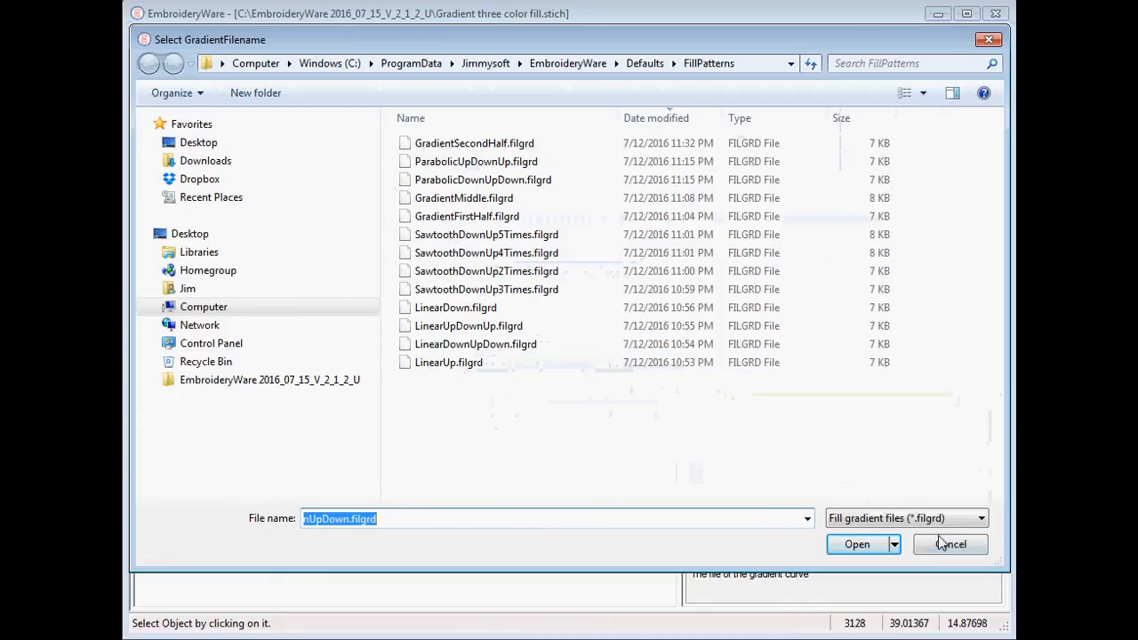
{"action": "left_click", "coordinate": [858, 544]}
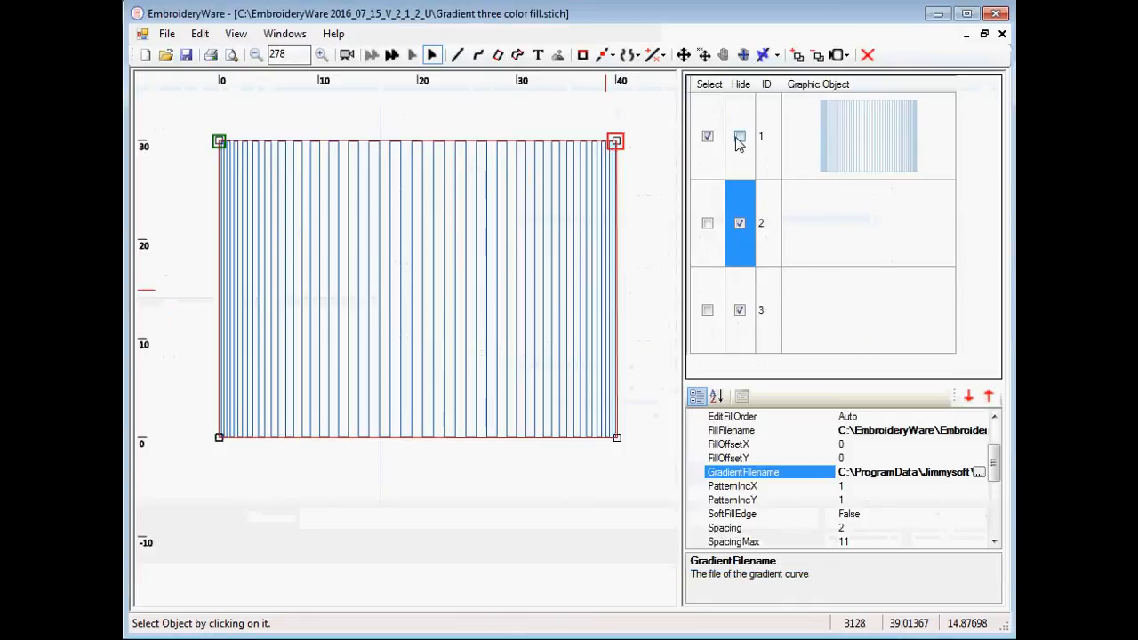
Step: Toggle Hide/Select on objects 1 and 3, ending with the blue fill object selected
{"action": "left_click", "coordinate": [740, 135]}
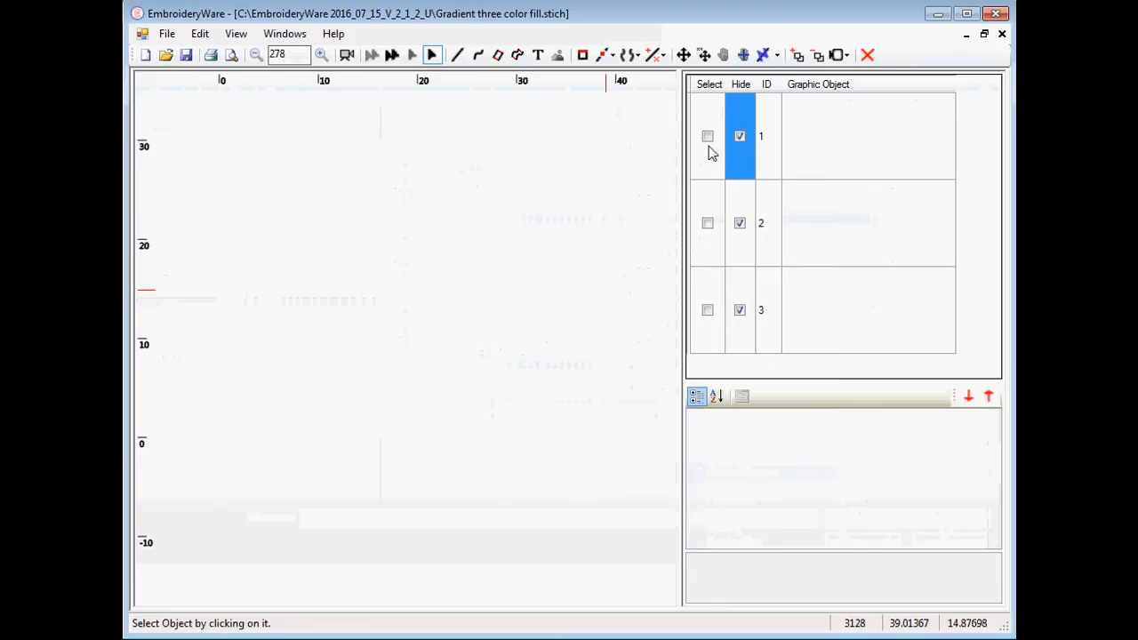
{"action": "left_click", "coordinate": [707, 135]}
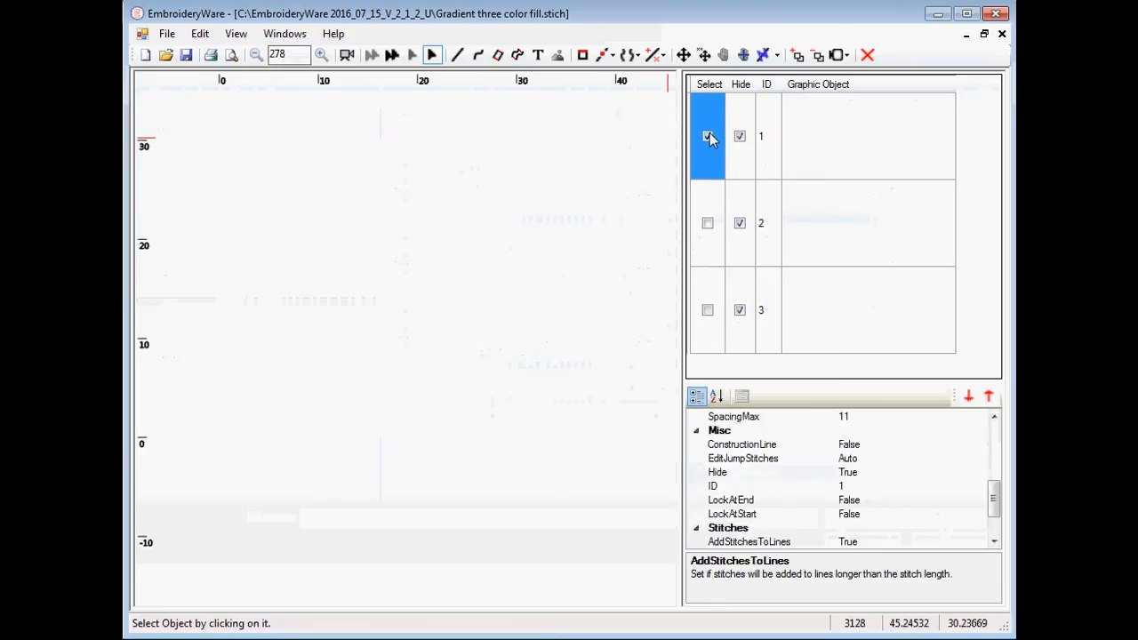
{"action": "left_click", "coordinate": [708, 309]}
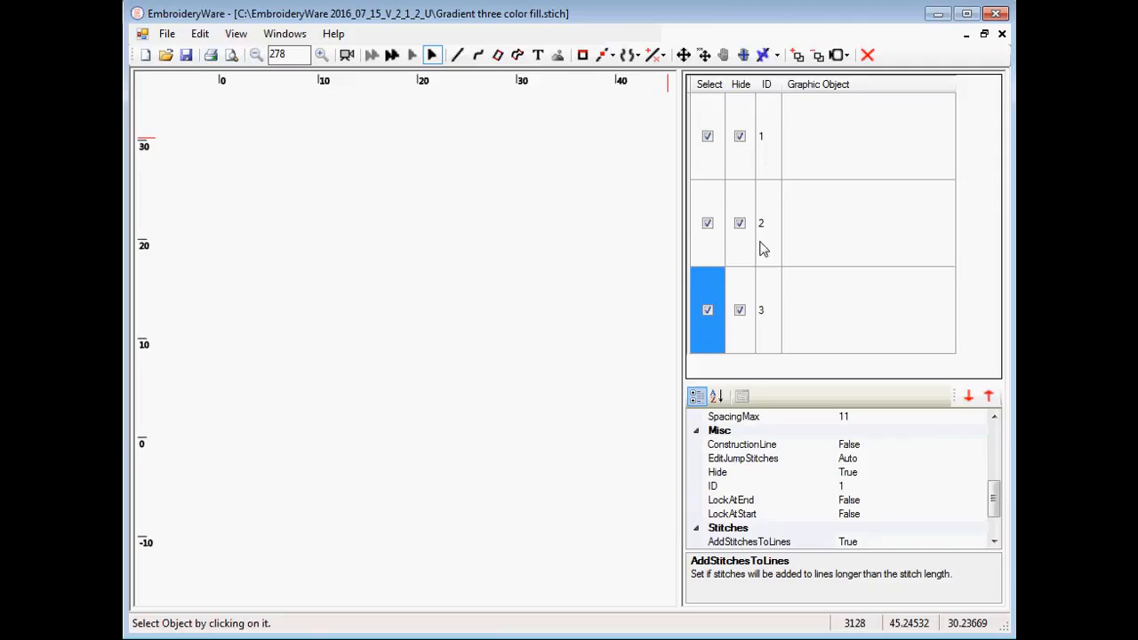
{"action": "left_click", "coordinate": [740, 310]}
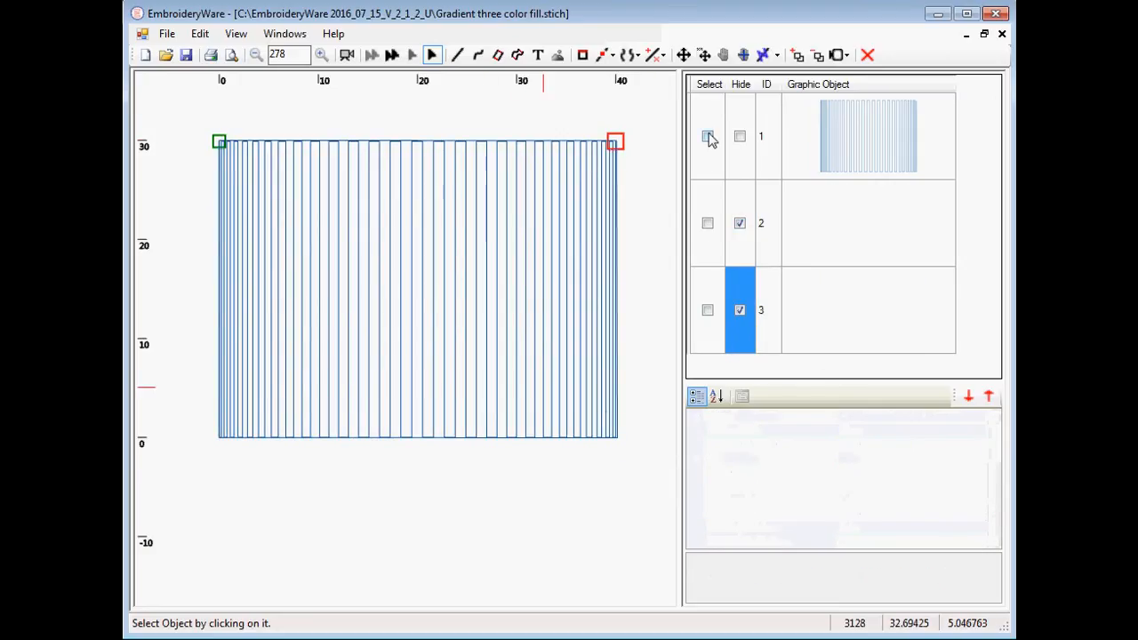
{"action": "left_click", "coordinate": [707, 136]}
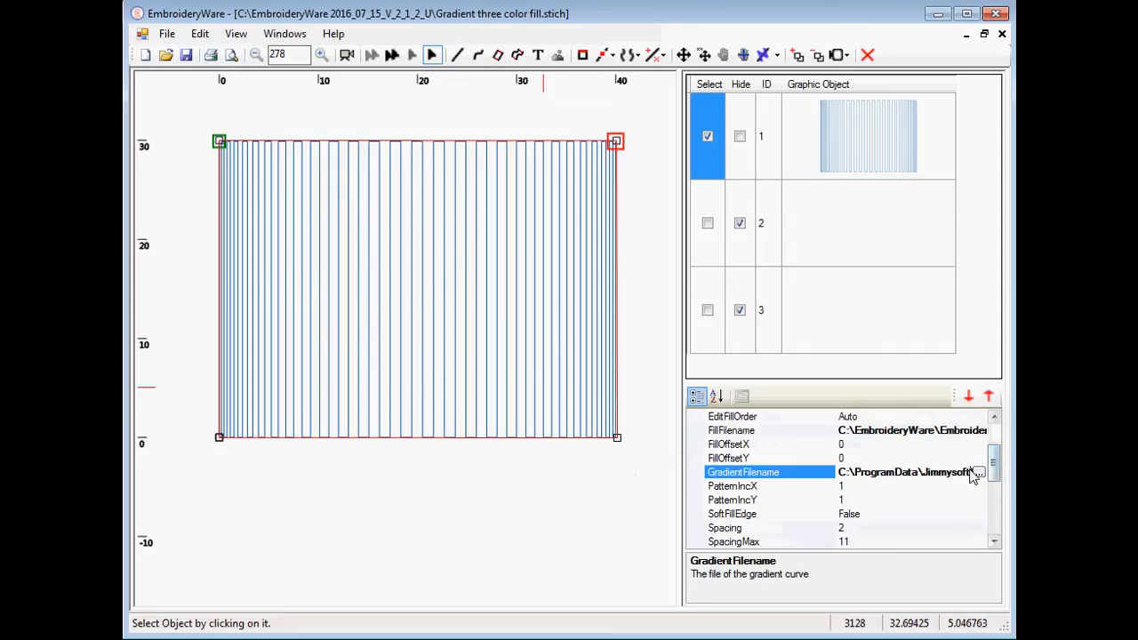
Step: Load a half-area gradient for the blue fill and unhide the red fill beside it
{"action": "left_click", "coordinate": [978, 473]}
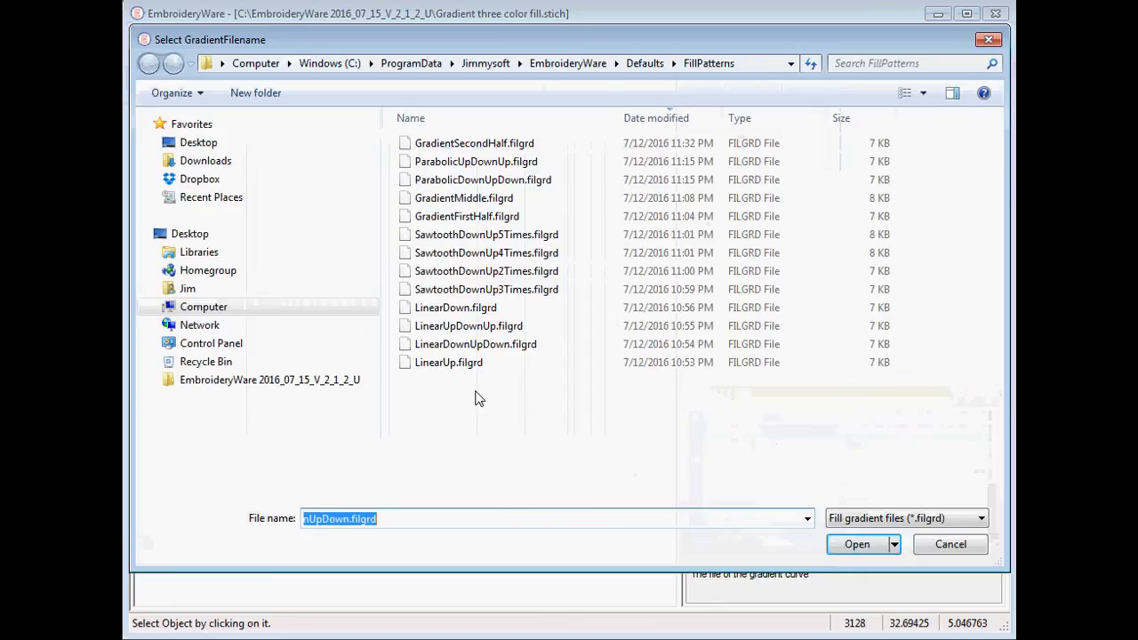
{"action": "left_click", "coordinate": [857, 544]}
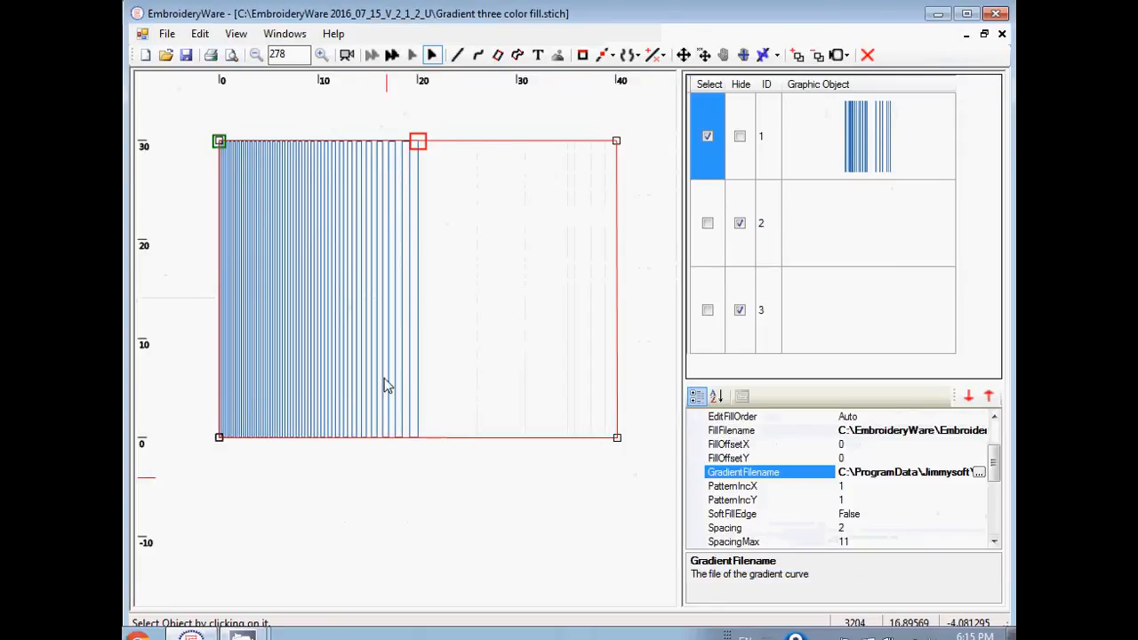
{"action": "left_click", "coordinate": [708, 224]}
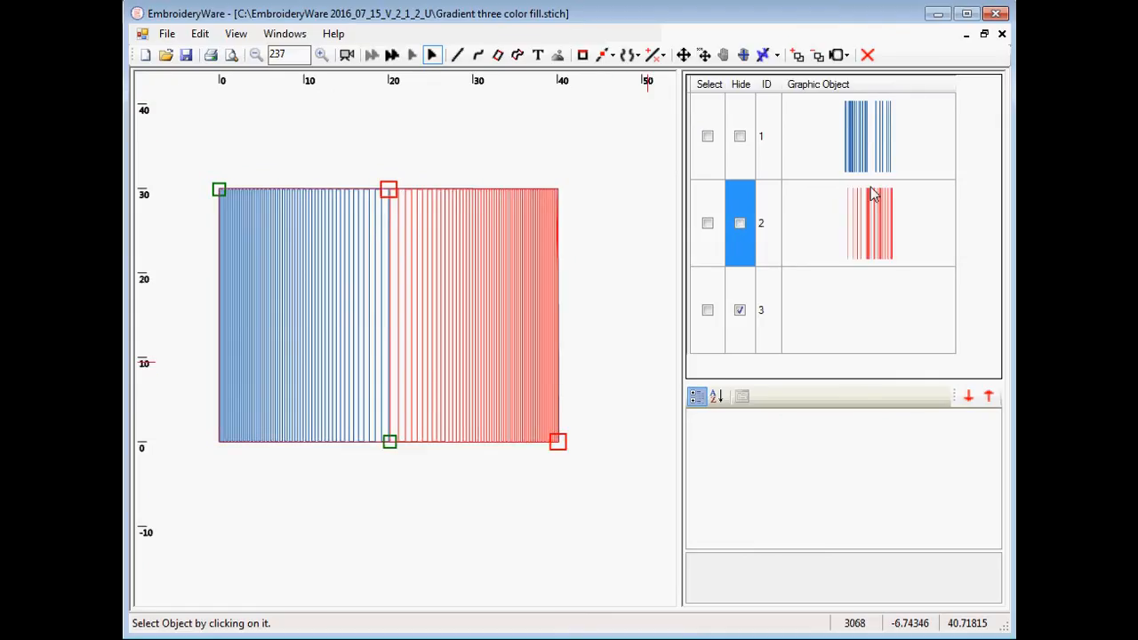
Step: Unhide and select object 3, and give it a .filpat repeating fill pattern
{"action": "left_click", "coordinate": [740, 310]}
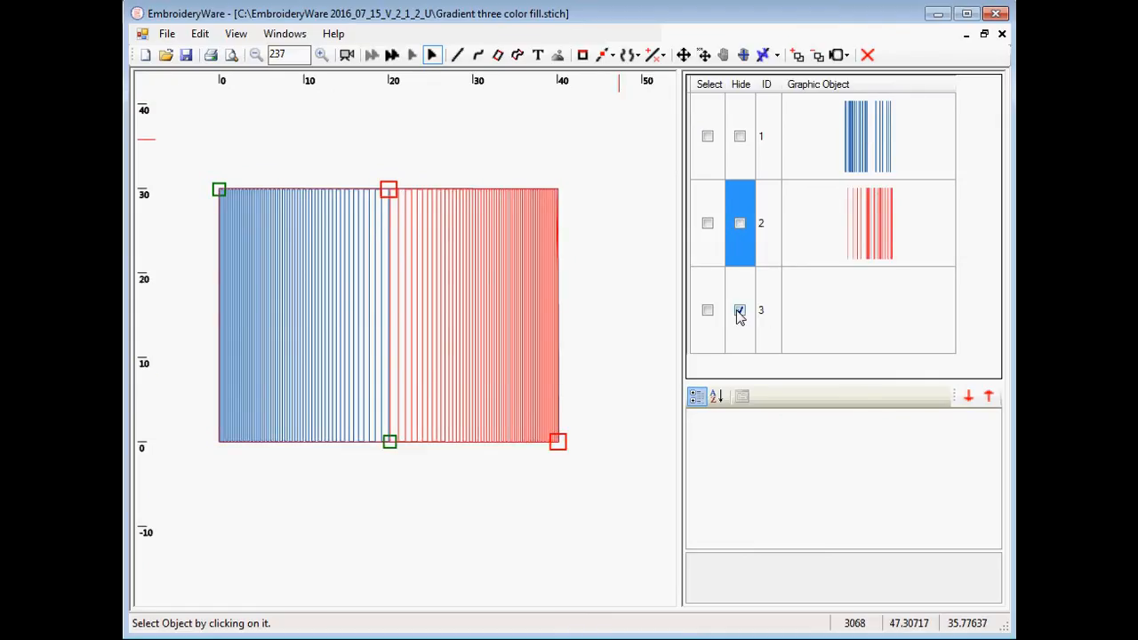
{"action": "left_click", "coordinate": [708, 310]}
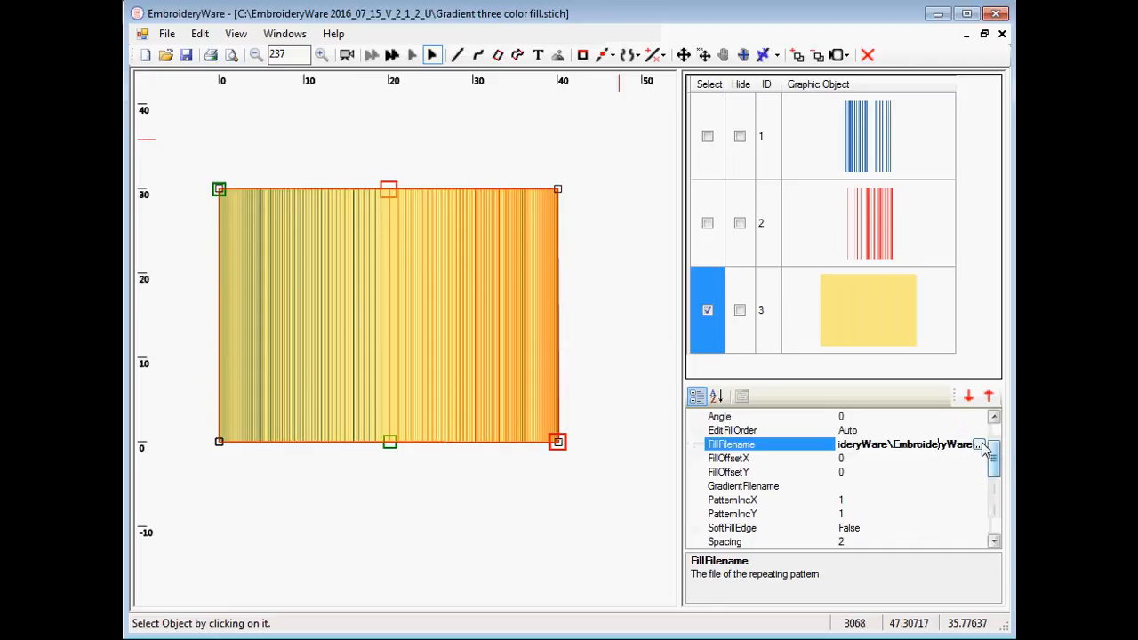
{"action": "left_click", "coordinate": [981, 444]}
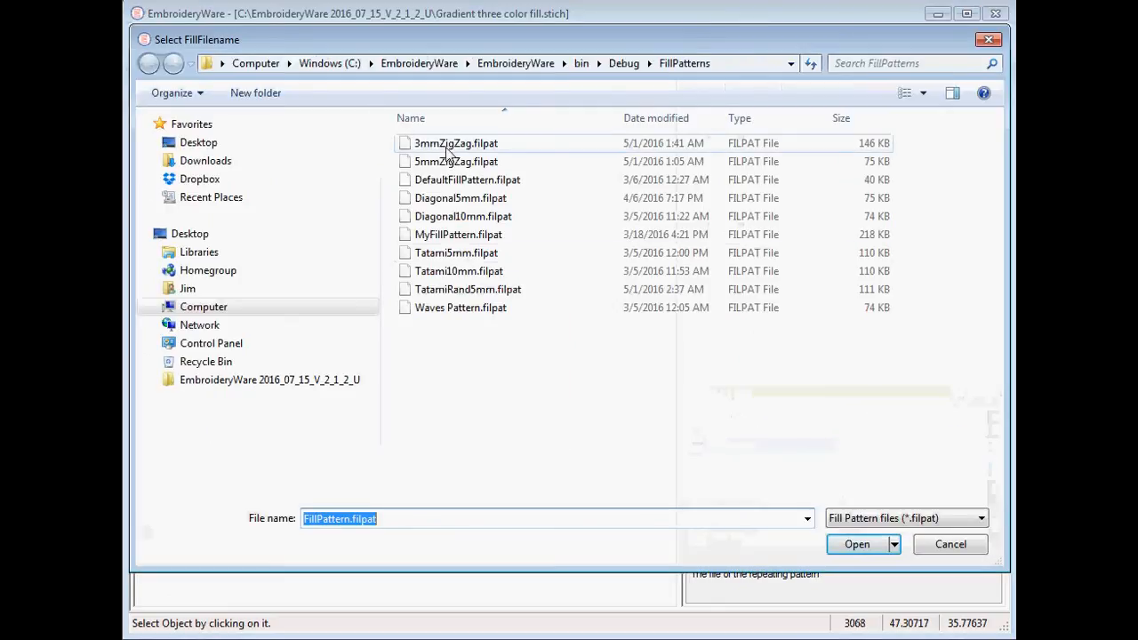
{"action": "left_click", "coordinate": [857, 544]}
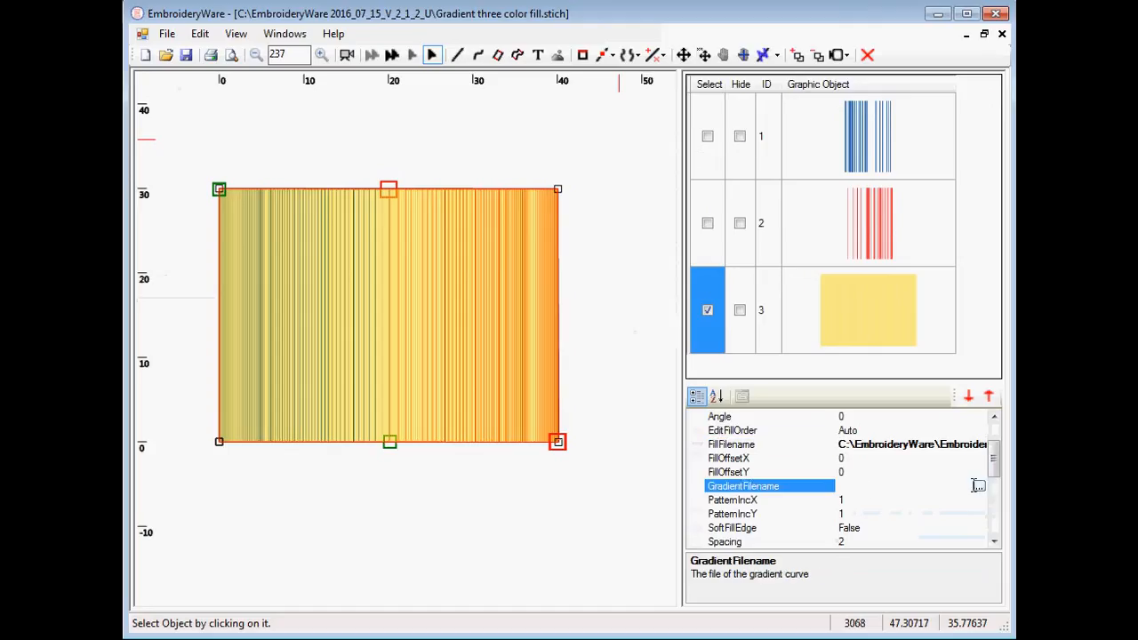
Step: Give object 3 a .filgrd gradient curve for the yellow band, then deselect it
{"action": "left_click", "coordinate": [978, 485]}
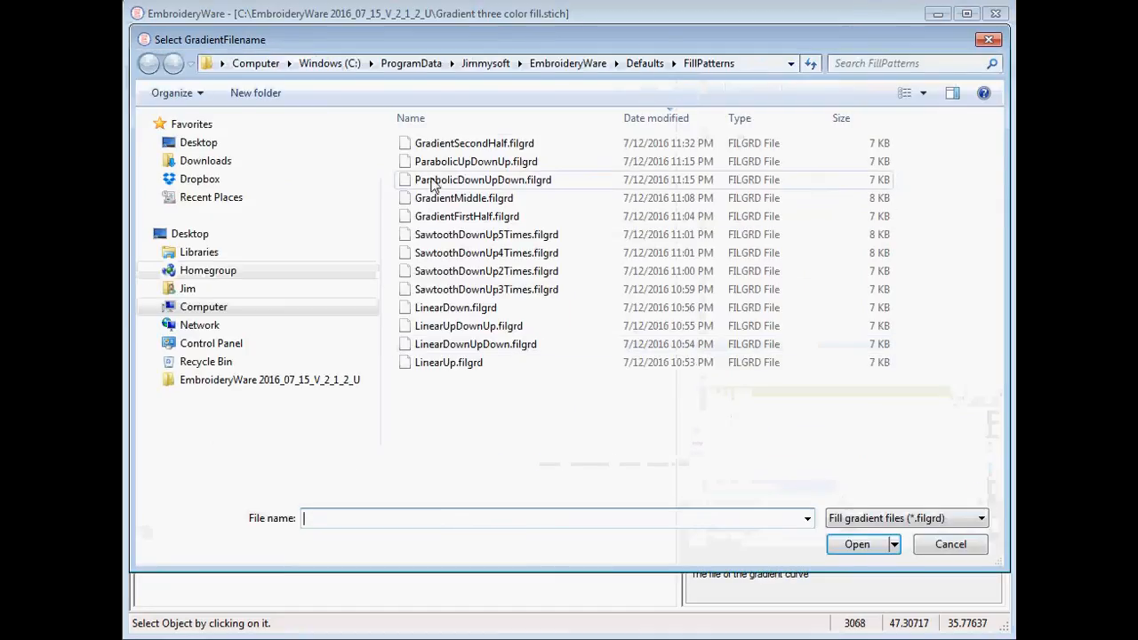
{"action": "mouse_move", "coordinate": [454, 388]}
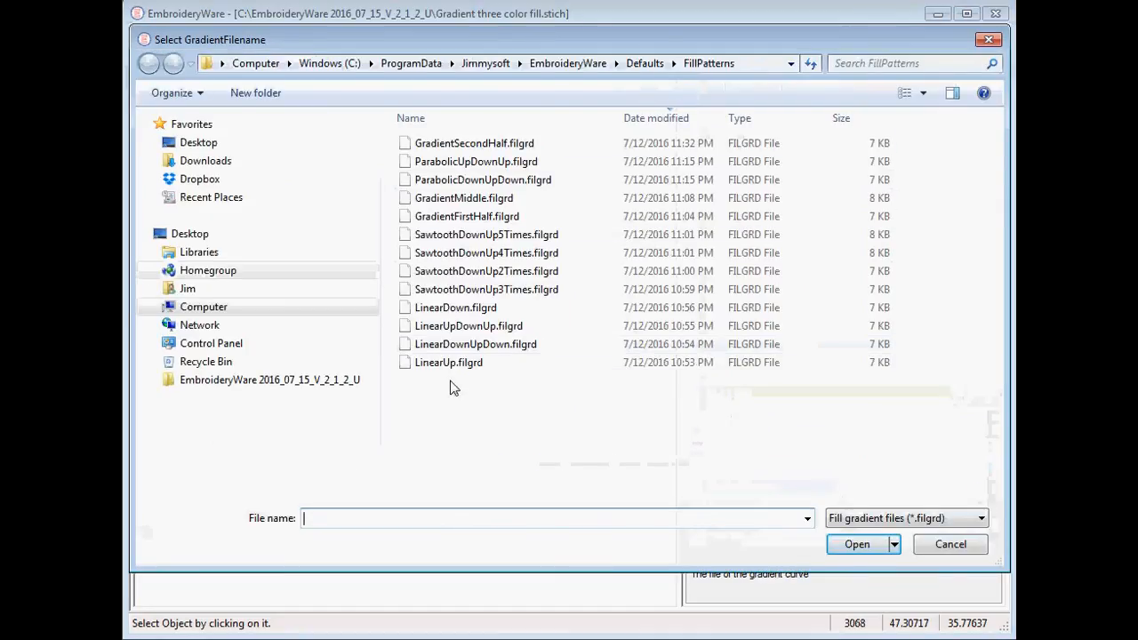
{"action": "mouse_move", "coordinate": [462, 198]}
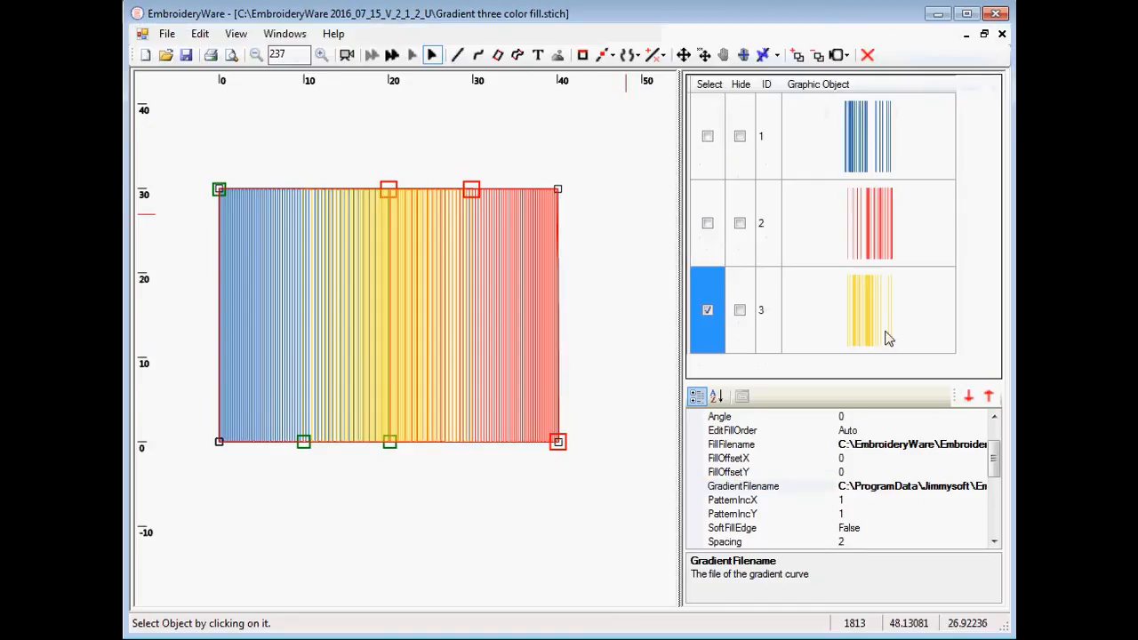
{"action": "left_click", "coordinate": [740, 222]}
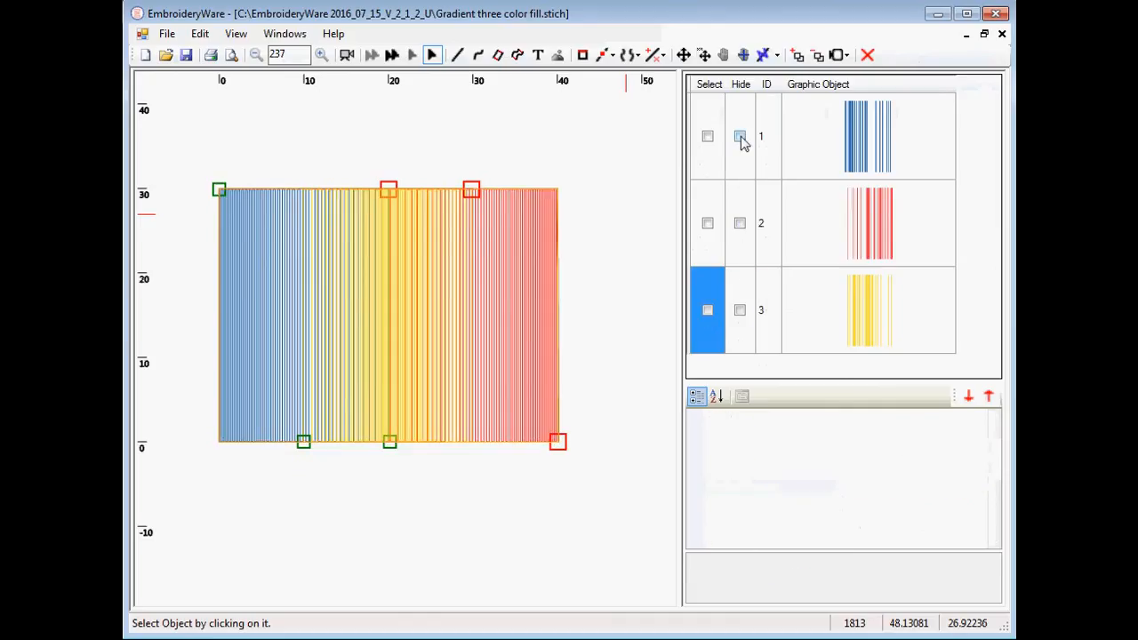
Step: Show the blue and yellow pieces one at a time, then switch to the letter D document
{"action": "left_click", "coordinate": [740, 135]}
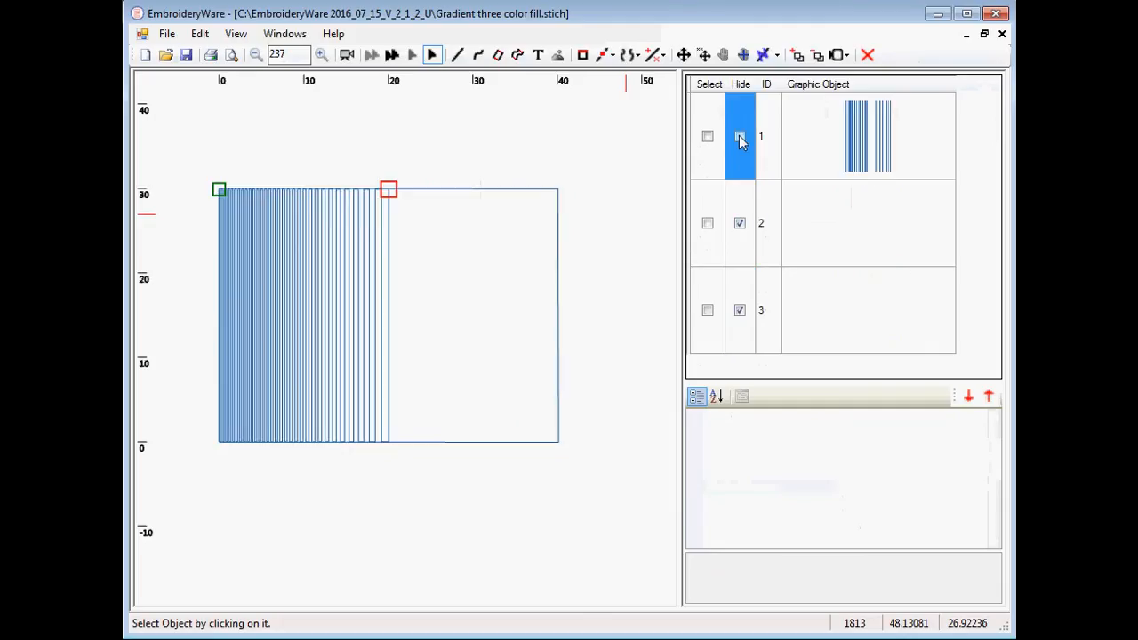
{"action": "left_click", "coordinate": [740, 135]}
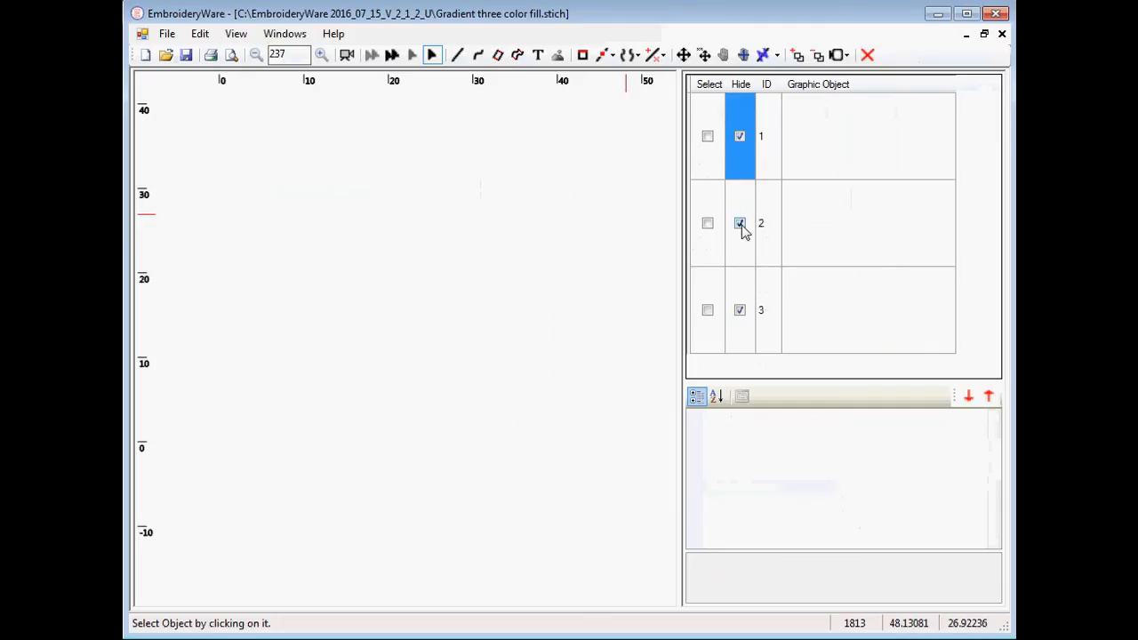
{"action": "left_click", "coordinate": [740, 309]}
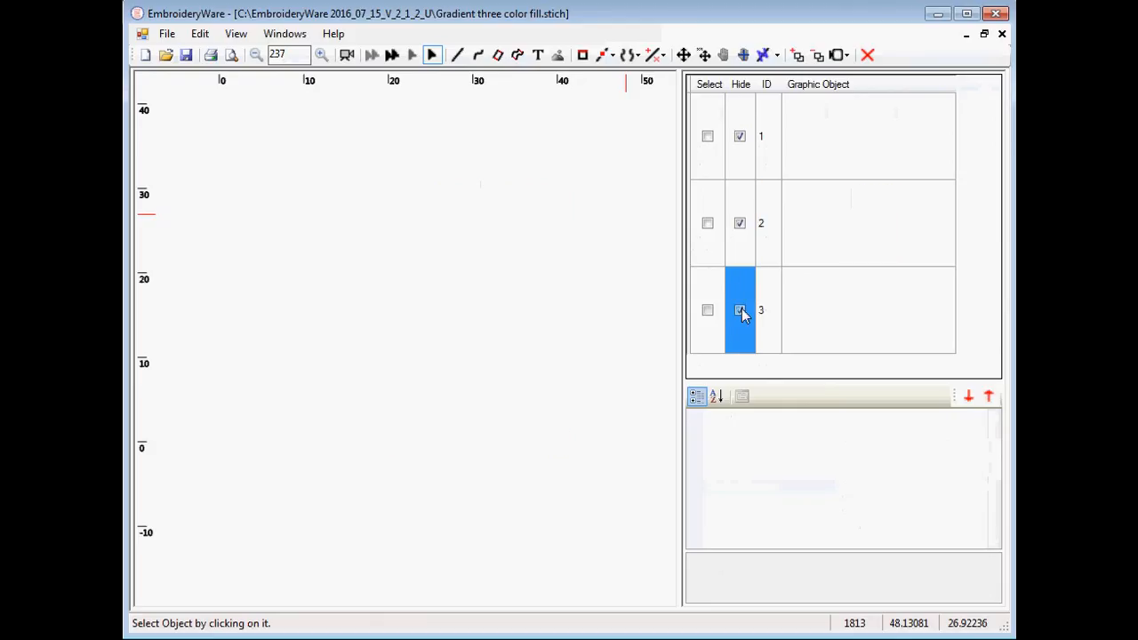
{"action": "left_click", "coordinate": [740, 309]}
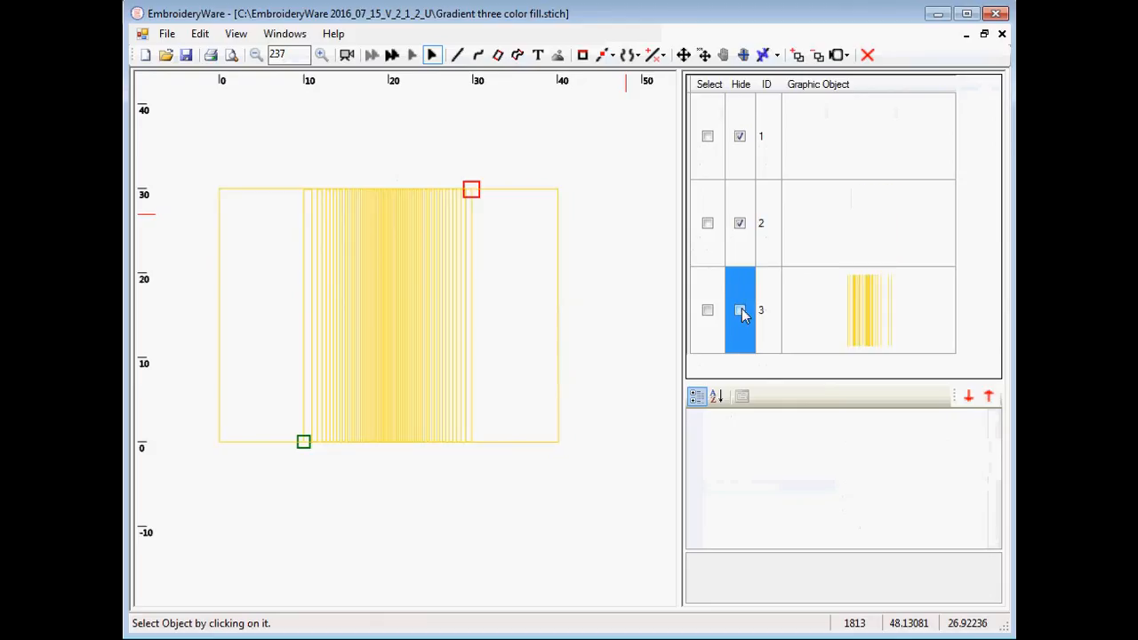
{"action": "left_click", "coordinate": [740, 309]}
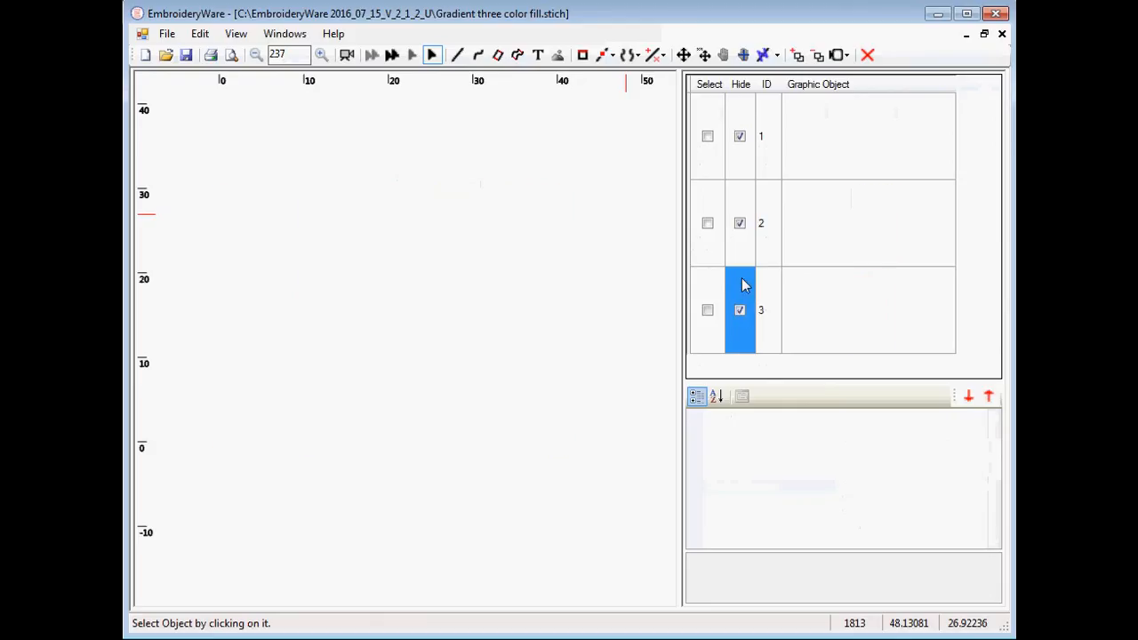
{"action": "left_click", "coordinate": [740, 135]}
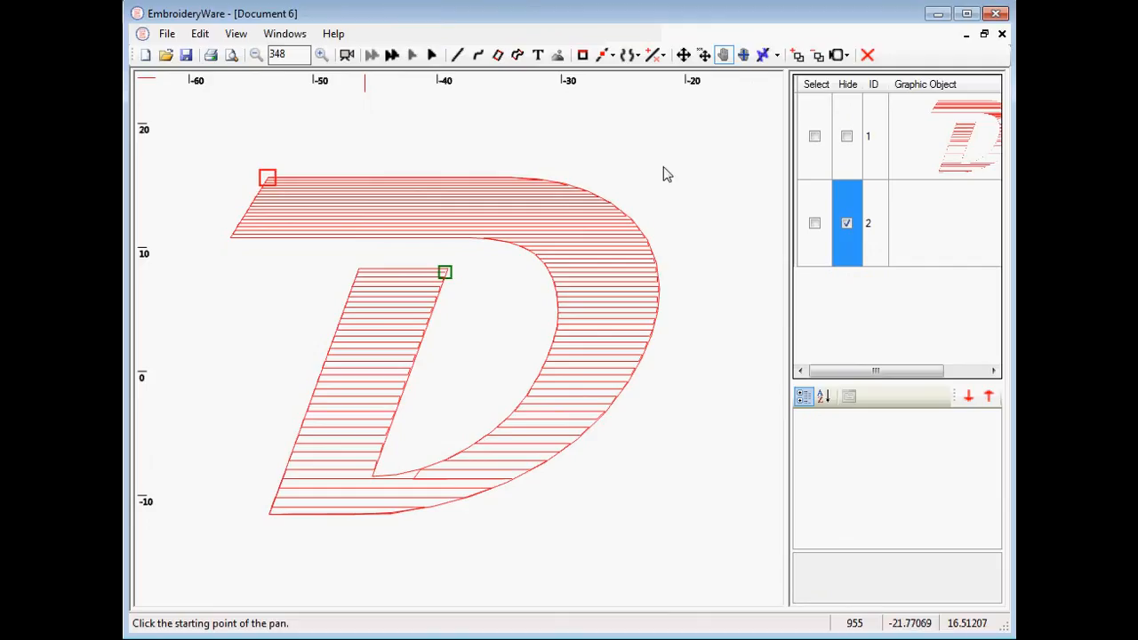
{"action": "mouse_move", "coordinate": [731, 225]}
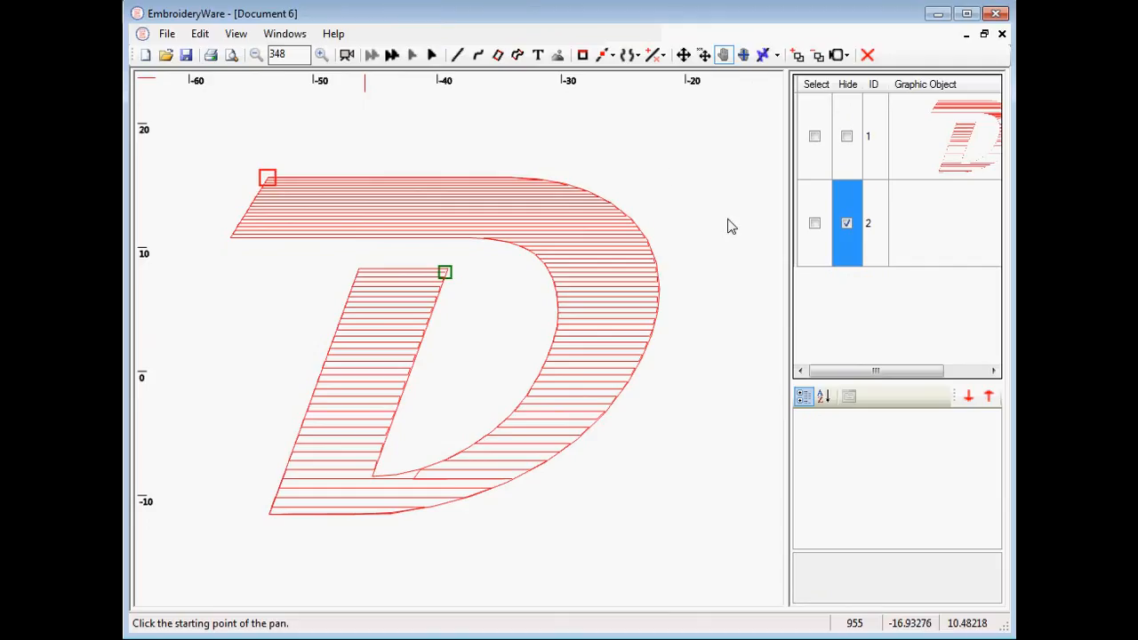
Step: Select the red D to show its fill properties, briefly unhiding the blue D
{"action": "left_click", "coordinate": [815, 136]}
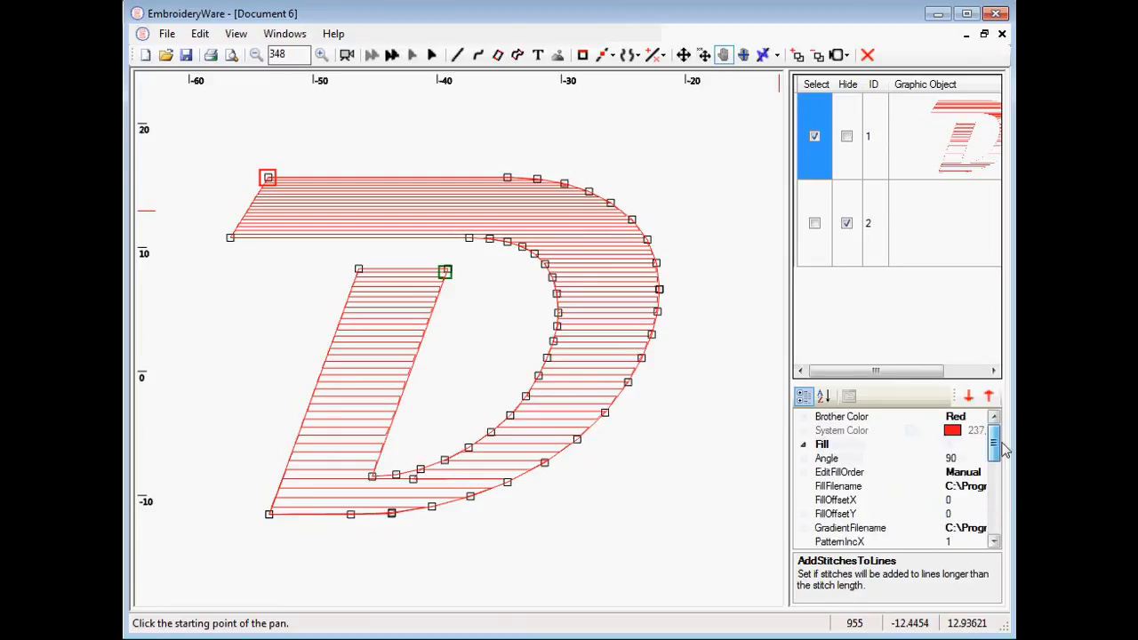
{"action": "scroll", "scroll_direction": "down", "scroll_amount": 3}
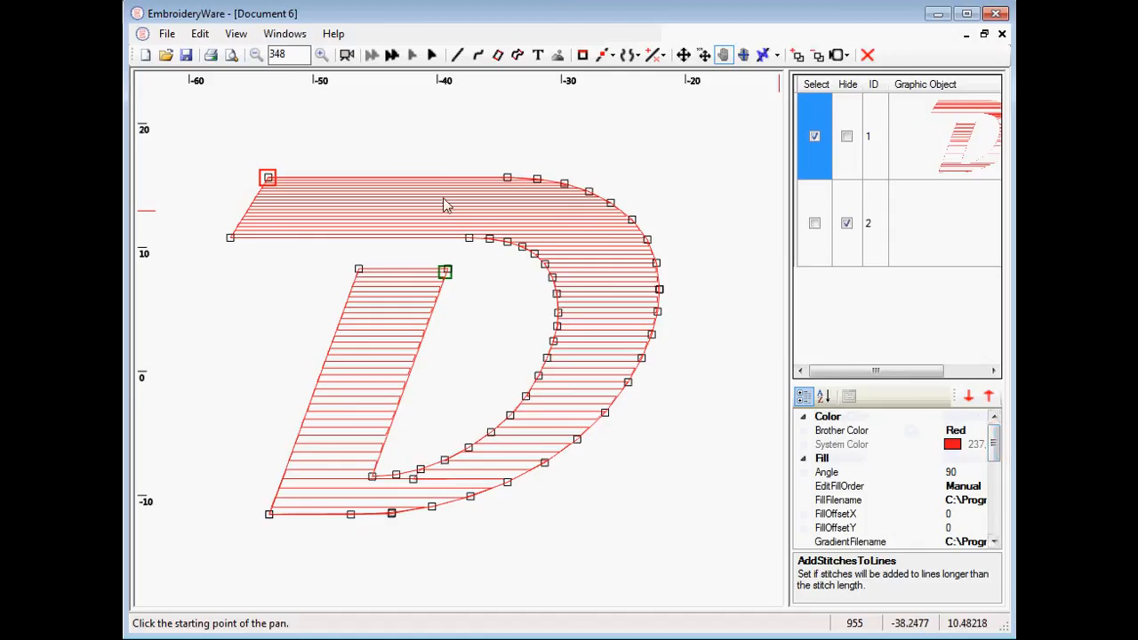
{"action": "mouse_move", "coordinate": [542, 242]}
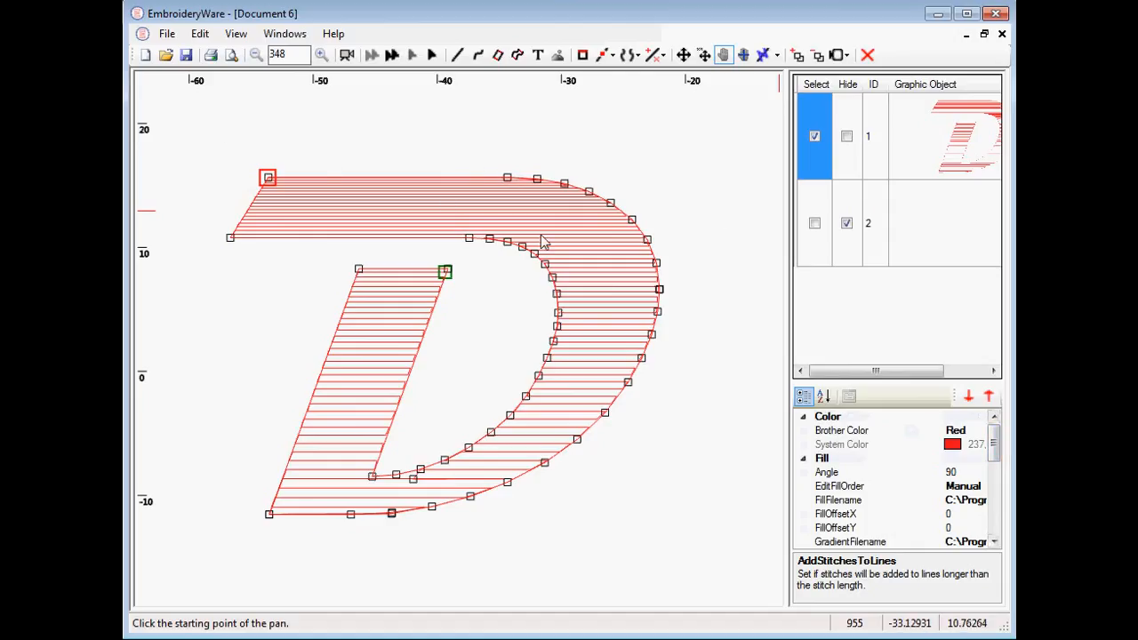
{"action": "left_click", "coordinate": [846, 222]}
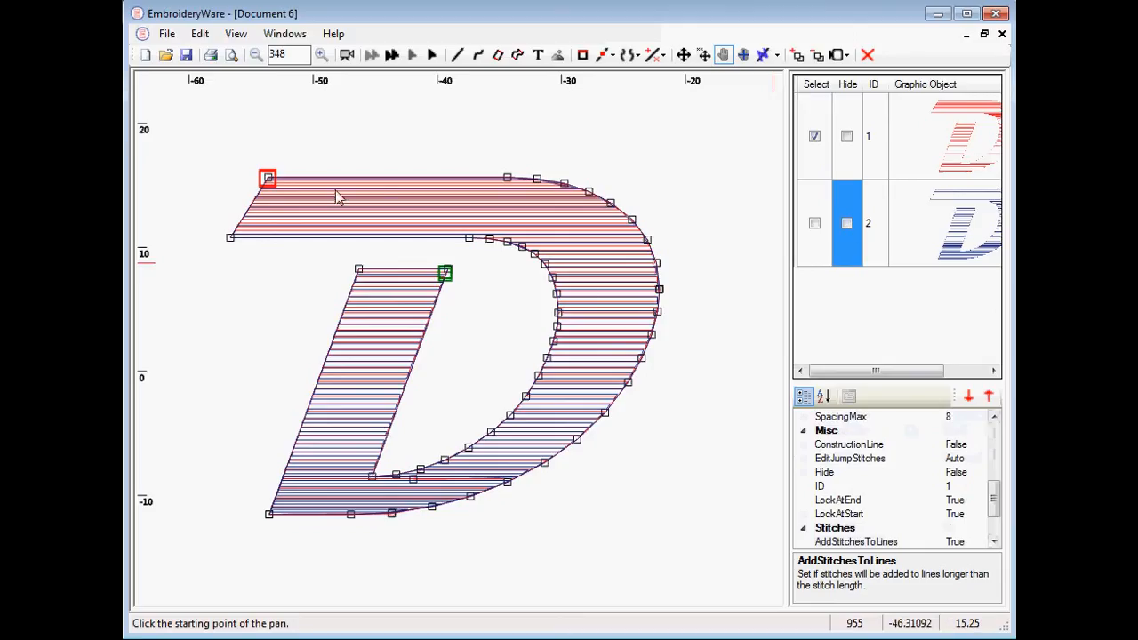
{"action": "mouse_move", "coordinate": [930, 163]}
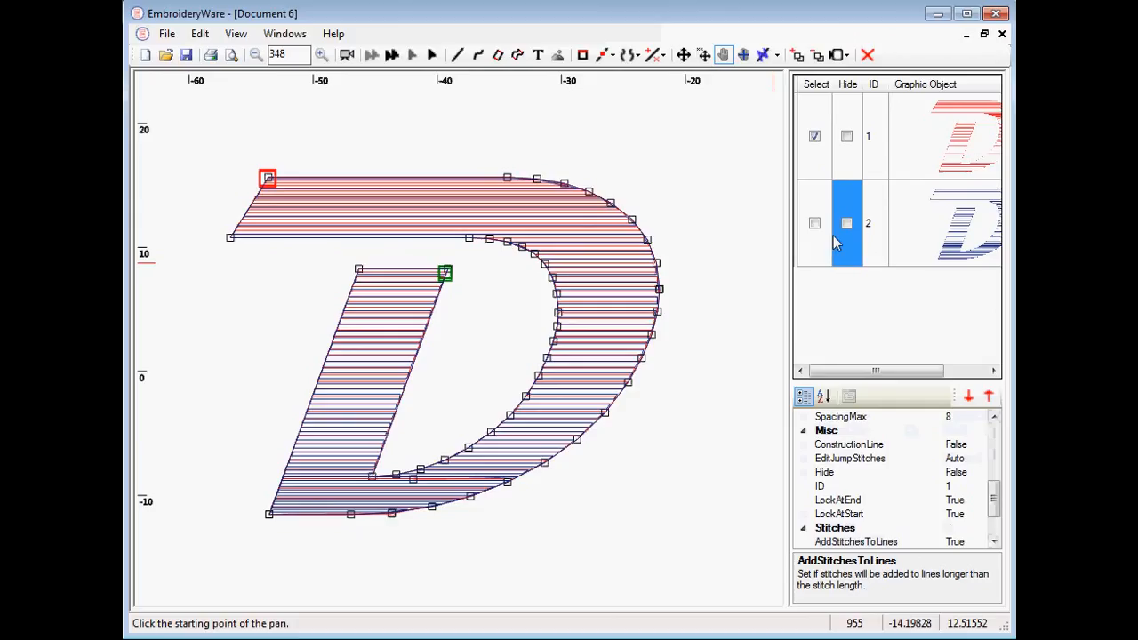
{"action": "left_click", "coordinate": [846, 222]}
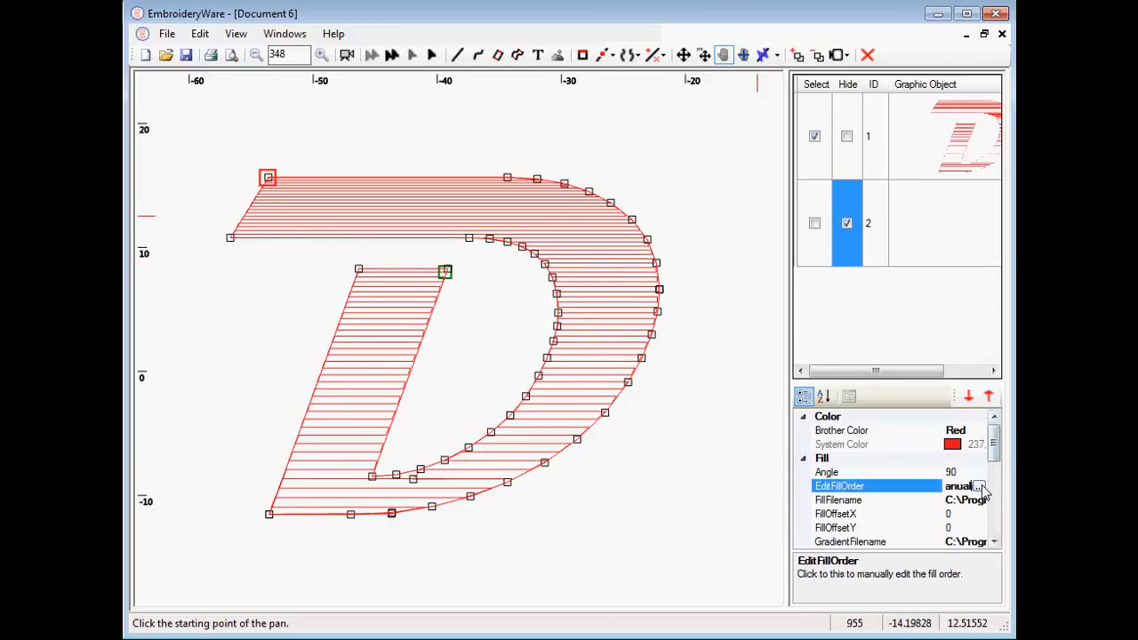
Step: Enter EditFillOrder for the red D, inspect Sections 0 and 1, and delete Section 0's start path
{"action": "left_click", "coordinate": [978, 485]}
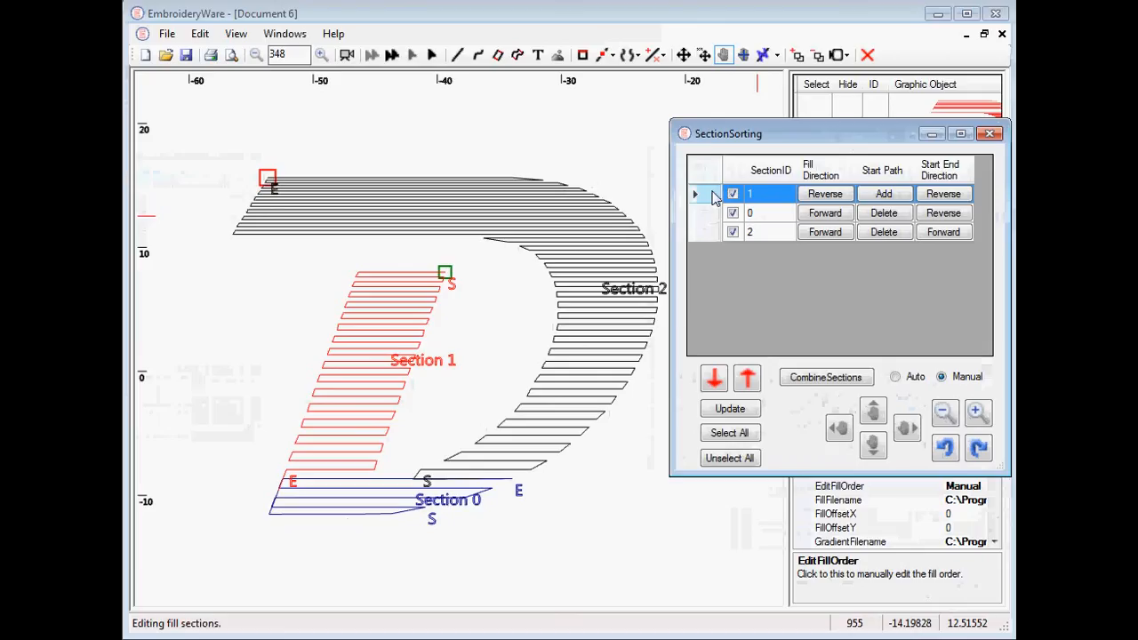
{"action": "mouse_move", "coordinate": [747, 294]}
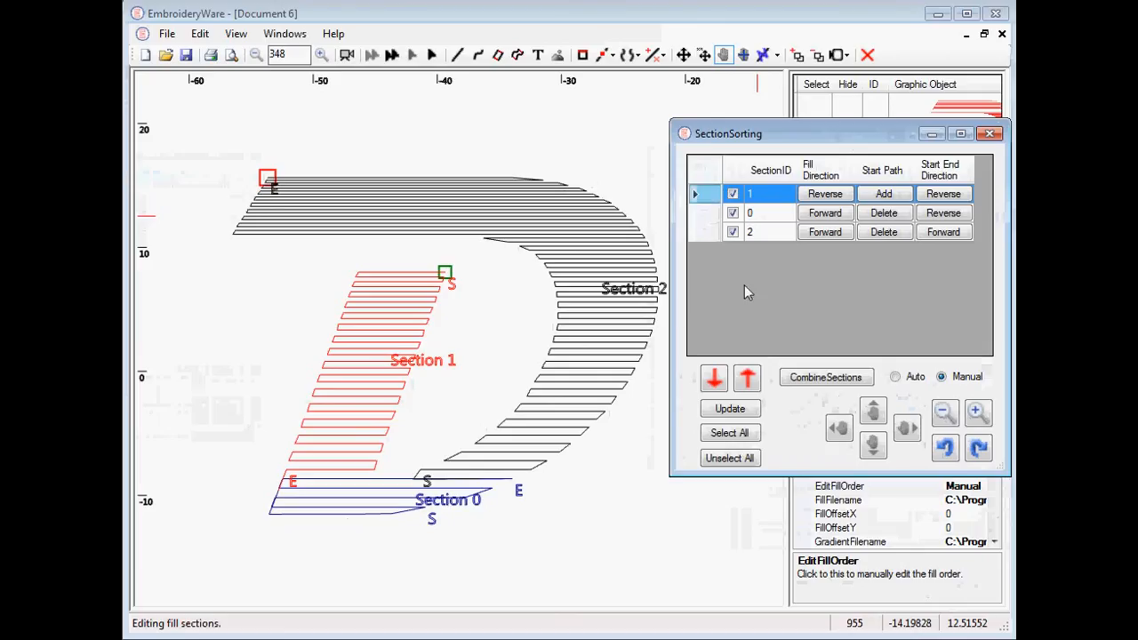
{"action": "left_click", "coordinate": [751, 214]}
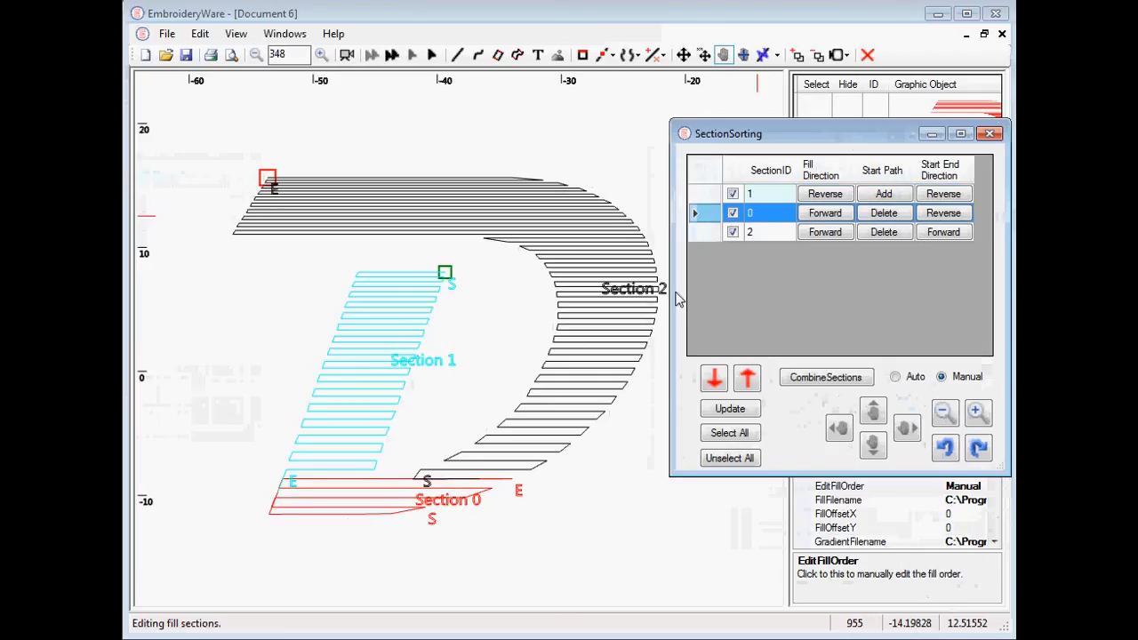
{"action": "left_click", "coordinate": [751, 194]}
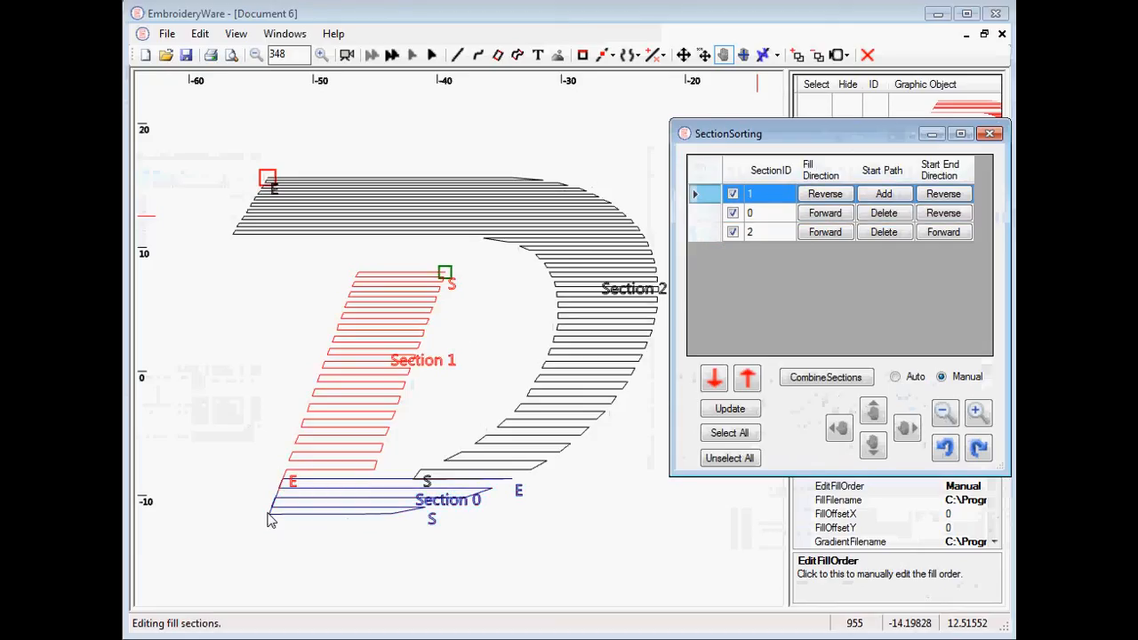
{"action": "mouse_move", "coordinate": [436, 530]}
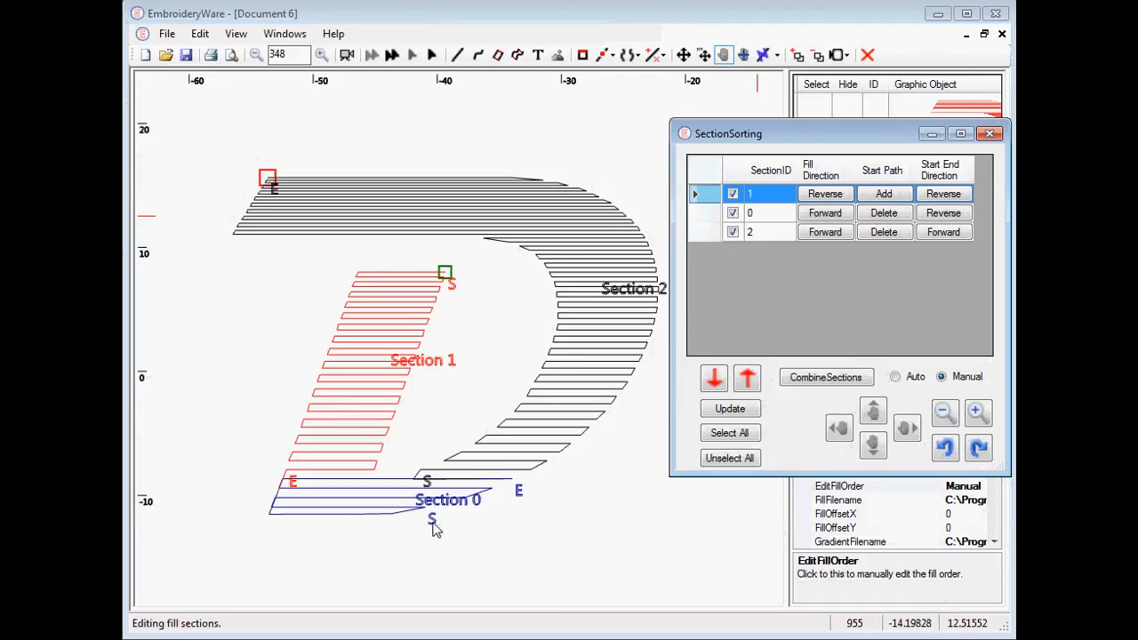
{"action": "mouse_move", "coordinate": [726, 225]}
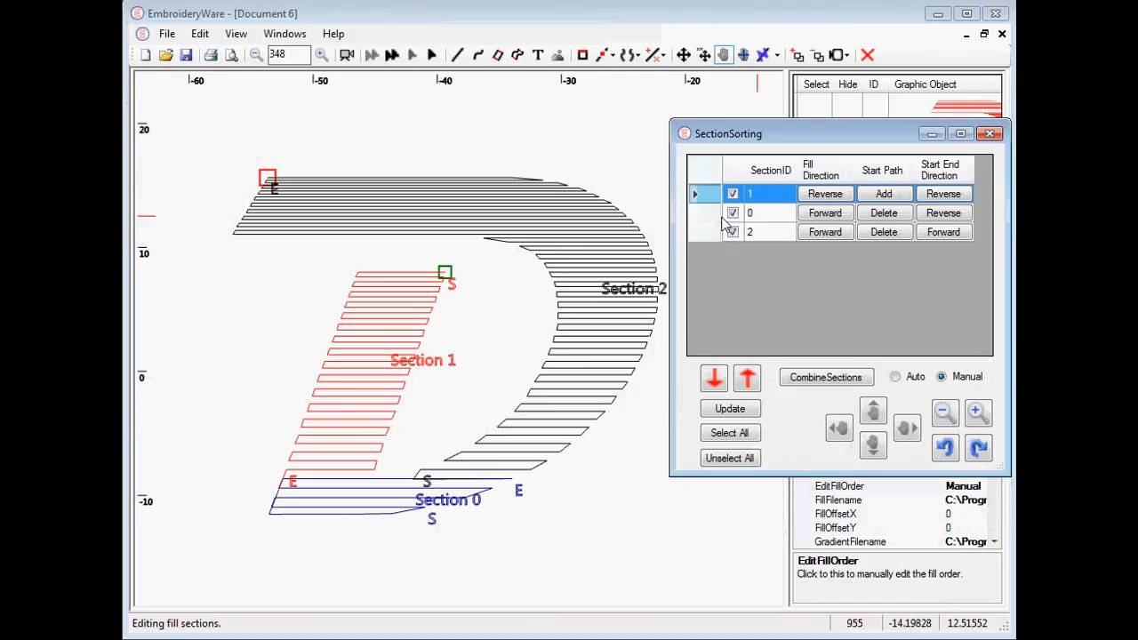
{"action": "left_click", "coordinate": [733, 231]}
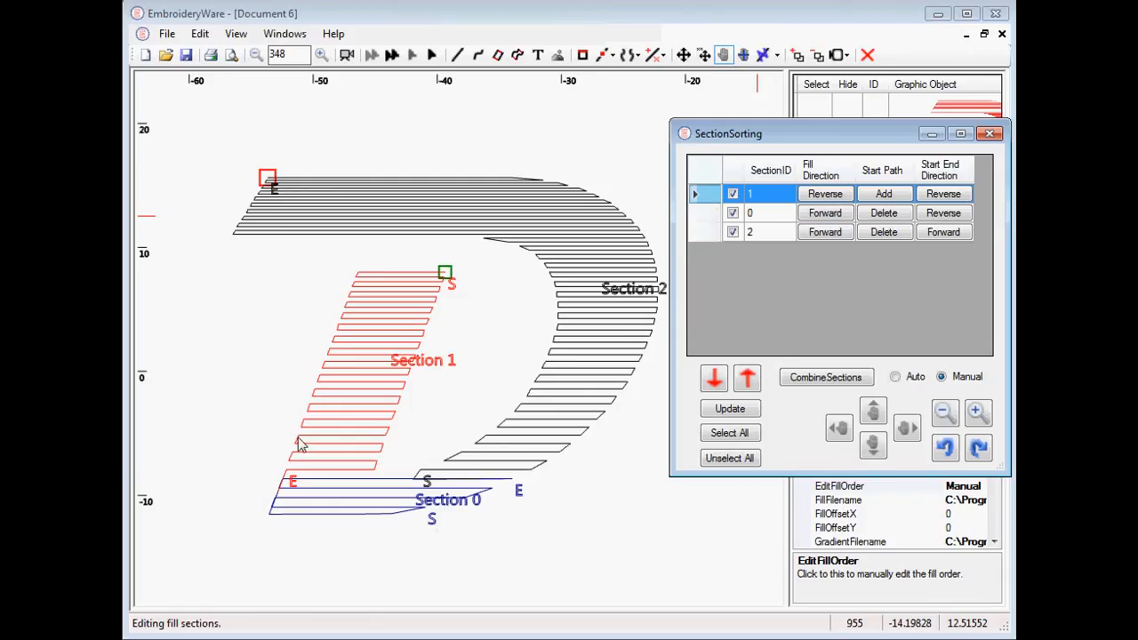
{"action": "mouse_move", "coordinate": [313, 487]}
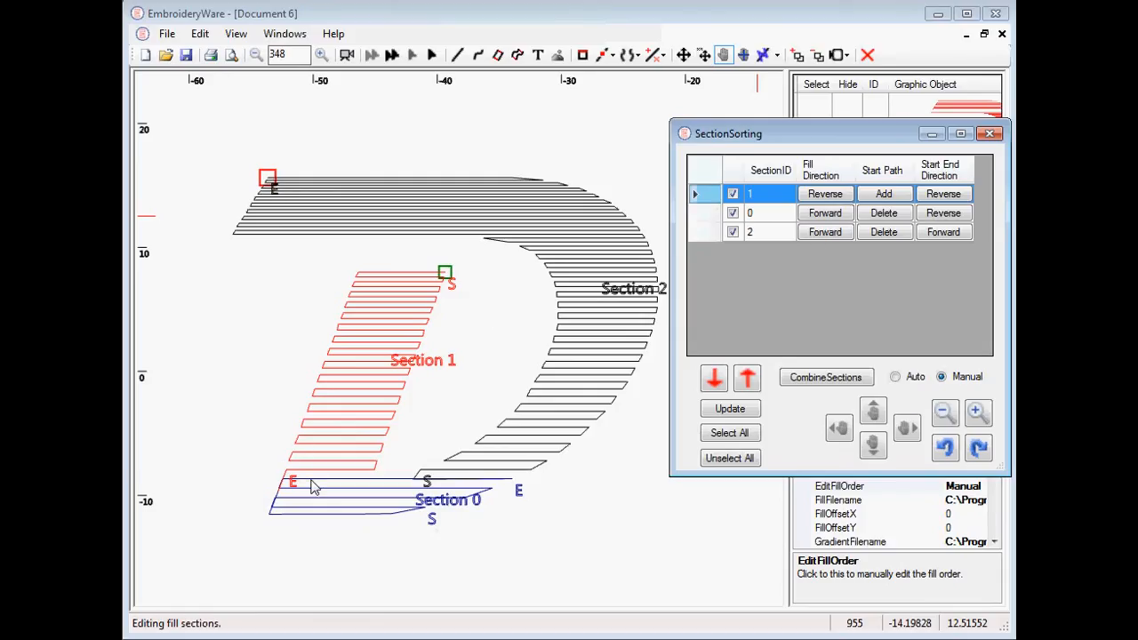
{"action": "mouse_move", "coordinate": [435, 519]}
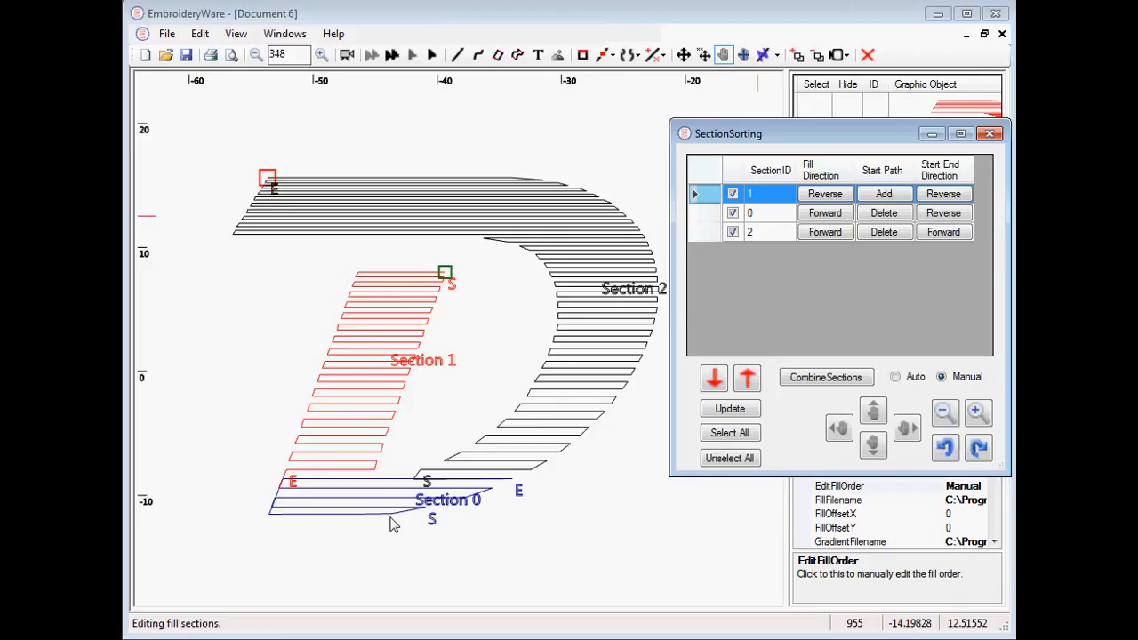
{"action": "mouse_move", "coordinate": [412, 519]}
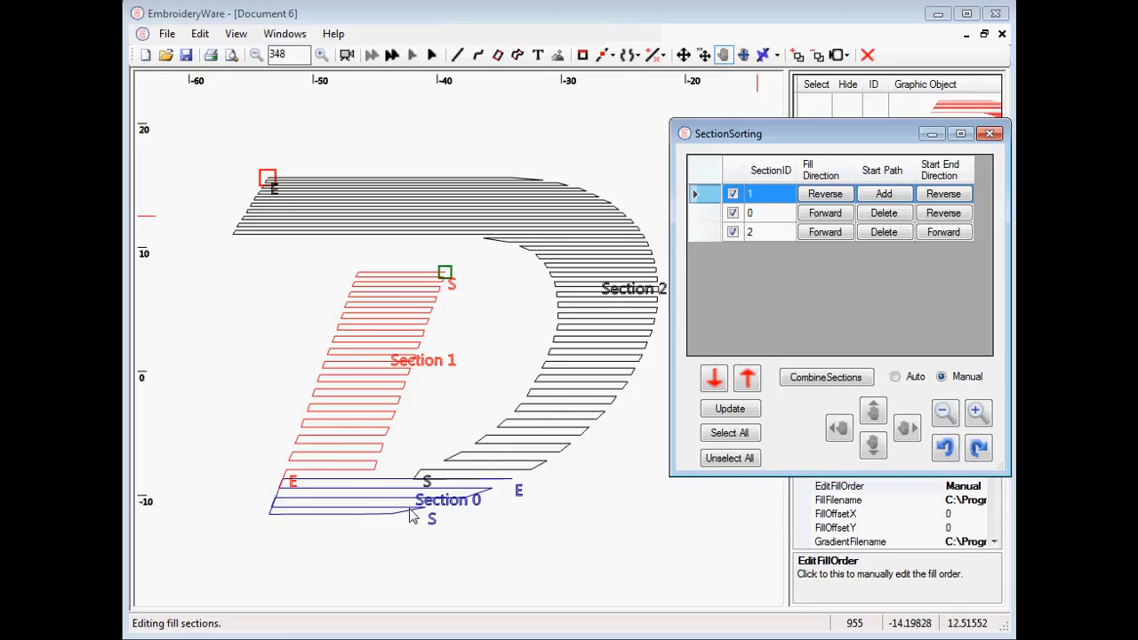
{"action": "mouse_move", "coordinate": [649, 280]}
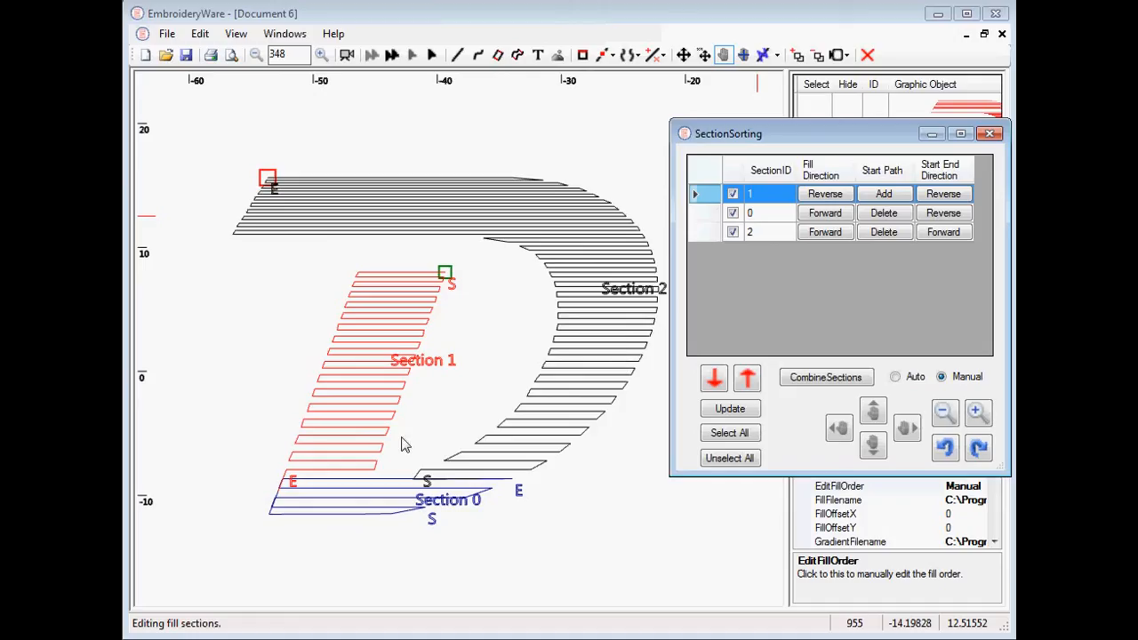
{"action": "mouse_move", "coordinate": [398, 521]}
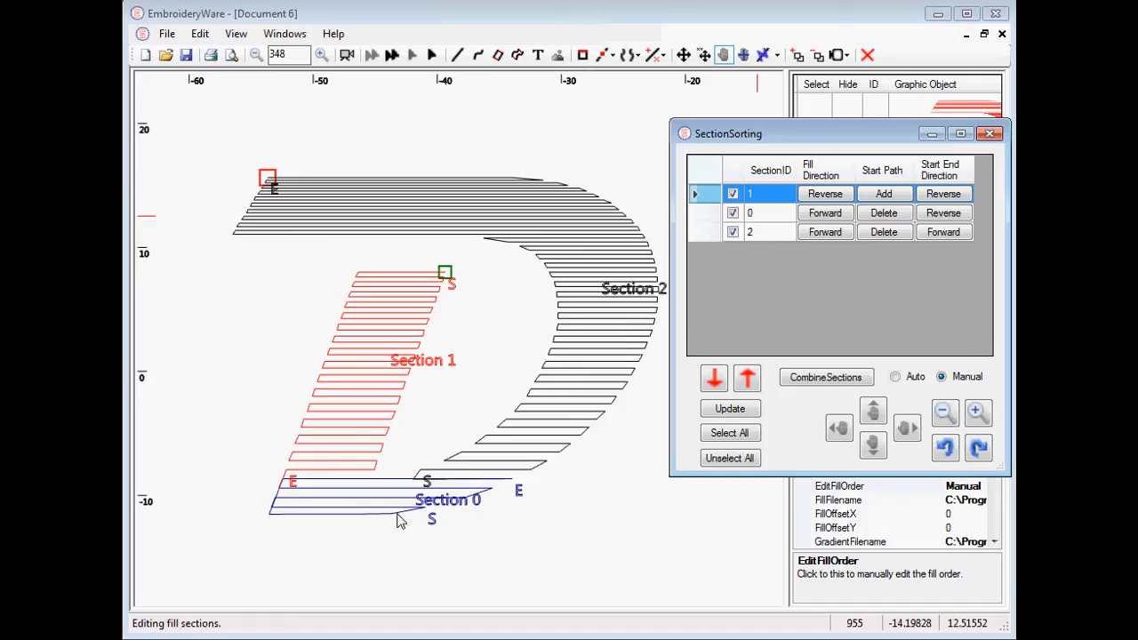
{"action": "mouse_move", "coordinate": [458, 500]}
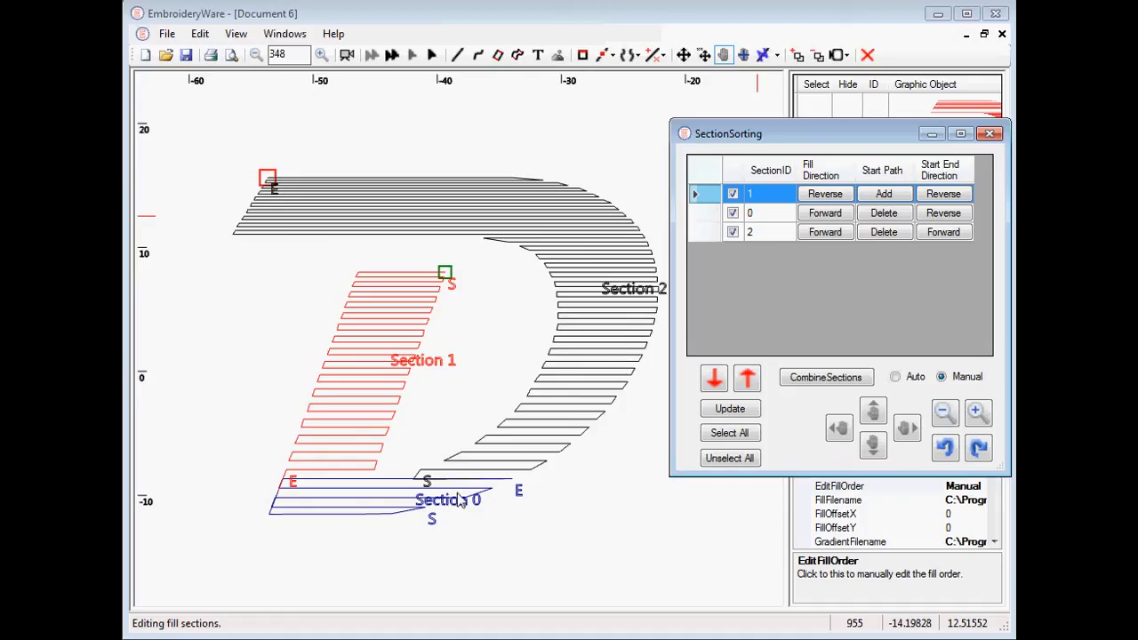
{"action": "mouse_move", "coordinate": [354, 537]}
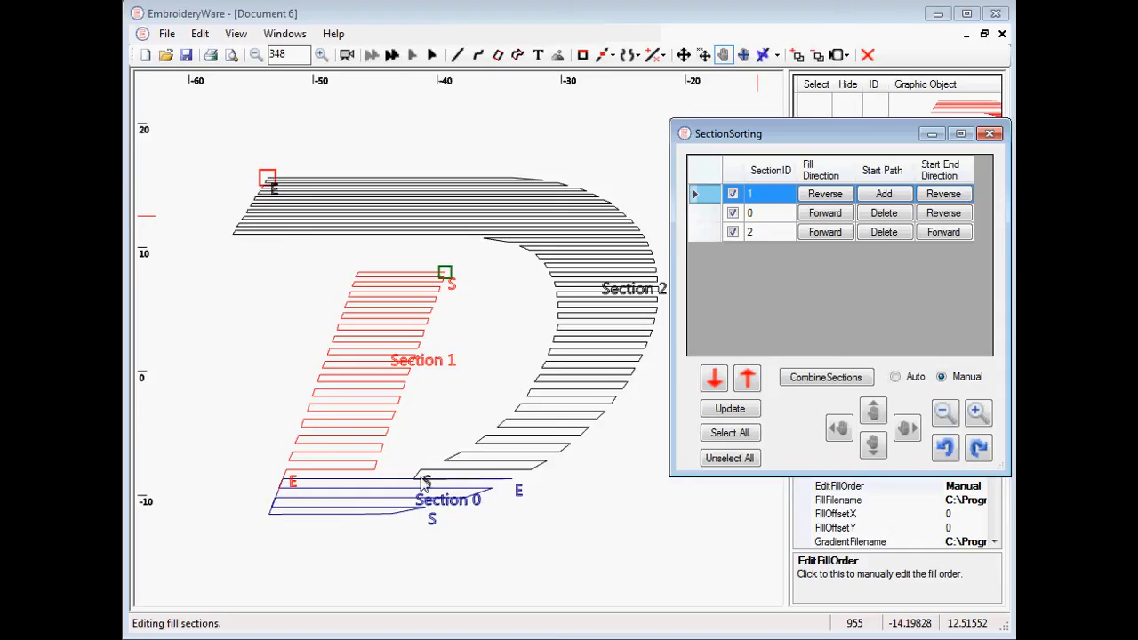
{"action": "mouse_move", "coordinate": [687, 201]}
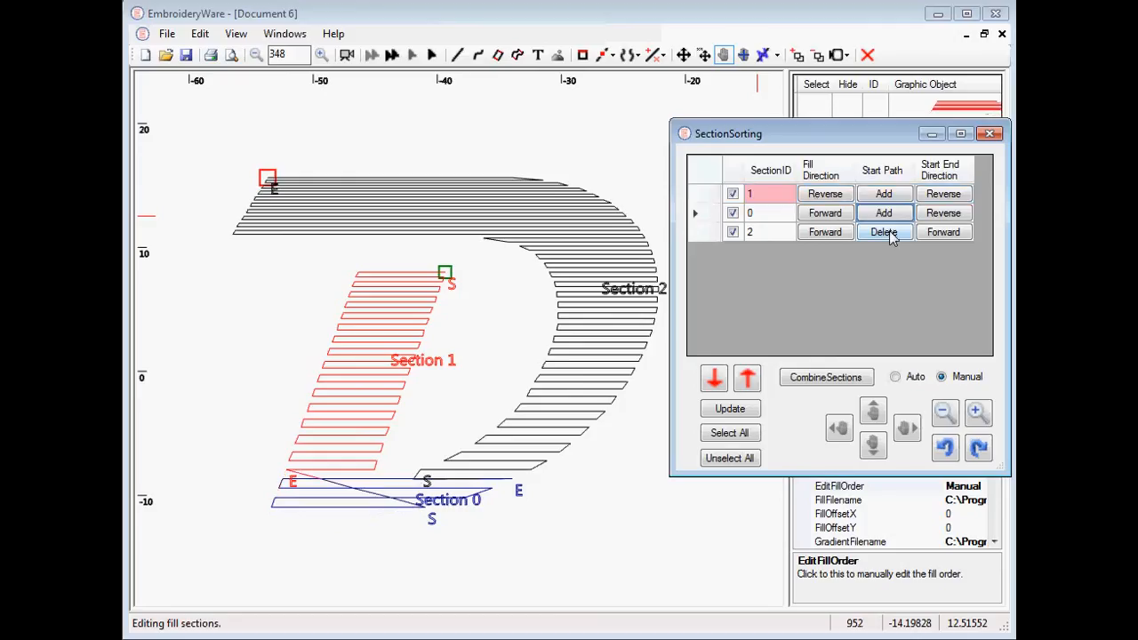
Step: Delete Section 2's start path, draw a new start path for Section 0, and close SectionSorting
{"action": "left_click", "coordinate": [884, 231]}
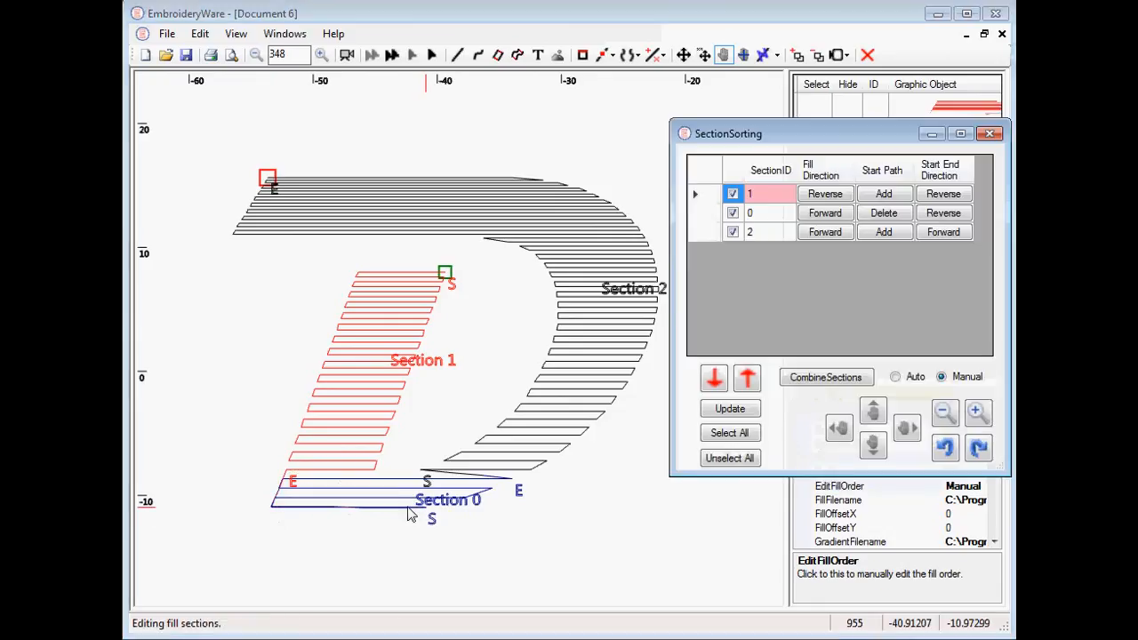
{"action": "mouse_move", "coordinate": [638, 501]}
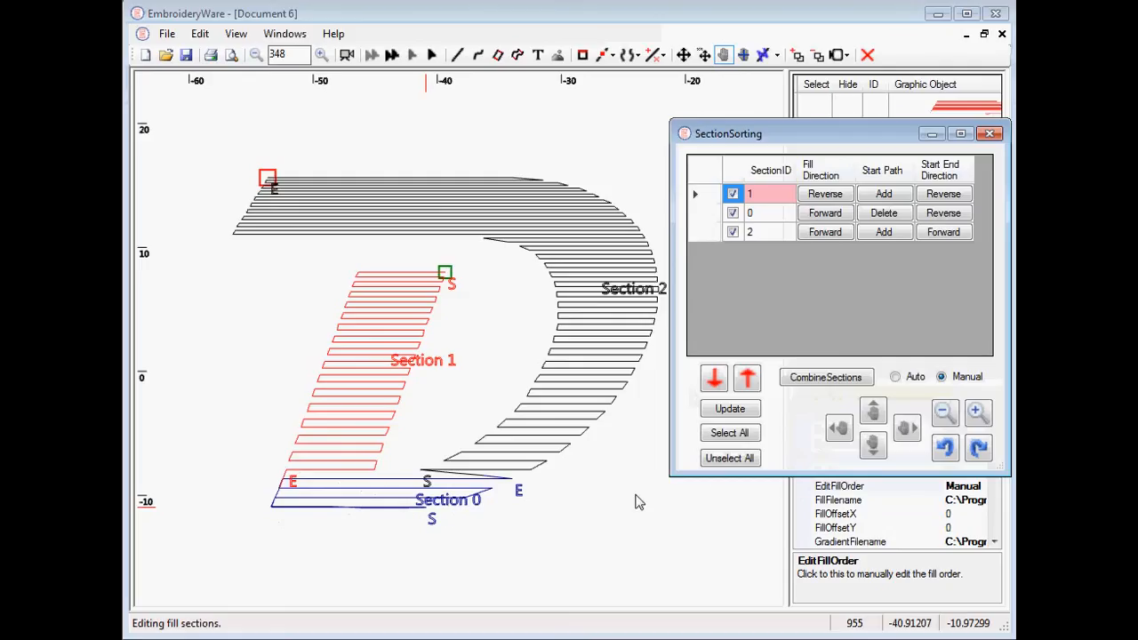
{"action": "mouse_move", "coordinate": [425, 481]}
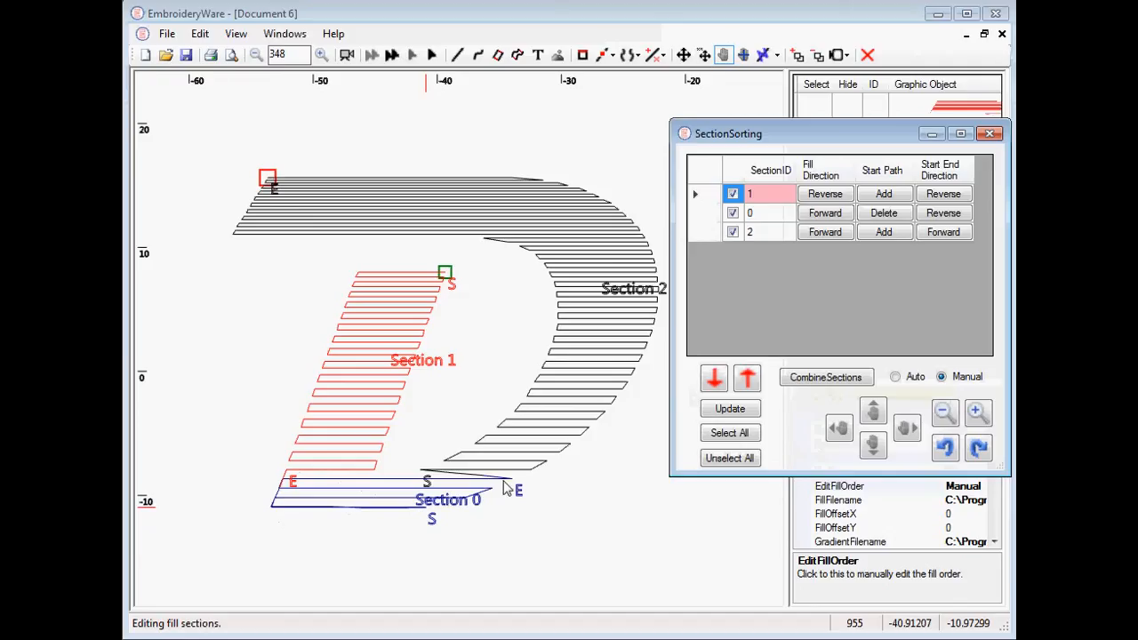
{"action": "mouse_move", "coordinate": [455, 480]}
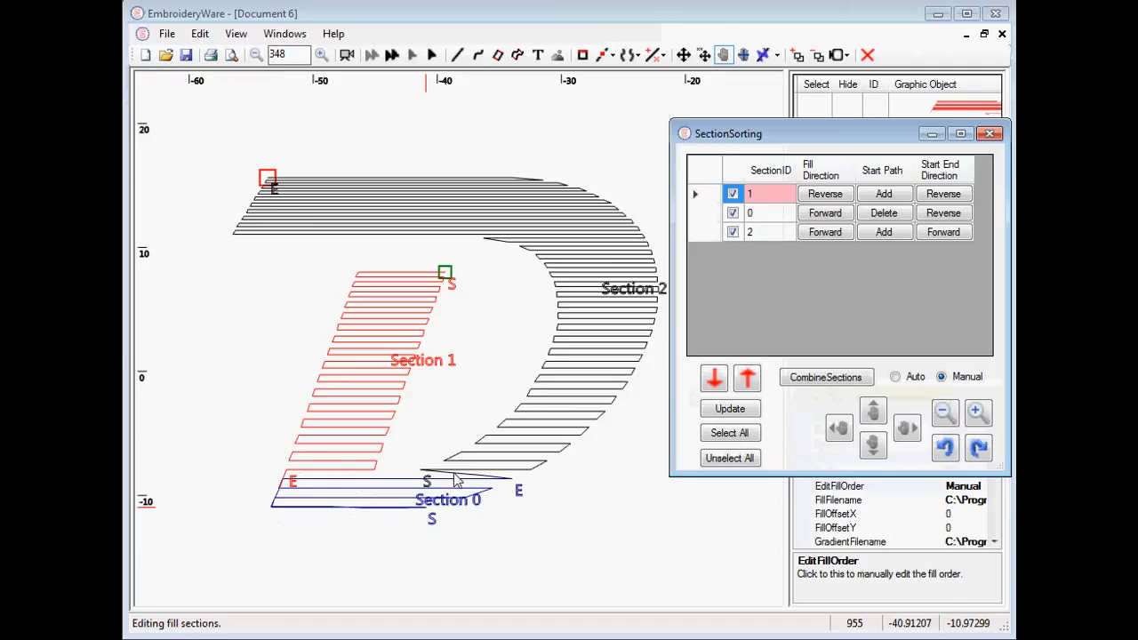
{"action": "mouse_move", "coordinate": [412, 484]}
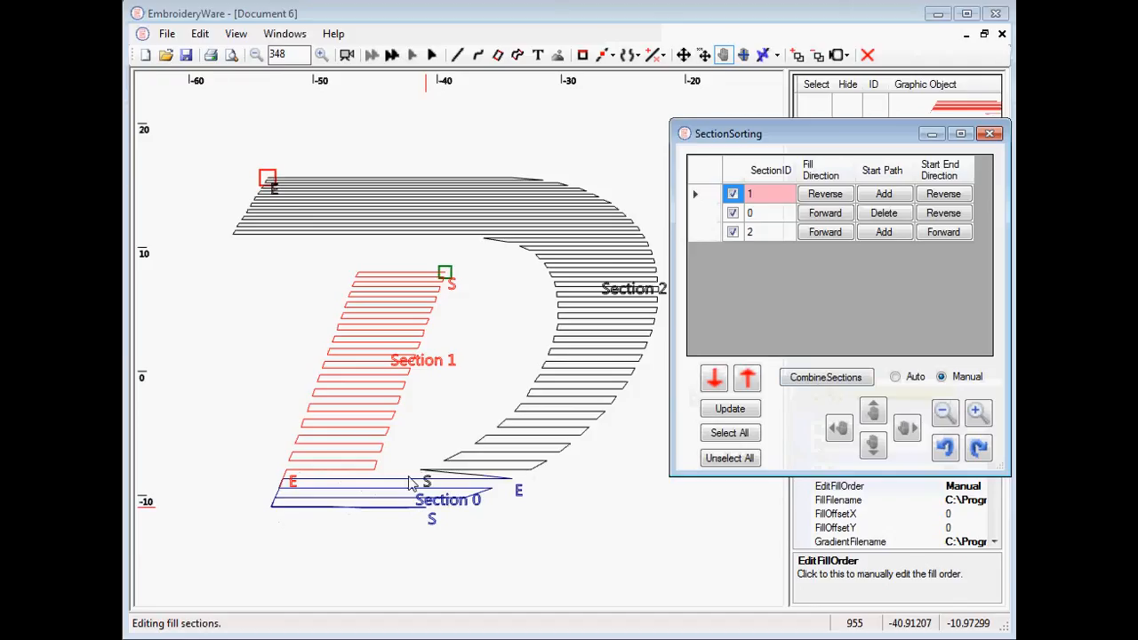
{"action": "left_click", "coordinate": [989, 133]}
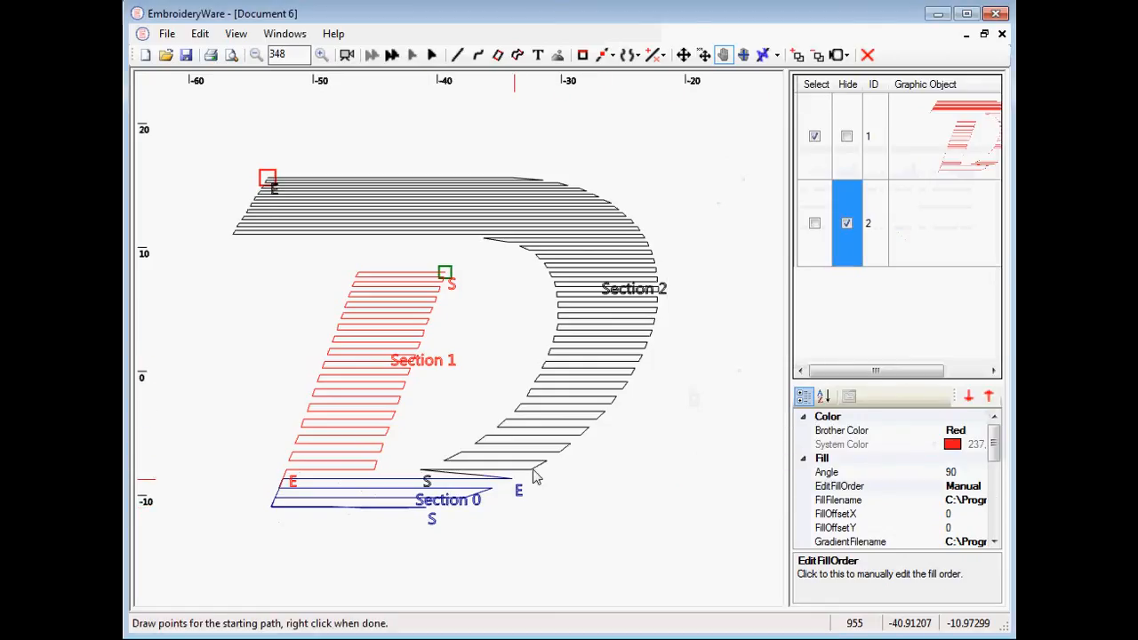
{"action": "mouse_move", "coordinate": [423, 477]}
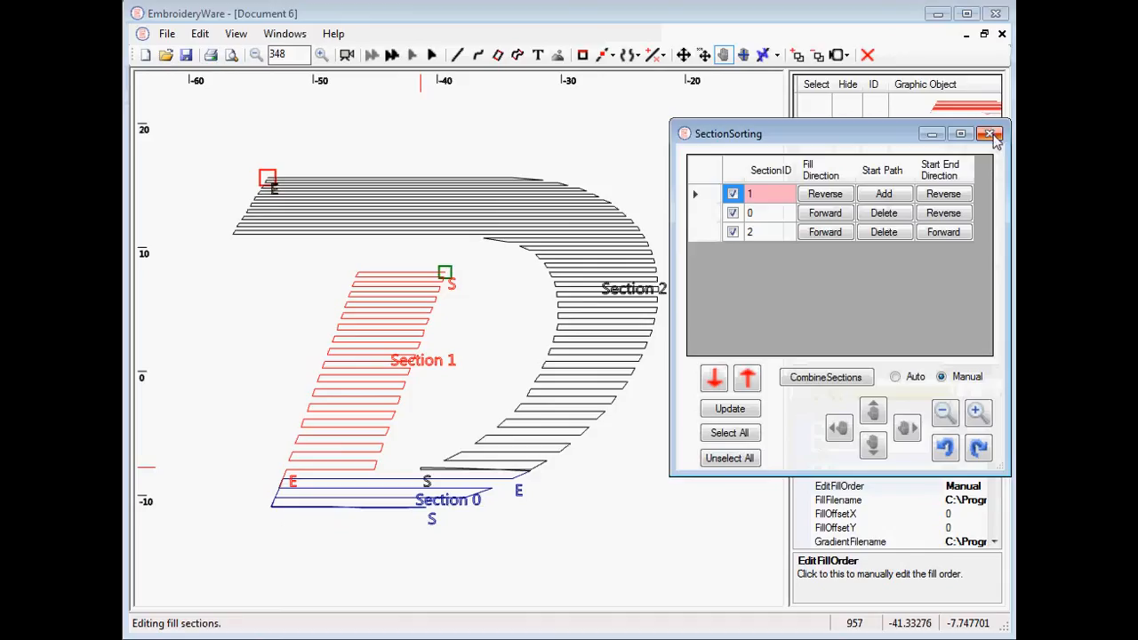
{"action": "left_click", "coordinate": [990, 133]}
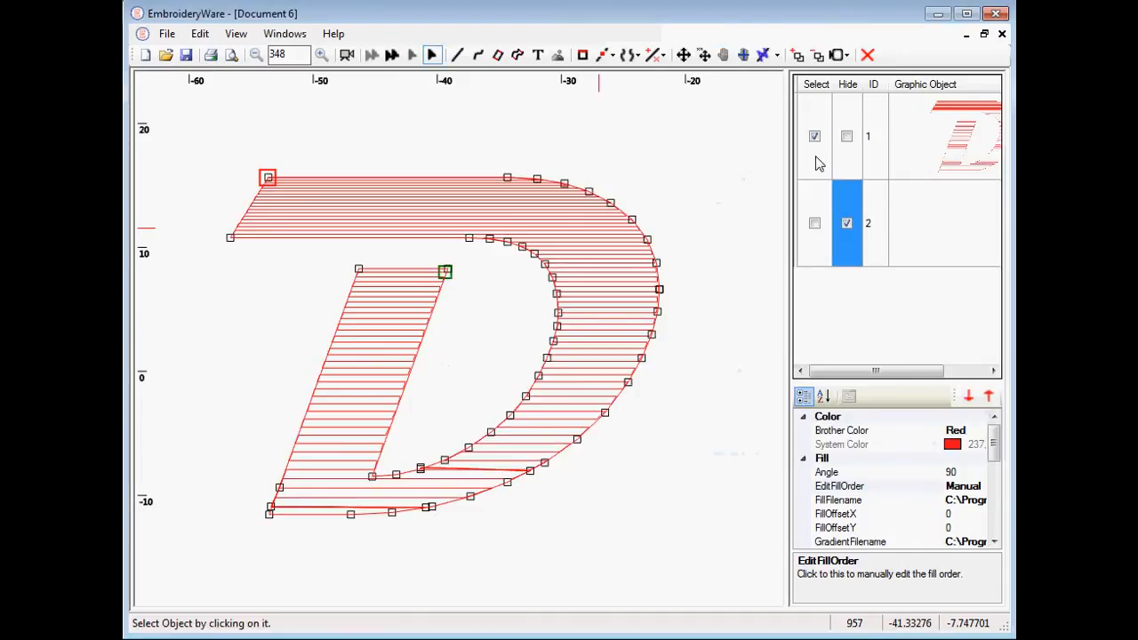
Step: Hide the red D, select the blue D and enter its manual fill-order editor
{"action": "left_click", "coordinate": [846, 135]}
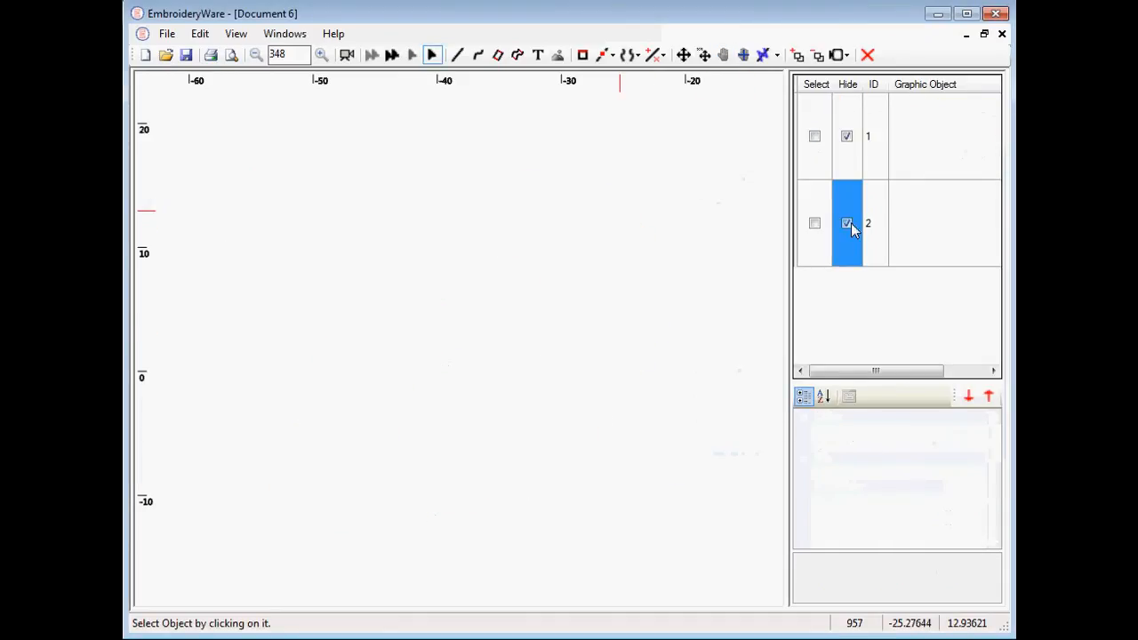
{"action": "left_click", "coordinate": [814, 222]}
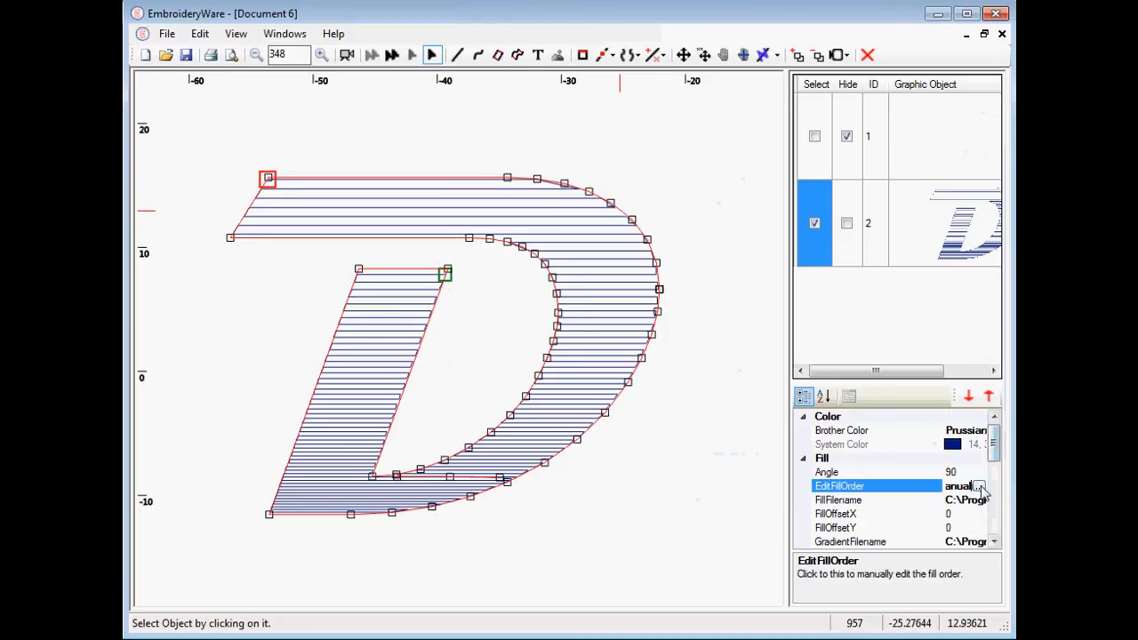
{"action": "left_click", "coordinate": [978, 486]}
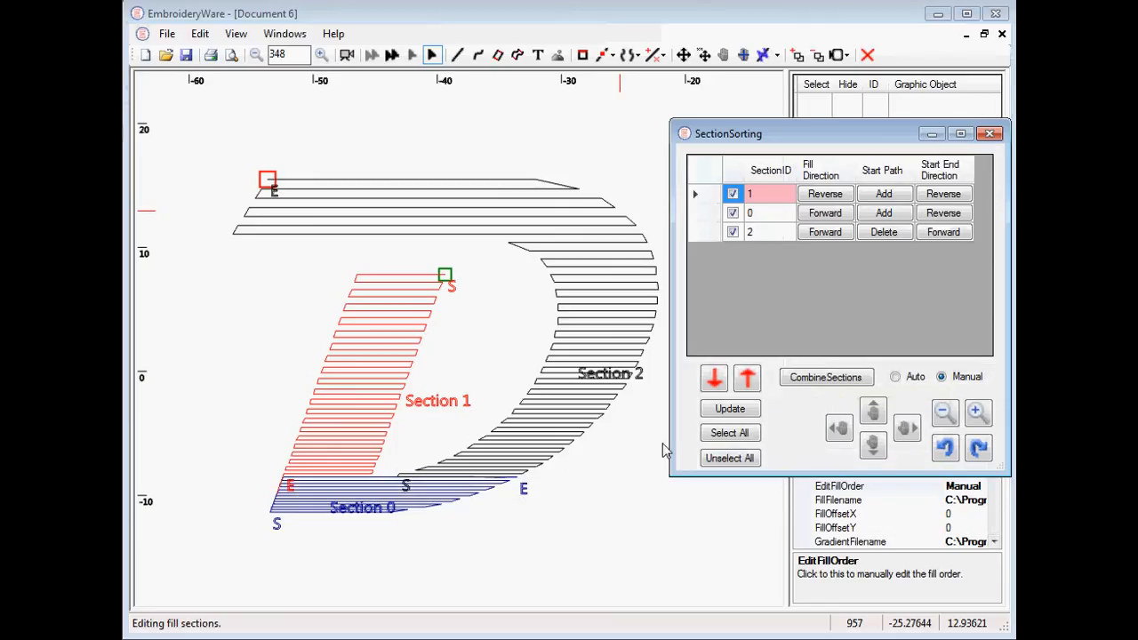
{"action": "mouse_move", "coordinate": [550, 418]}
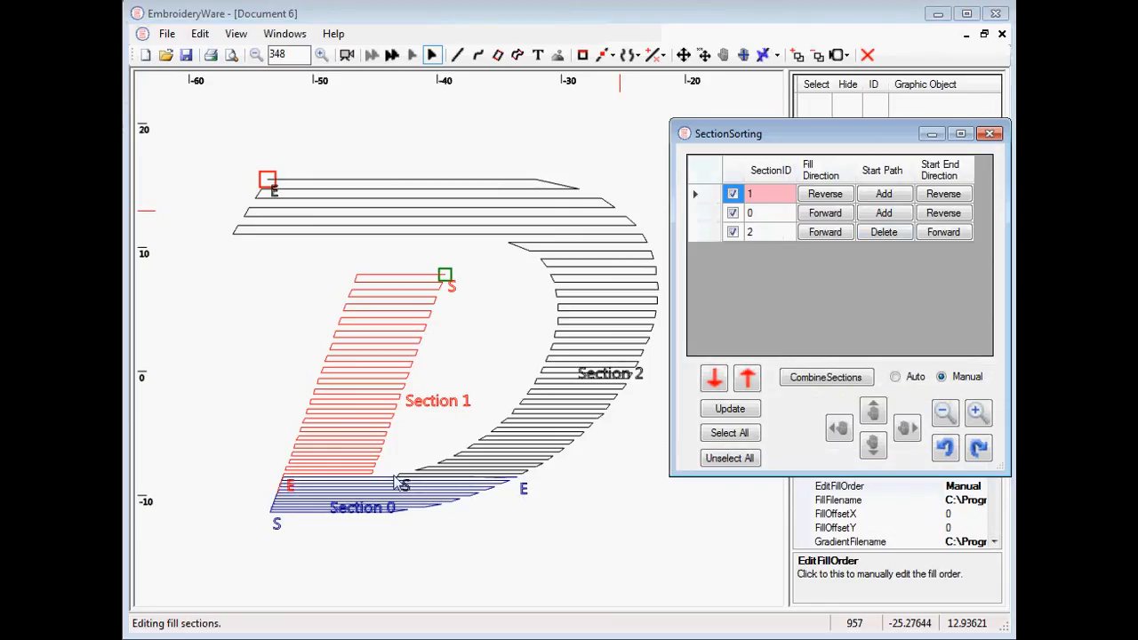
{"action": "mouse_move", "coordinate": [406, 481]}
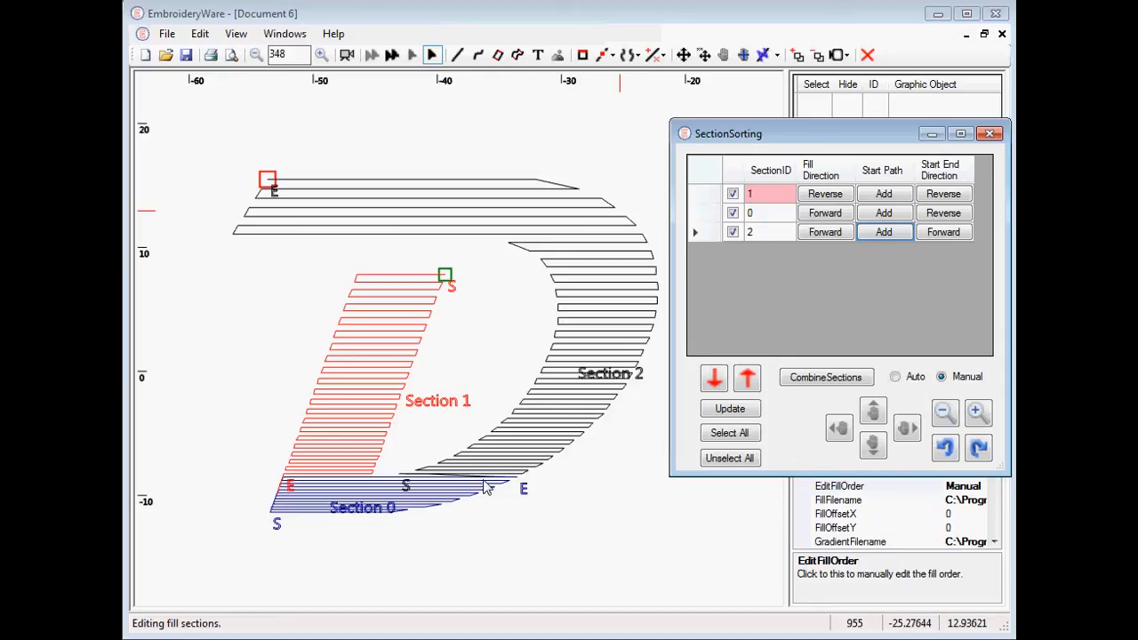
{"action": "mouse_move", "coordinate": [411, 484]}
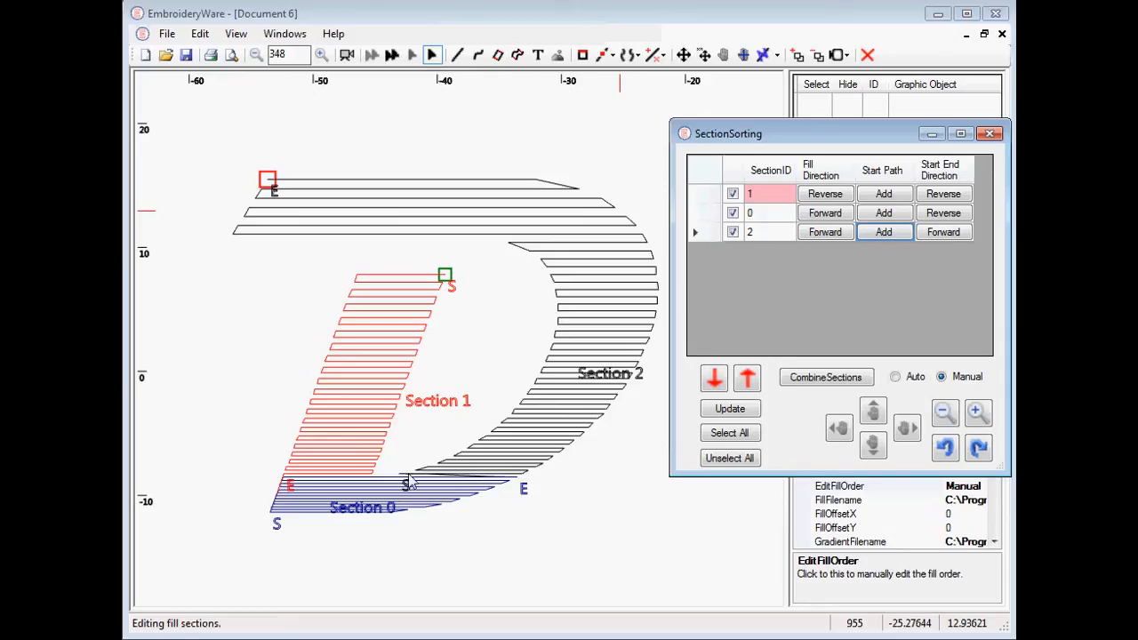
{"action": "mouse_move", "coordinate": [809, 210]}
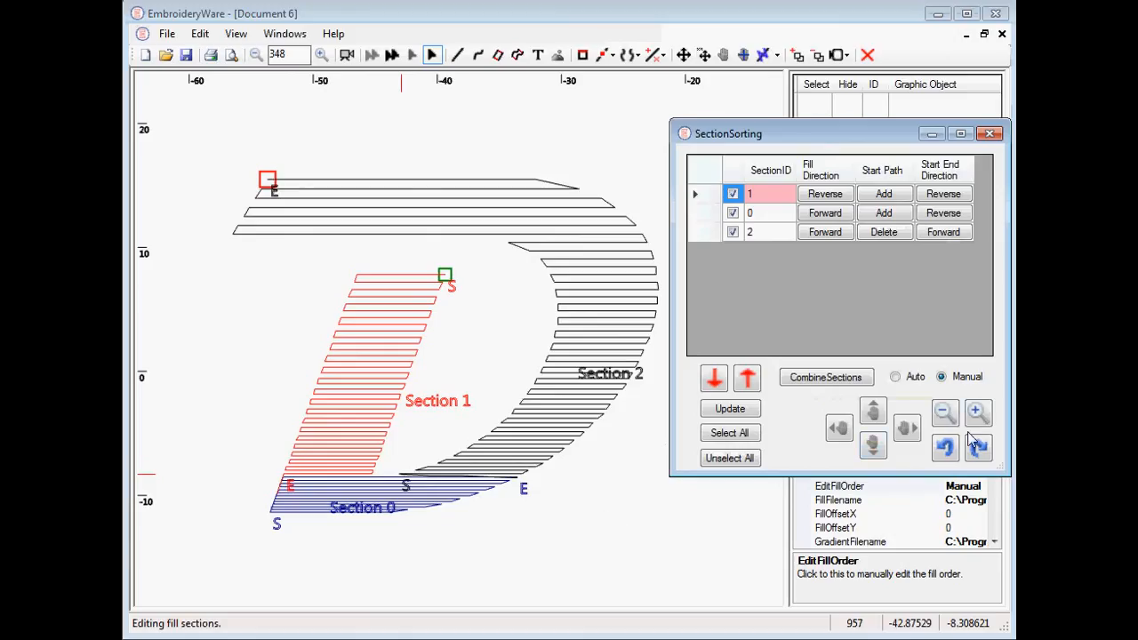
Step: Zoom in closer on the blue D's sections in the fill-order editor
{"action": "left_click", "coordinate": [978, 413]}
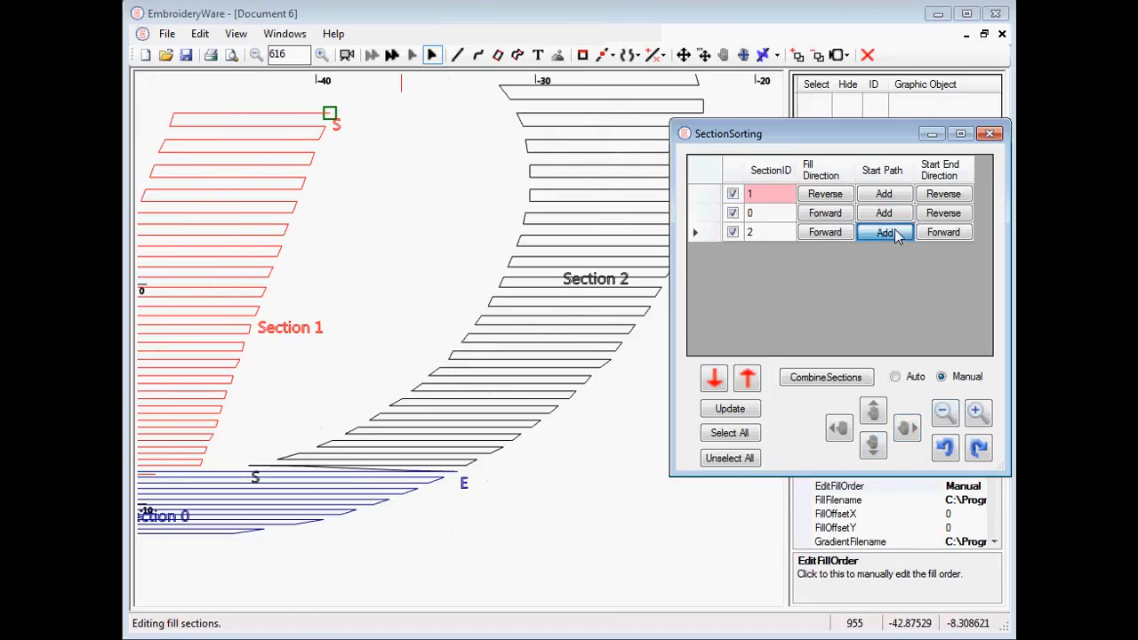
Step: Begin drawing Section 2's new starting path on the blue D
{"action": "left_click", "coordinate": [884, 231]}
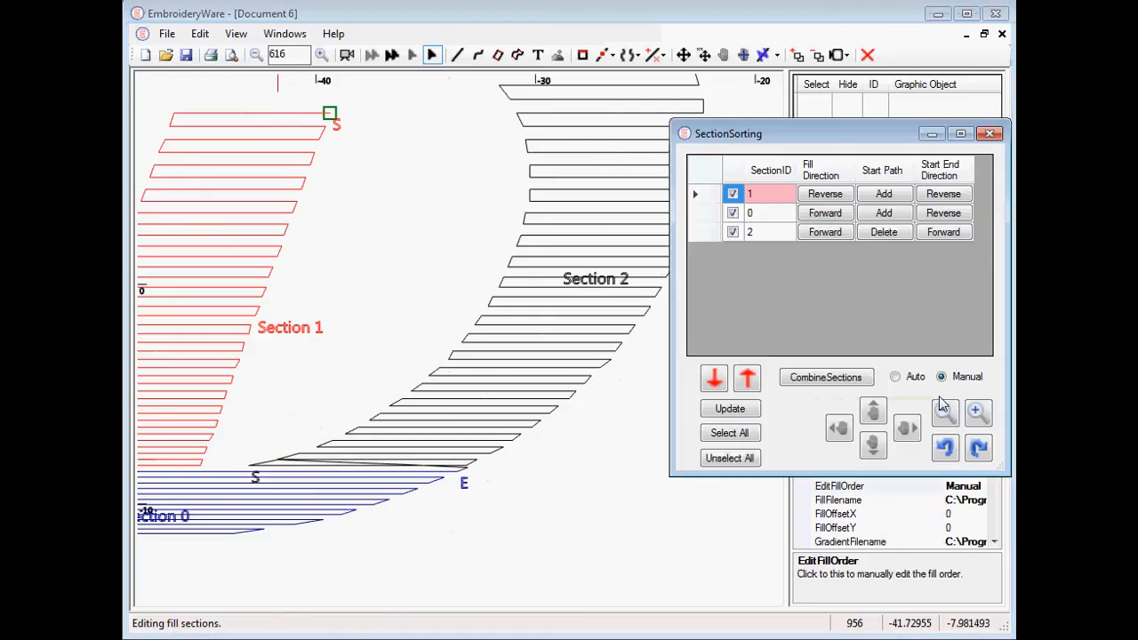
{"action": "mouse_move", "coordinate": [781, 473]}
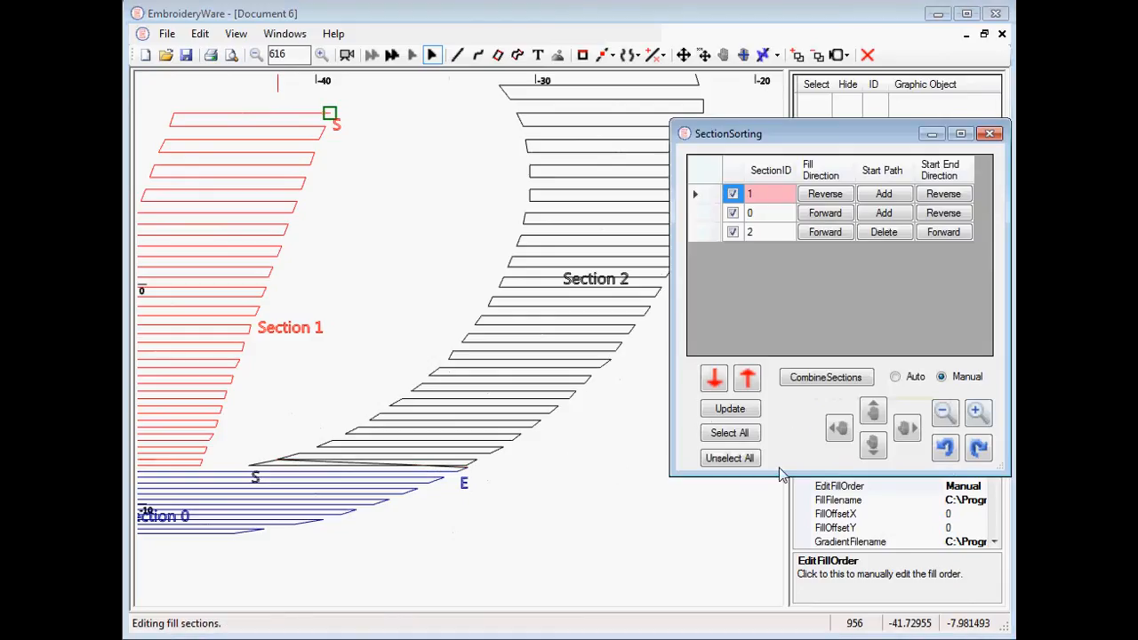